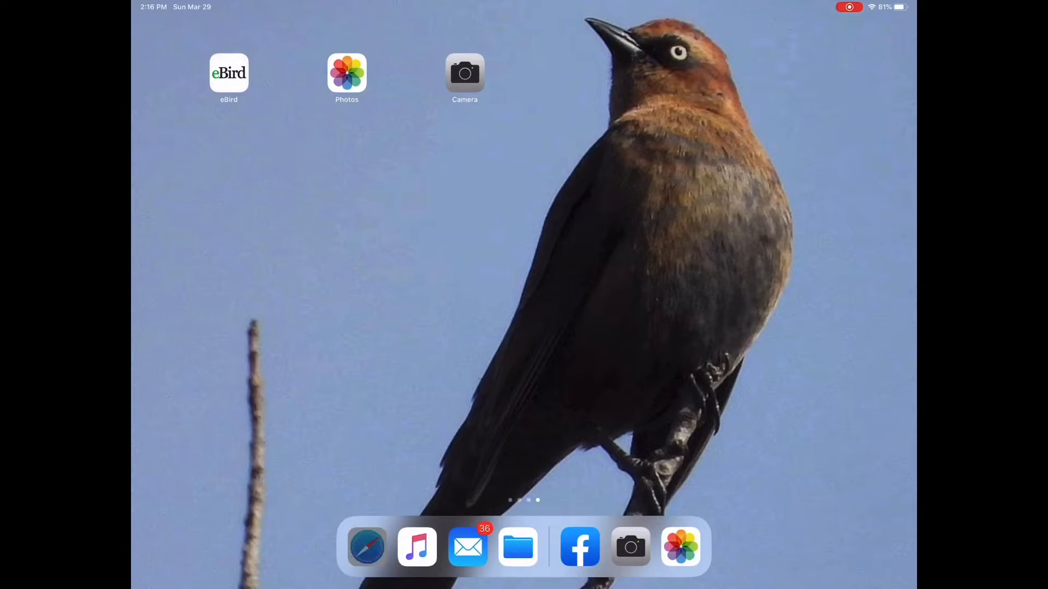
# Launch the eBird icon from the iPad home screen to reach ebird.org Explore.
pyautogui.click(228, 73)
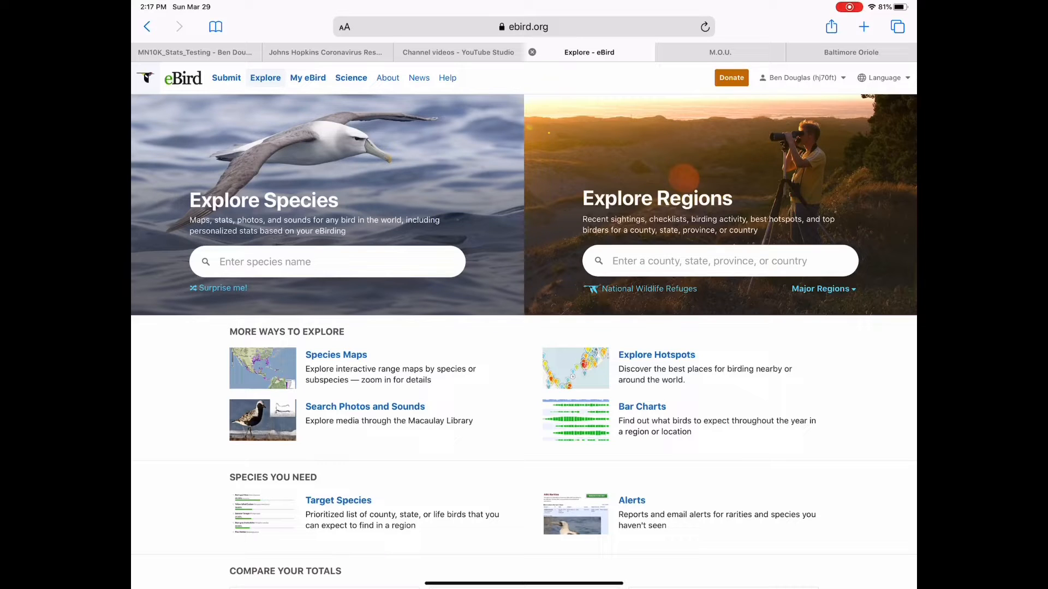
# Scroll down the Explore page to Alerts under Species You Need.
pyautogui.scroll(-3)
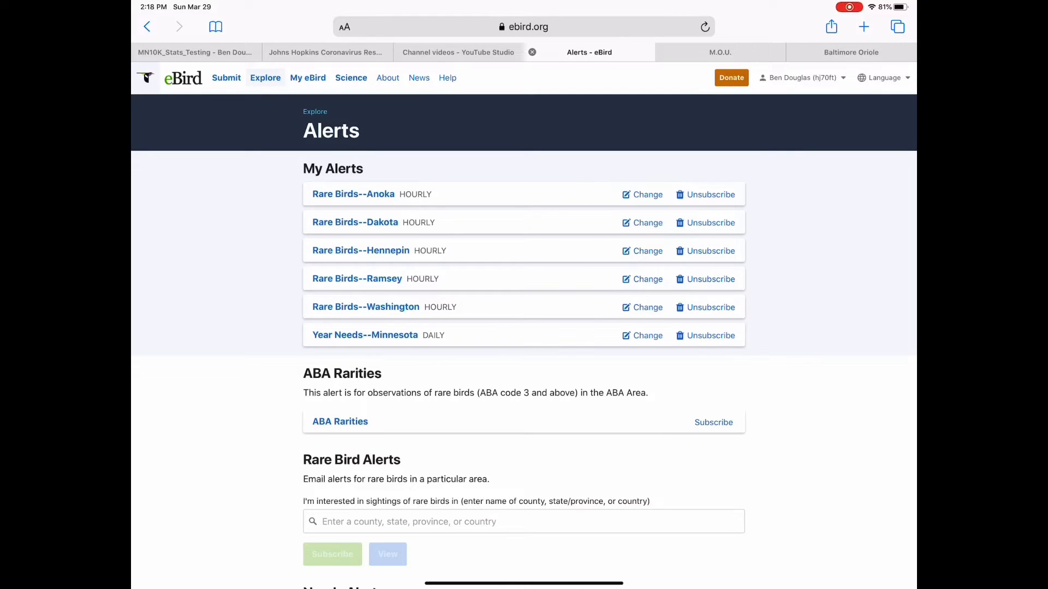
# Search 'Dakota', choose Dakota, Minnesota, United States, and view its rare bird report.
pyautogui.scroll(-3)
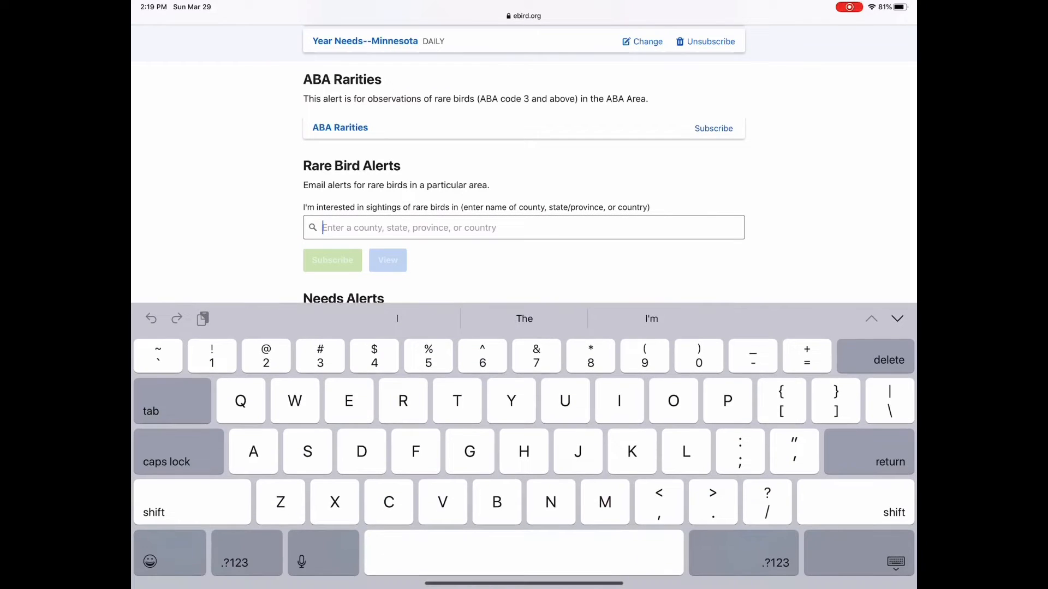
pyautogui.write('Dakota')
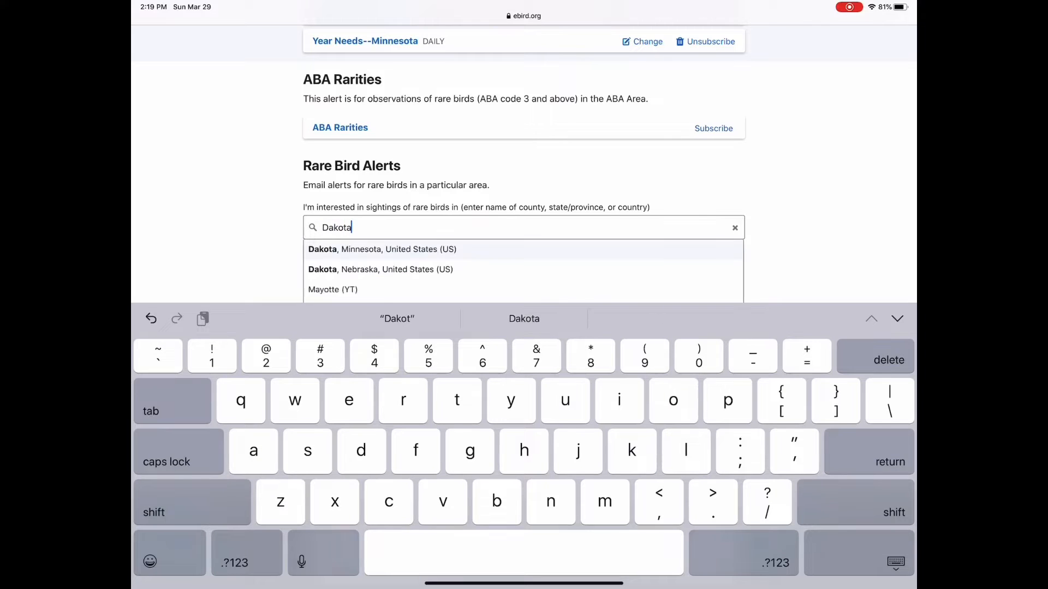
pyautogui.click(382, 250)
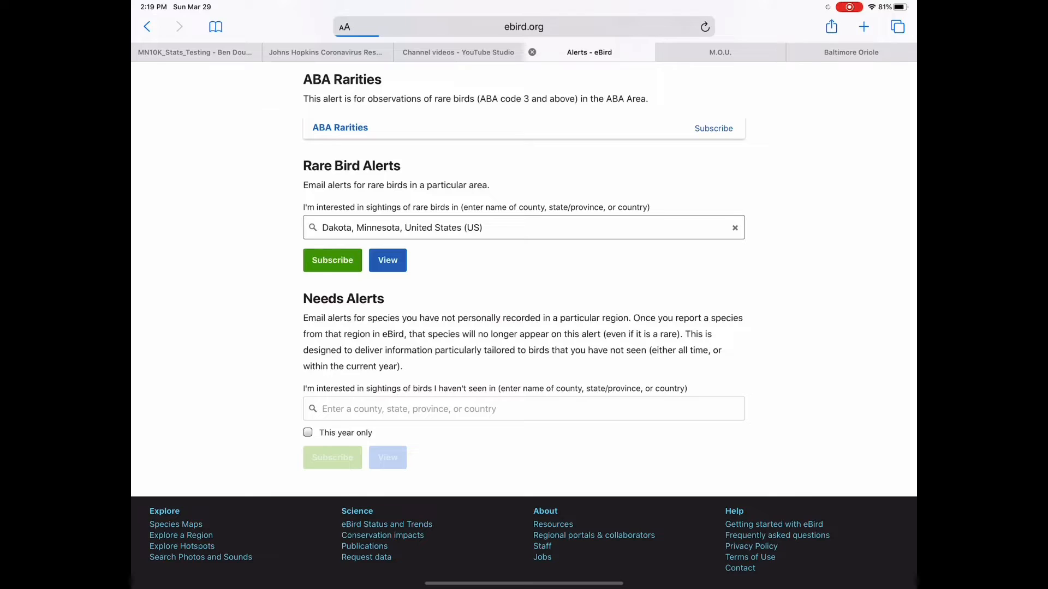
pyautogui.click(387, 260)
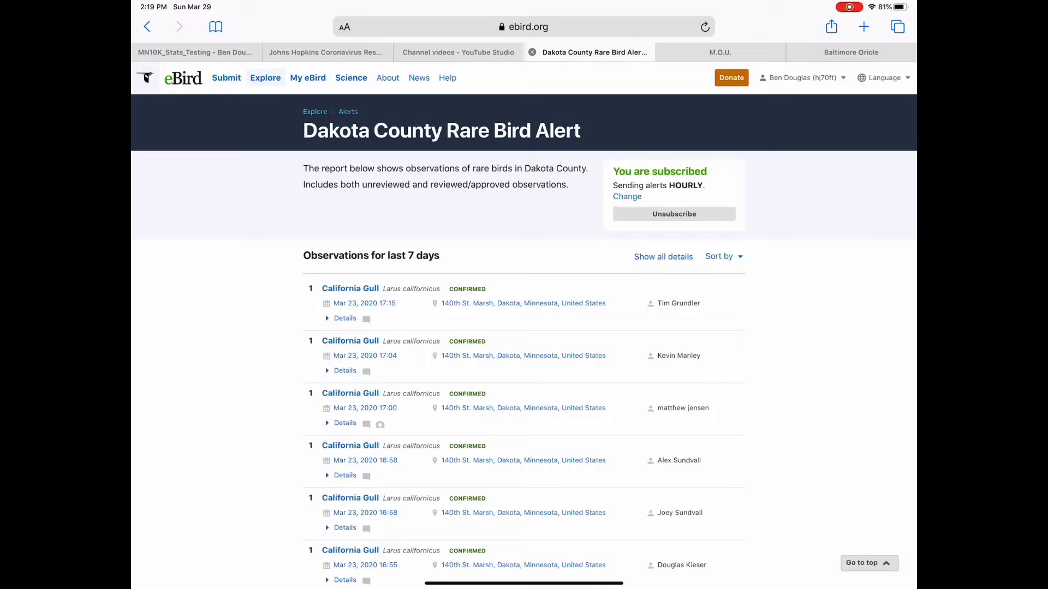
# Scroll through all Dakota County rare sightings, then back up before returning to Alerts.
pyautogui.scroll(-3)
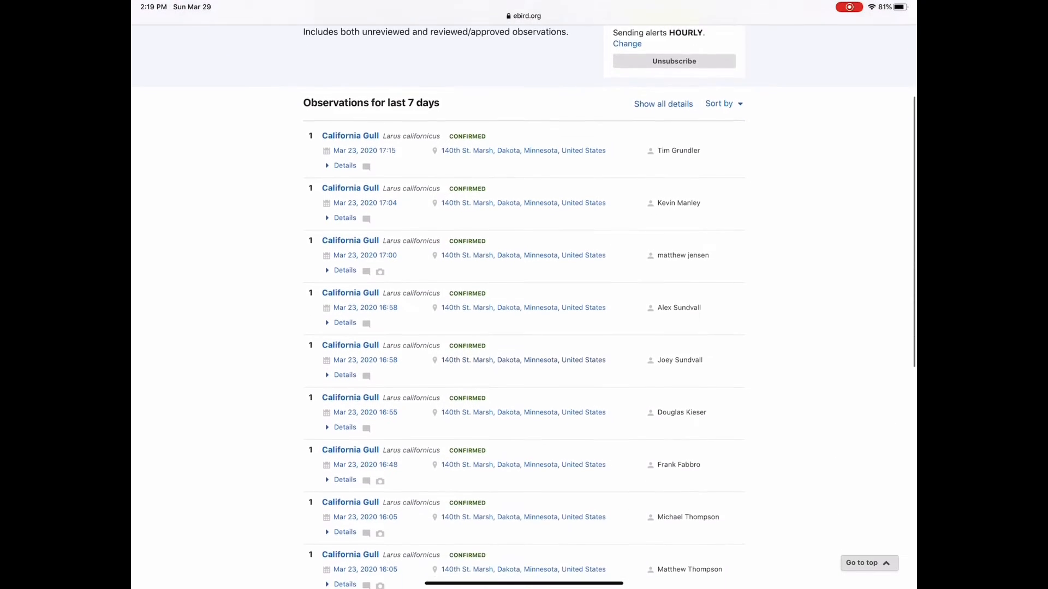
pyautogui.scroll(-3)
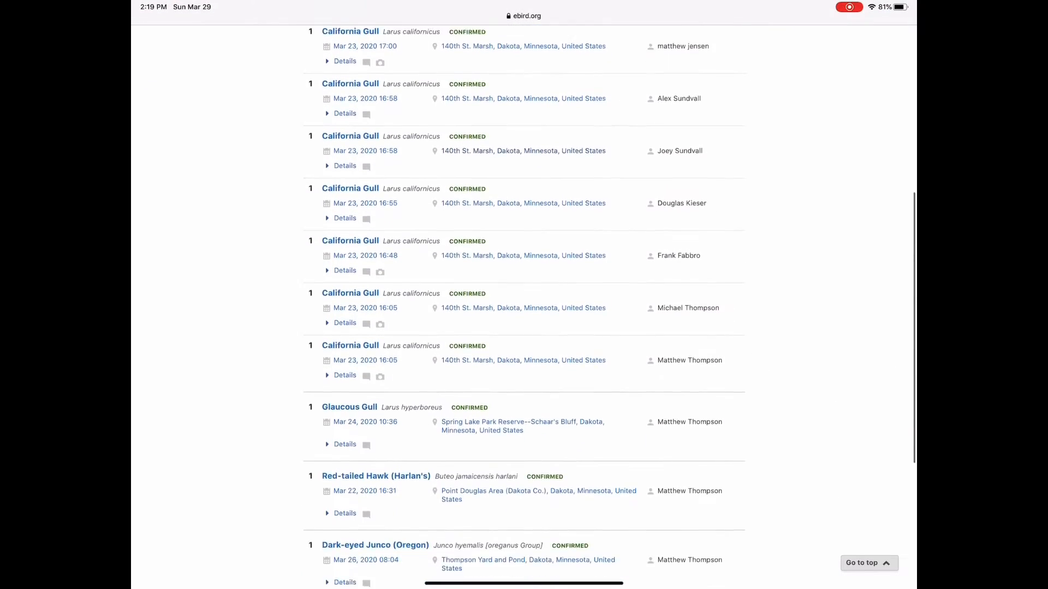
pyautogui.scroll(-3)
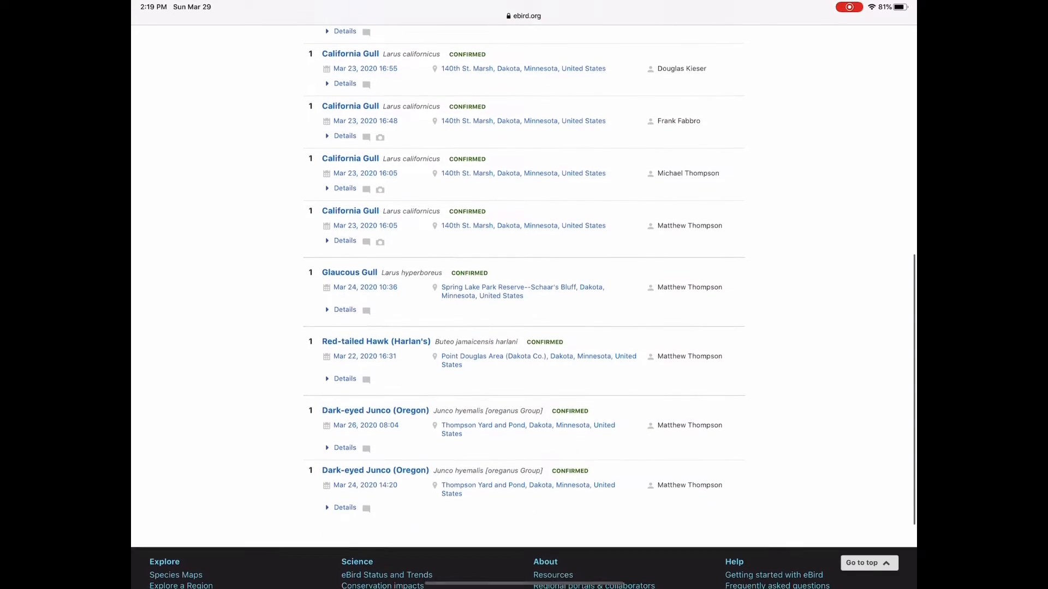
pyautogui.scroll(-3)
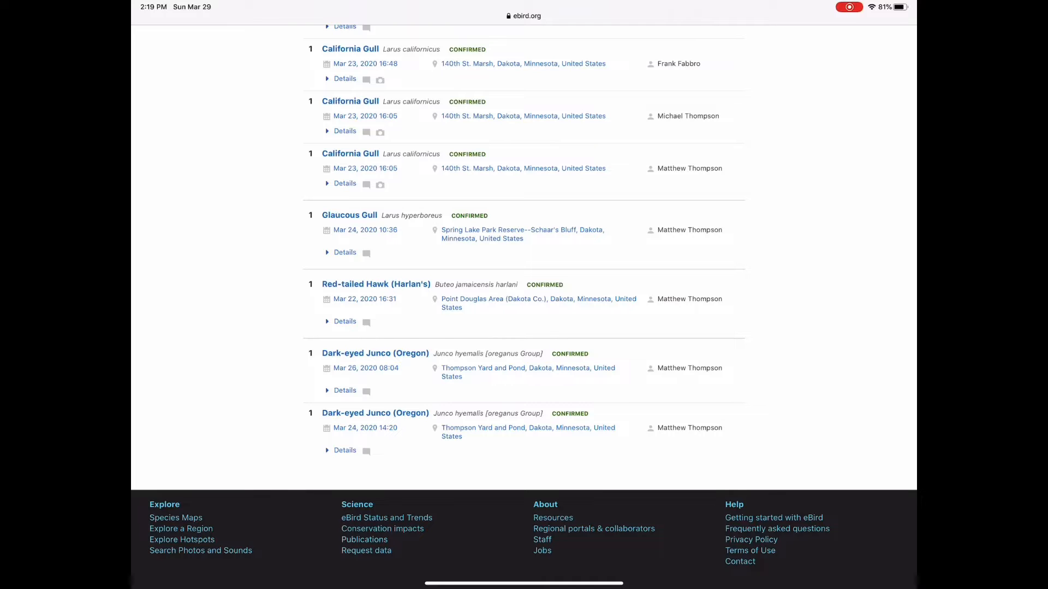
pyautogui.scroll(3)
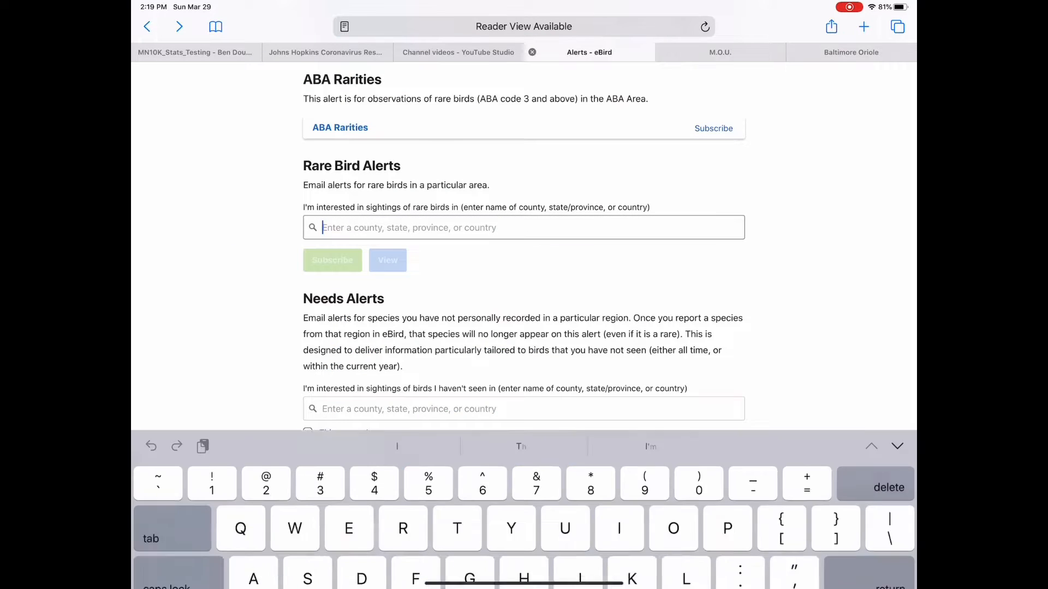
# Search 'Minnes', select Minnesota, United States, and scroll its statewide rare bird report.
pyautogui.write('Minnes')
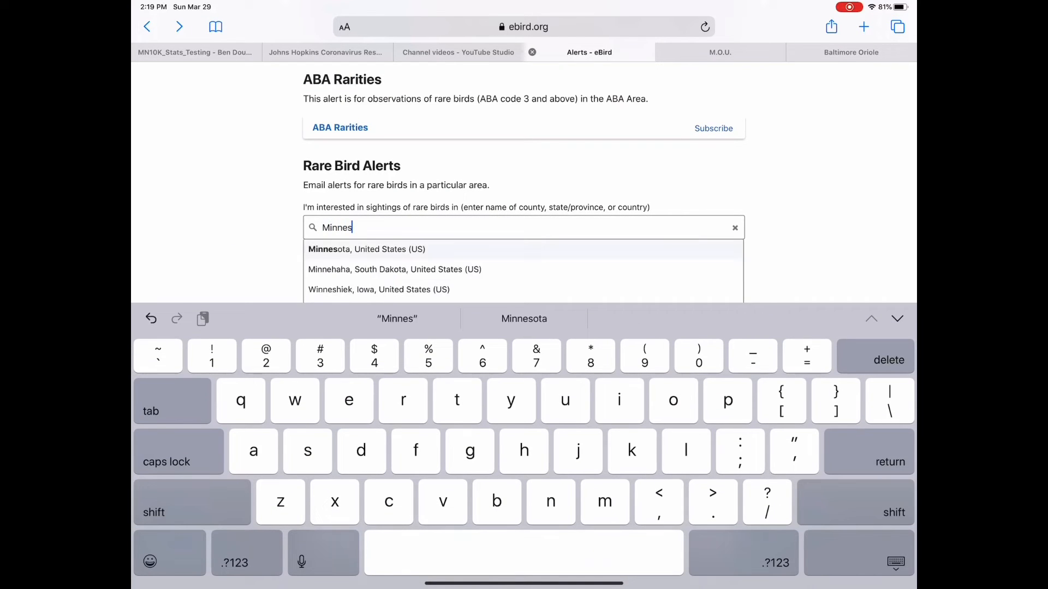
pyautogui.click(367, 249)
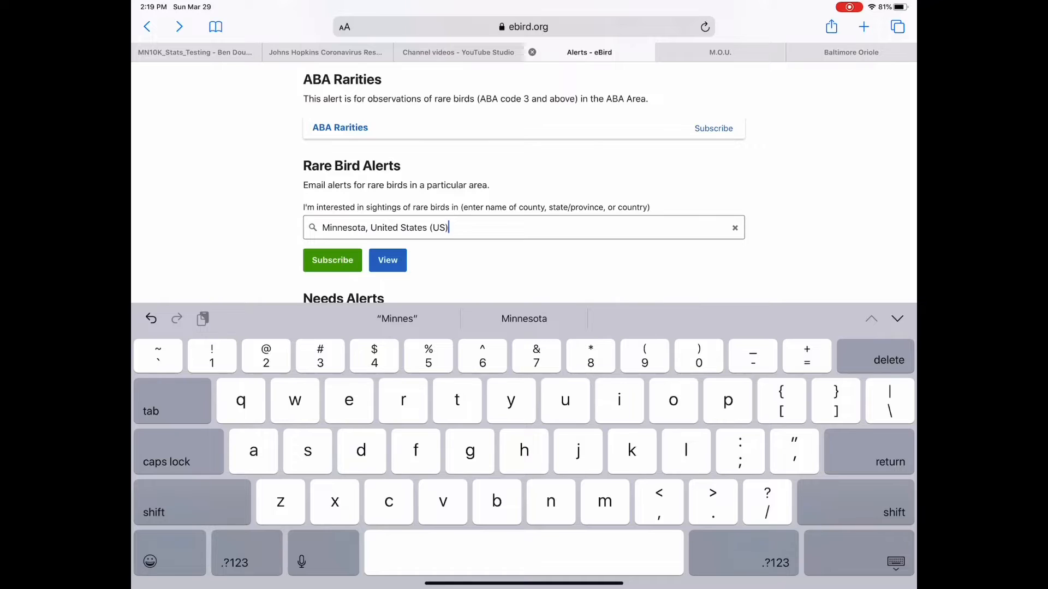
pyautogui.click(387, 260)
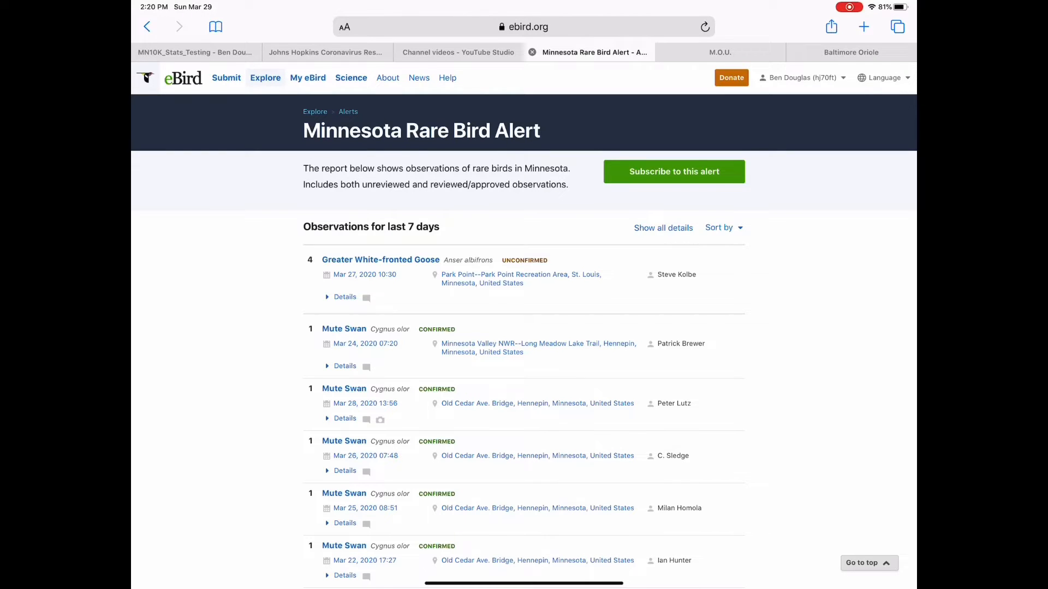
pyautogui.scroll(-3)
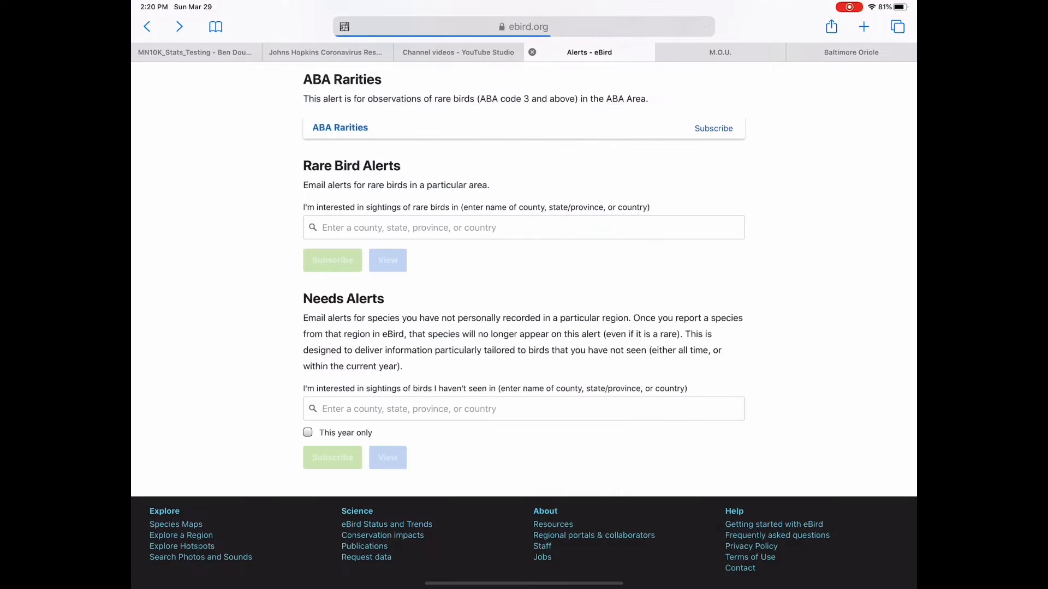
# Search 'Becker' and view the Becker County, Minnesota rare bird report.
pyautogui.scroll(3)
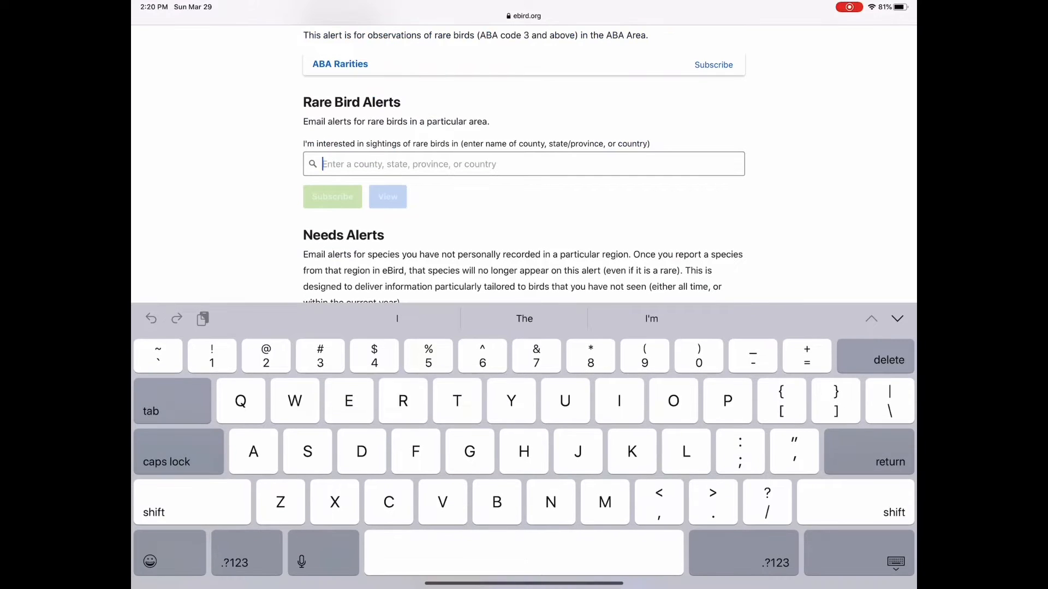
pyautogui.write('Becker, Minnesota, United States (US')
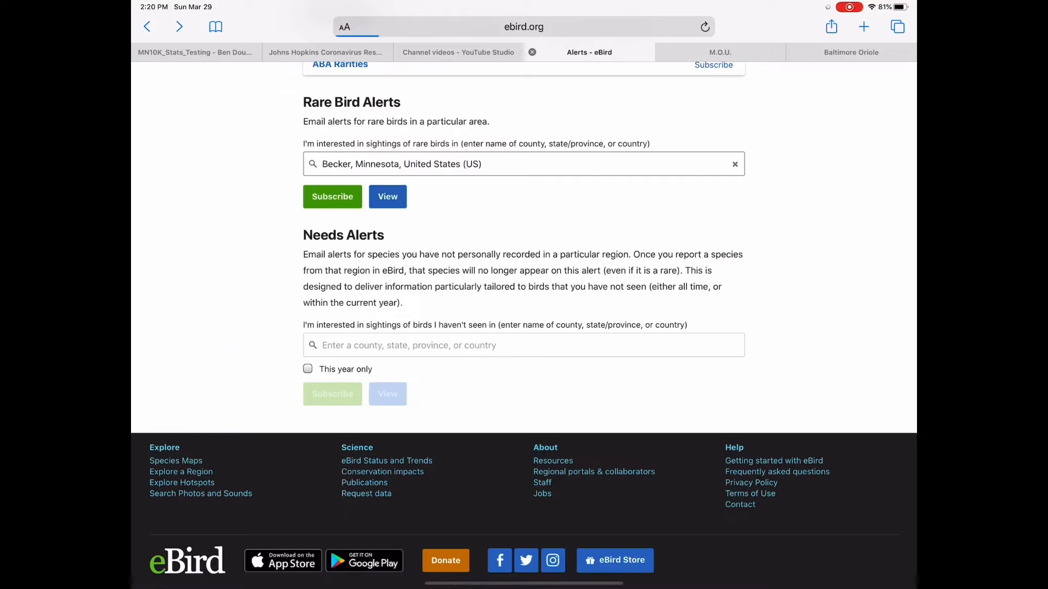
pyautogui.click(388, 196)
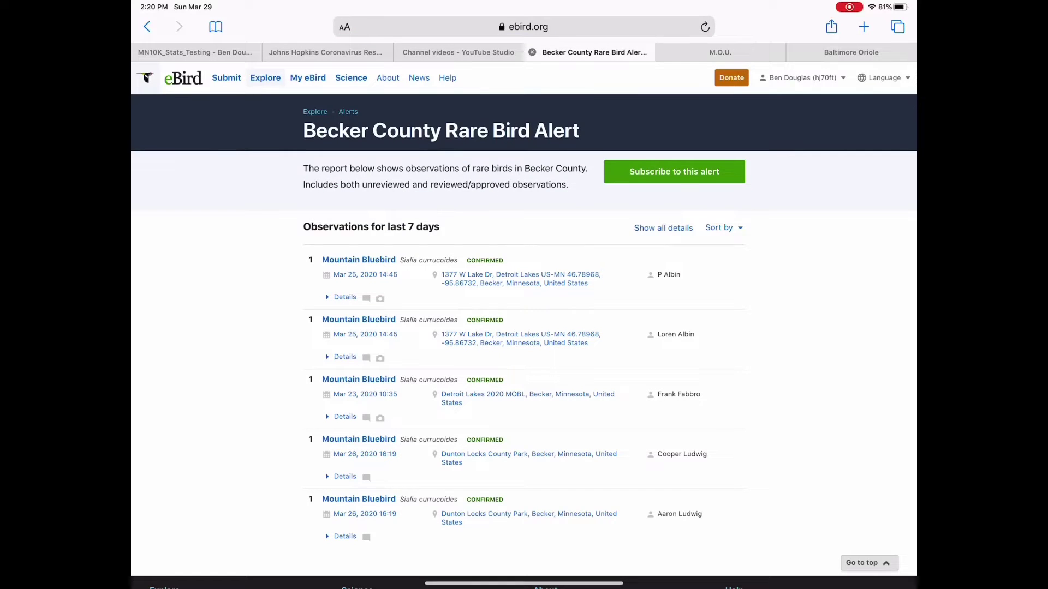
pyautogui.scroll(-3)
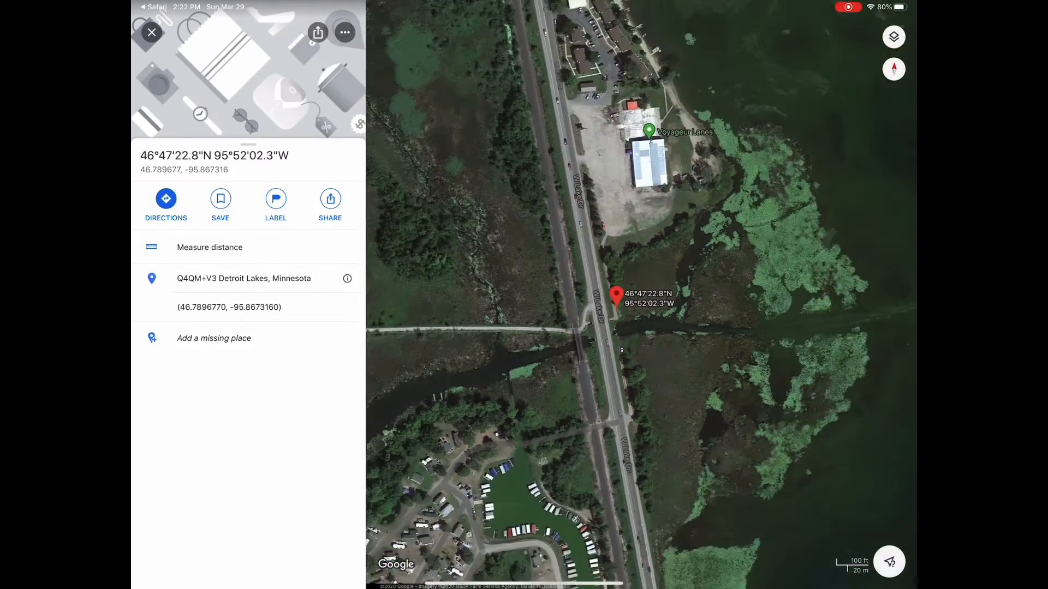
# Inspect the dropped pin near Voyageur Lanes, Detroit Lakes in Google Maps.
pyautogui.scroll(-3)
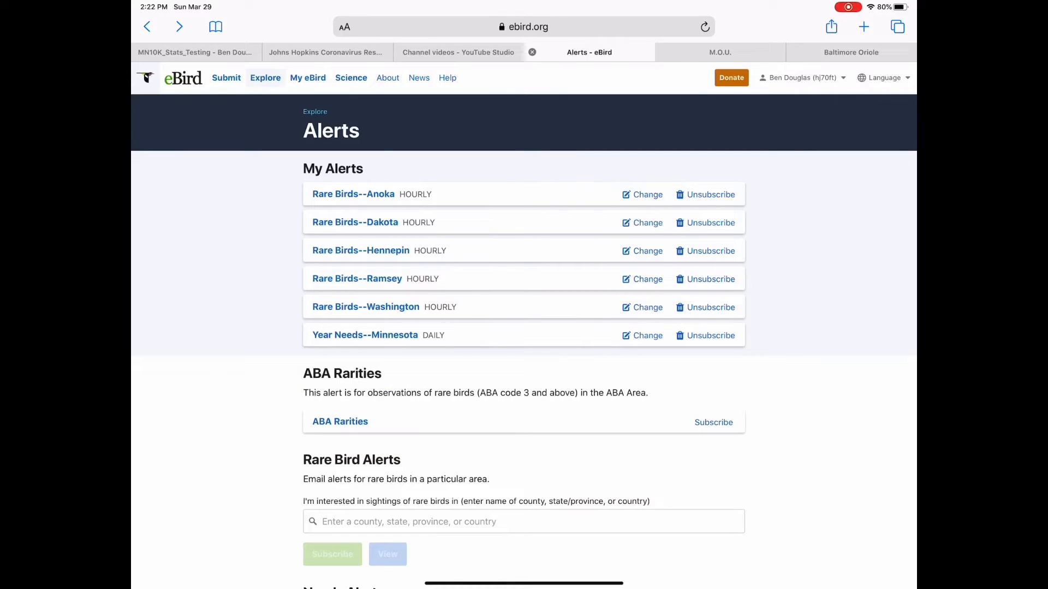
# Scroll the Alerts page and follow the Explore link to the main Explore page.
pyautogui.scroll(-3)
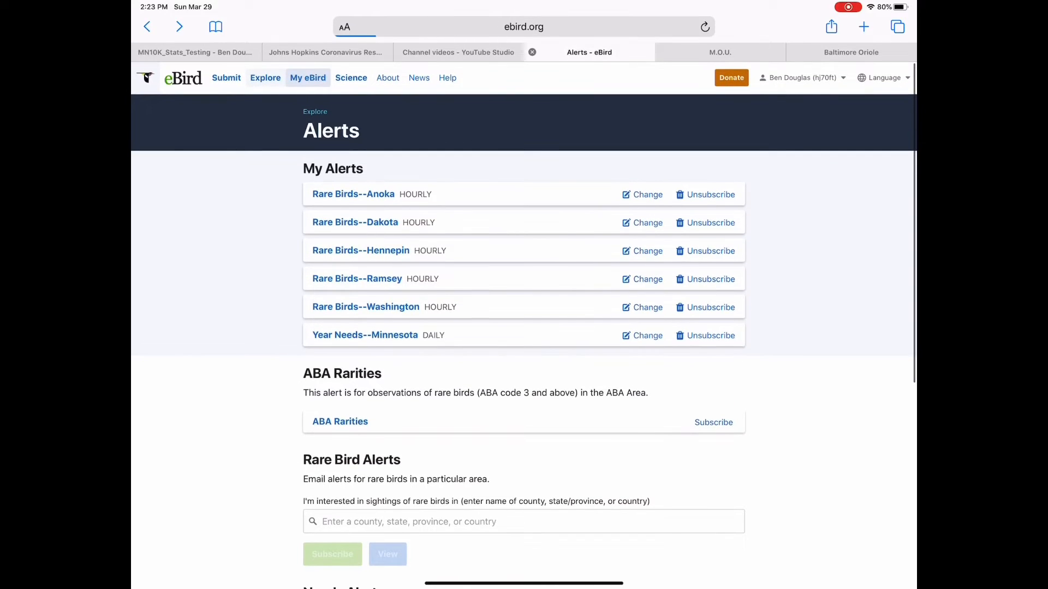
pyautogui.click(265, 77)
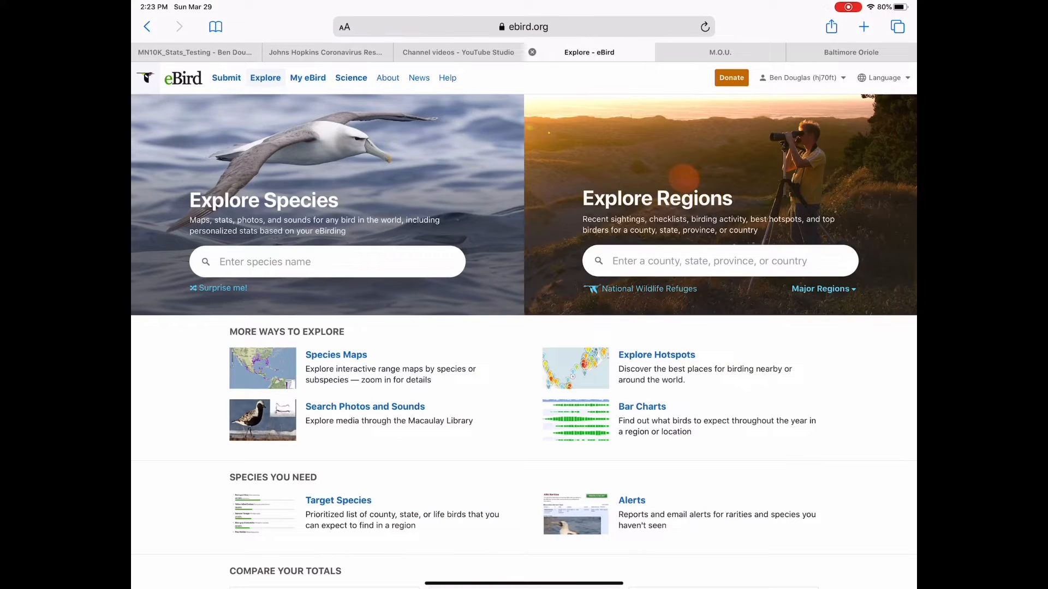
# Open Species Maps for Glaucous Gull, current year, with Show Points Sooner enabled.
pyautogui.click(335, 354)
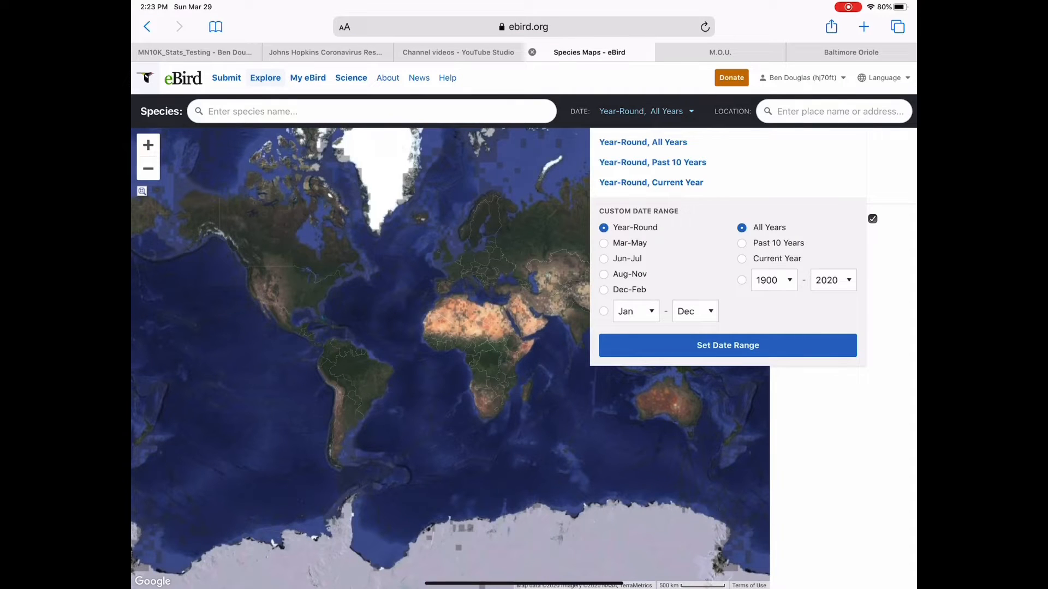
pyautogui.click(651, 182)
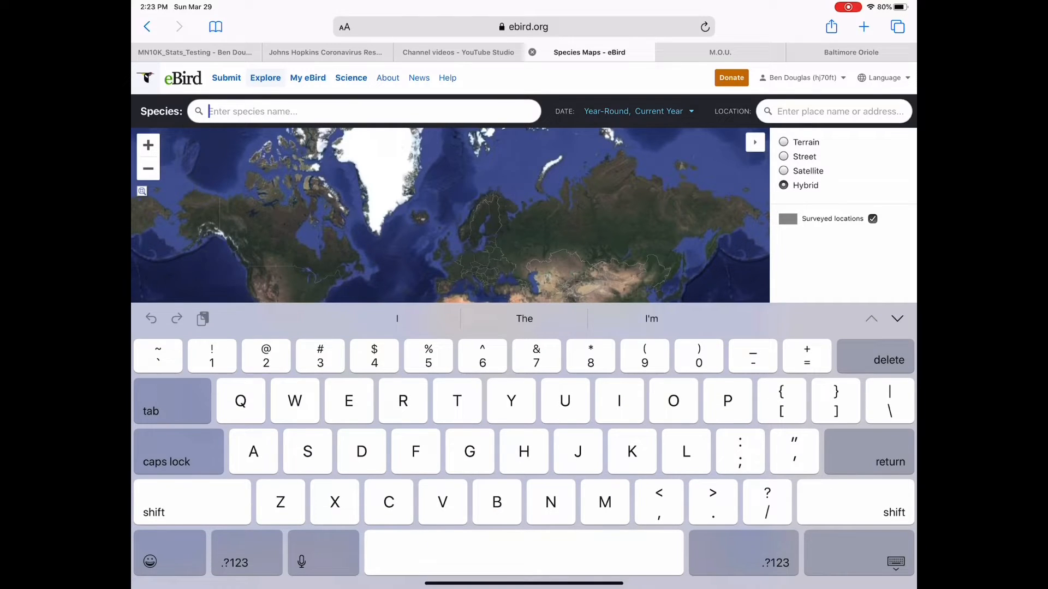
pyautogui.write('Glaucous gu')
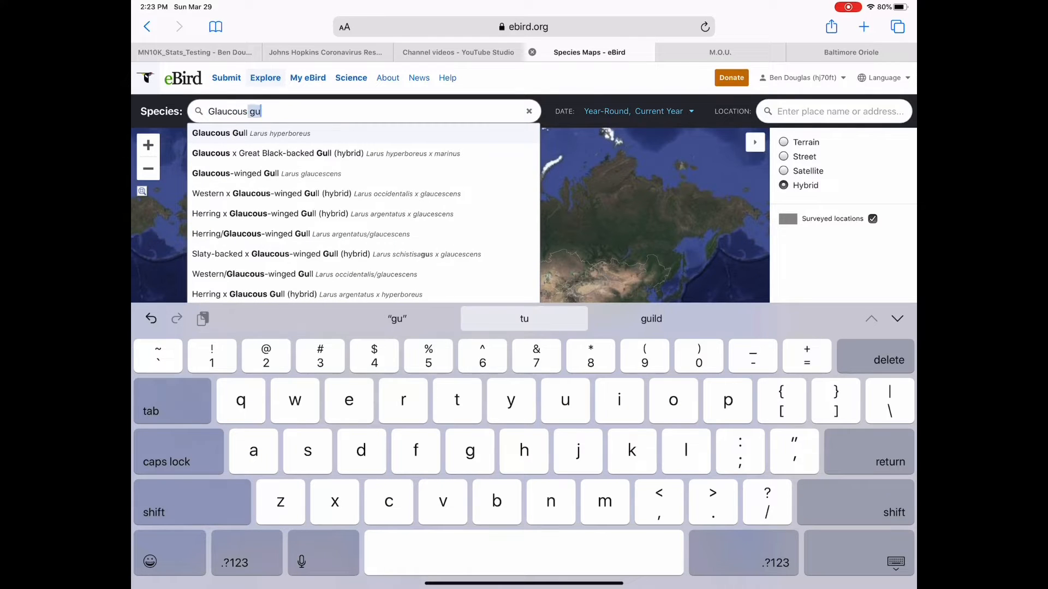
pyautogui.click(221, 133)
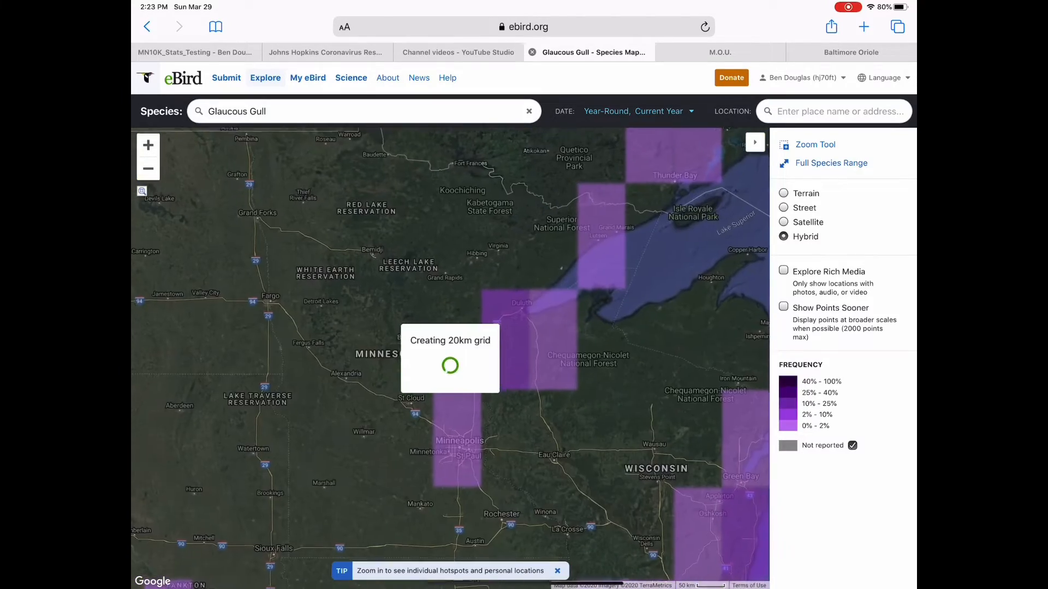
pyautogui.click(783, 308)
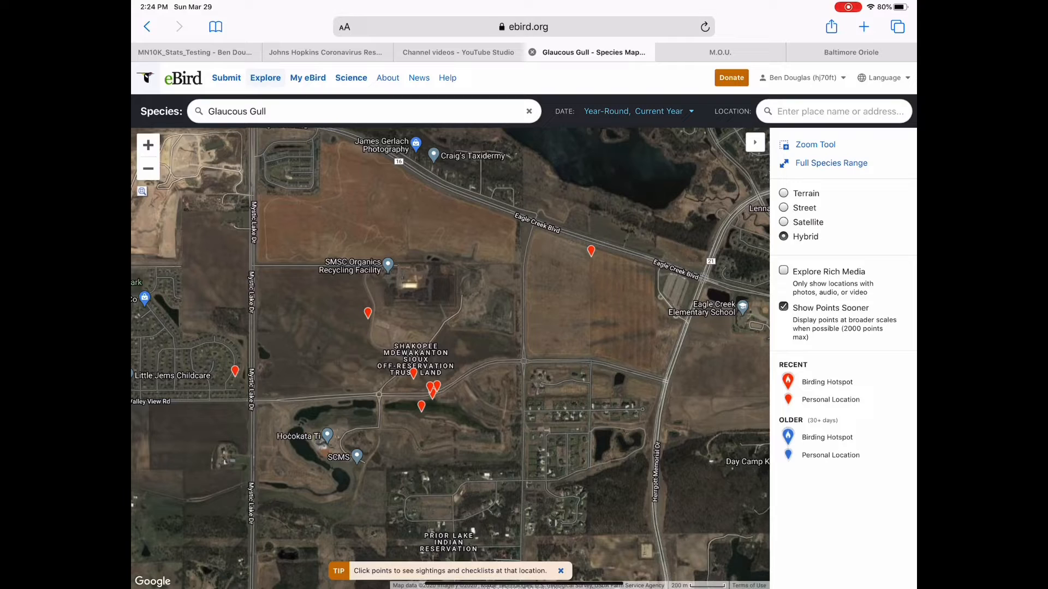
# Open the 2020-03-15 checklist from a Shakopee Glaucous Gull point and scroll through it.
pyautogui.click(431, 386)
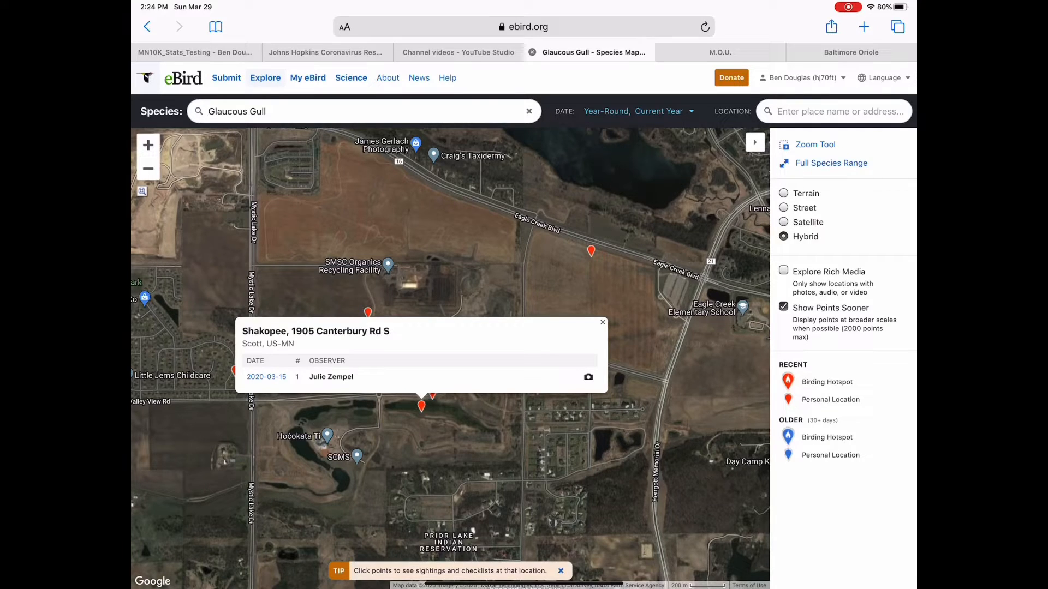
pyautogui.click(266, 376)
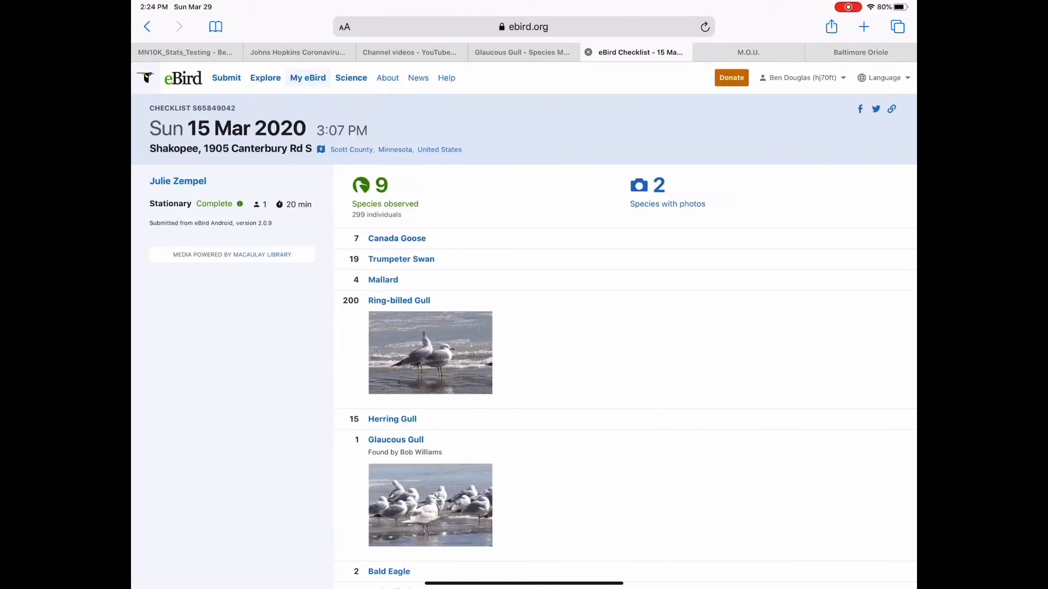
pyautogui.scroll(-3)
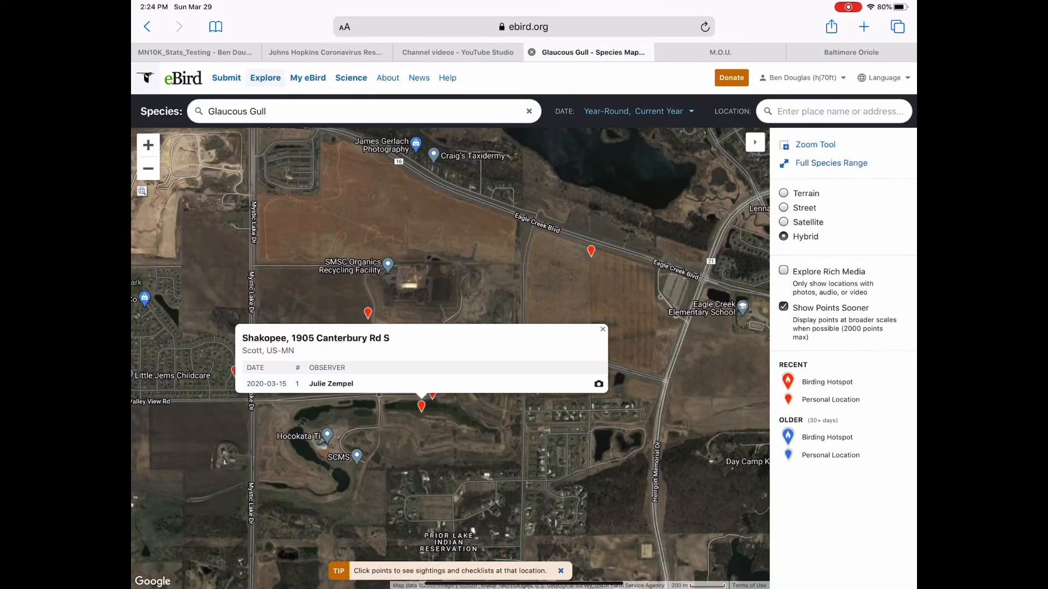
# Close the Shakopee sighting popup, keeping the Glaucous Gull points on the map.
pyautogui.click(602, 329)
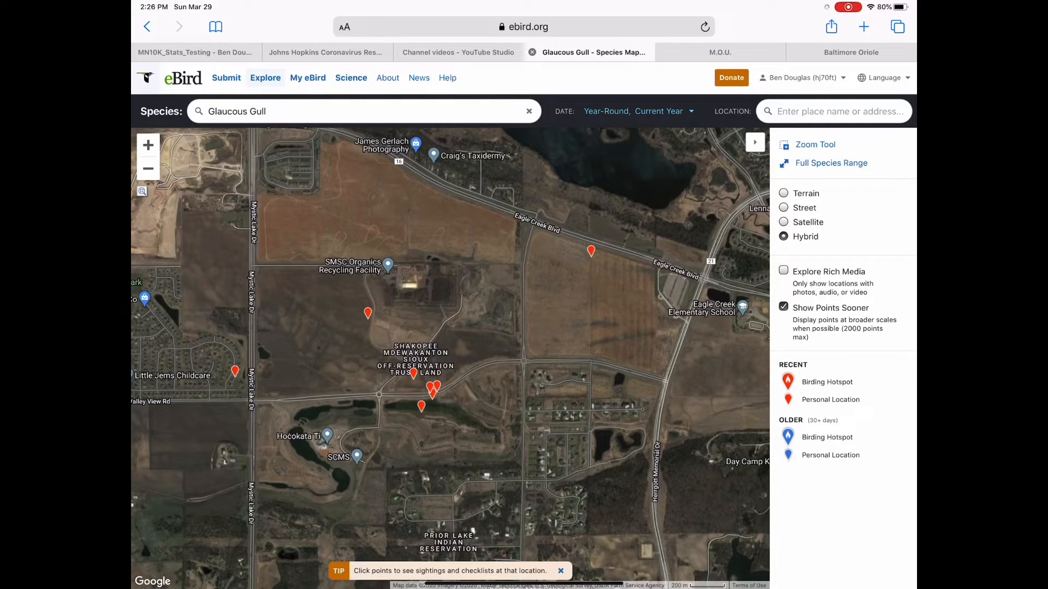
# Replace the species with California Gull by searching 'cali'.
pyautogui.click(148, 168)
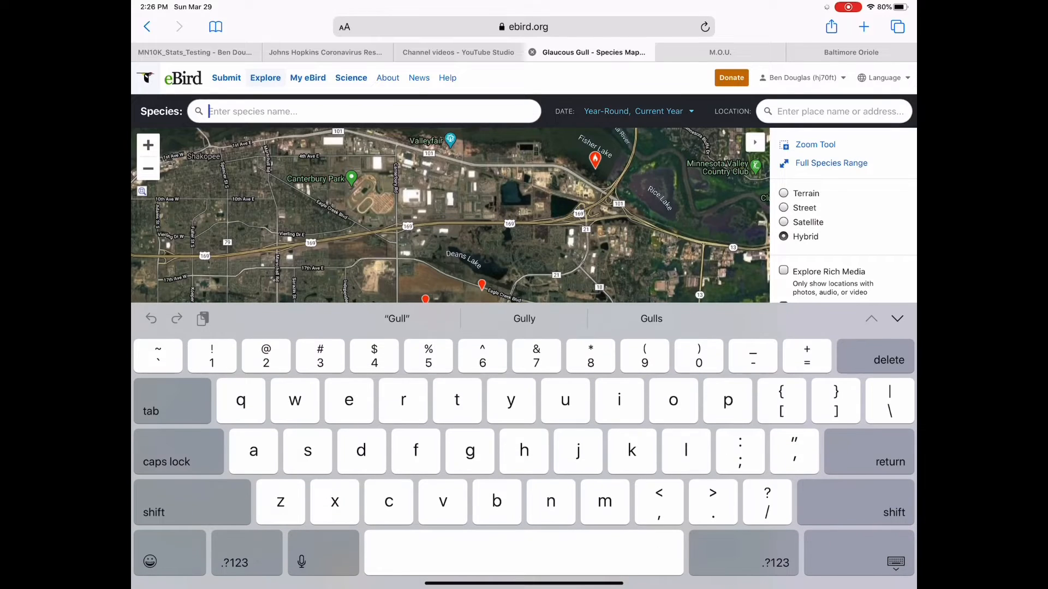
pyautogui.write('california')
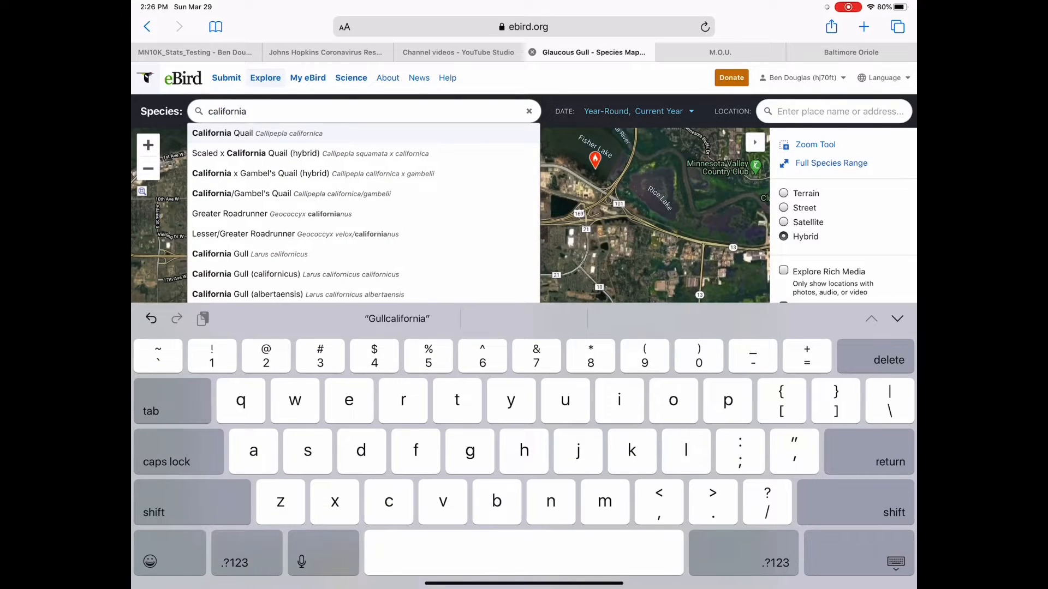
pyautogui.click(219, 254)
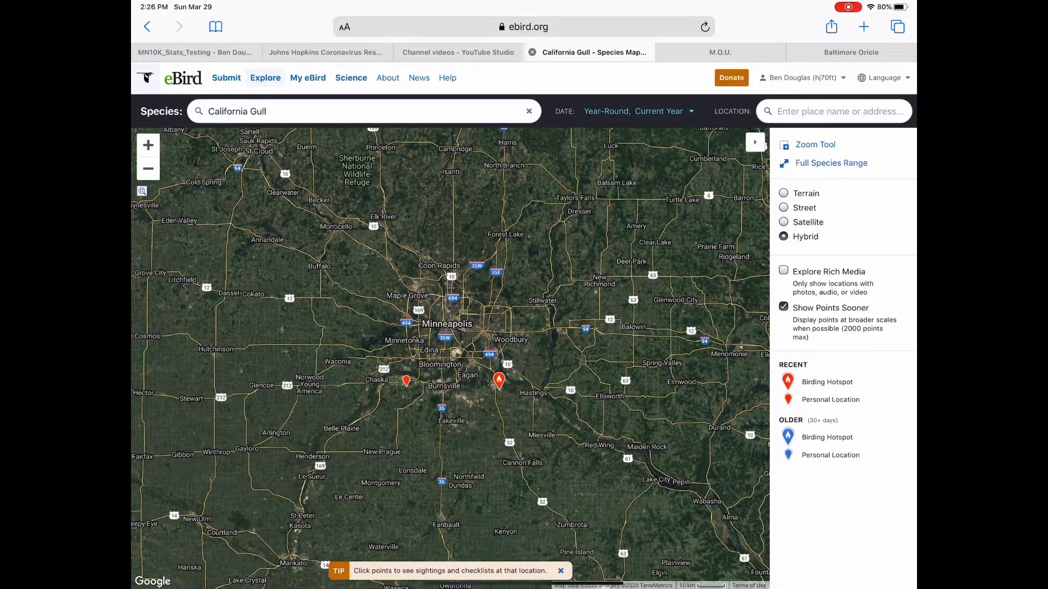
# Check California Gull reports at the Shakopee pond and 140th St. Marsh, then open the date options.
pyautogui.click(406, 379)
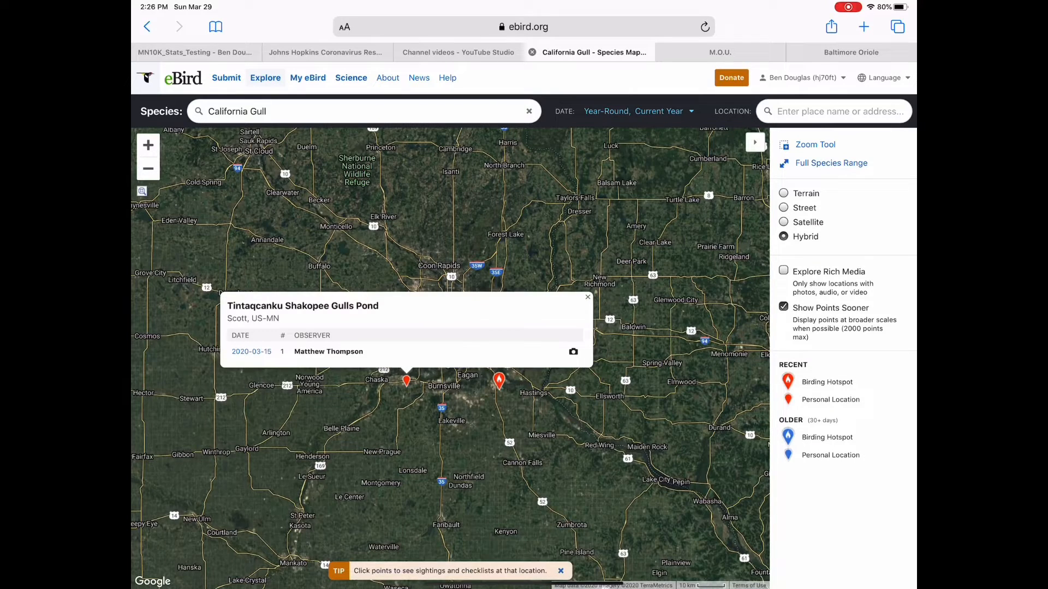
pyautogui.click(499, 379)
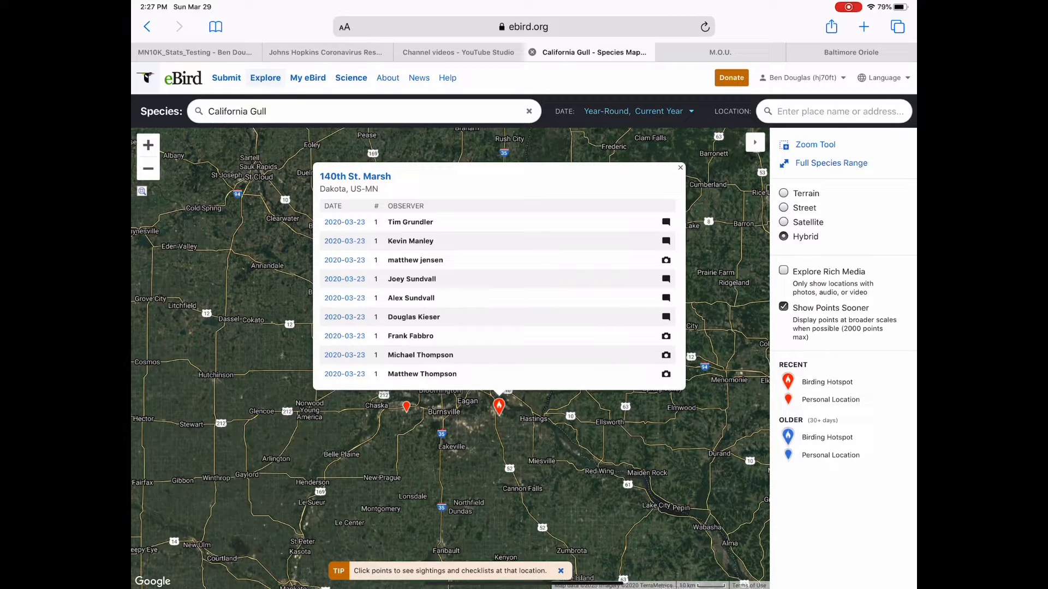
pyautogui.click(680, 168)
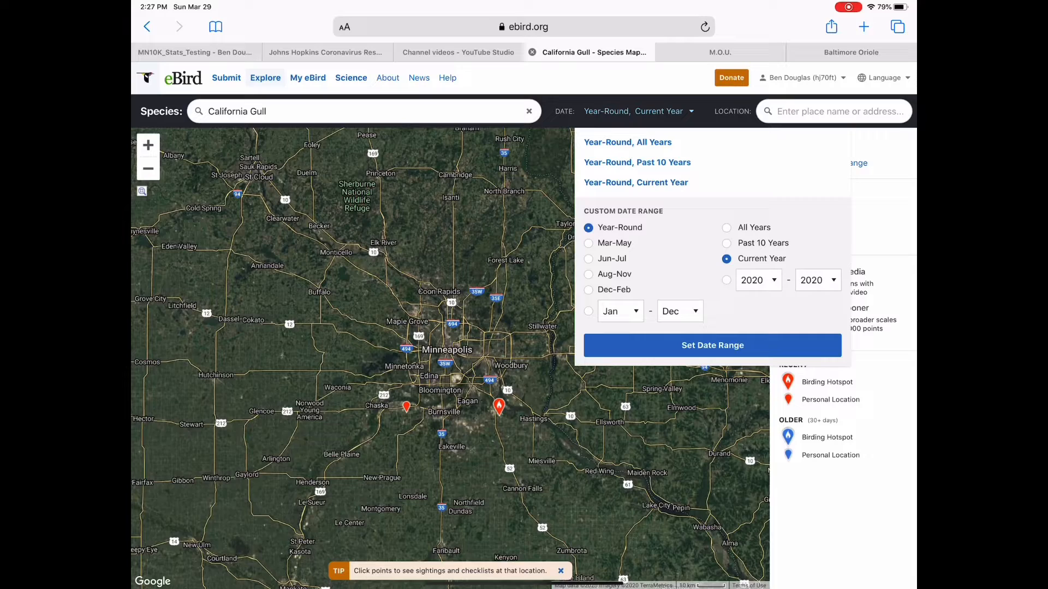
# Set the California Gull map's date range to Past 10 Years.
pyautogui.click(726, 243)
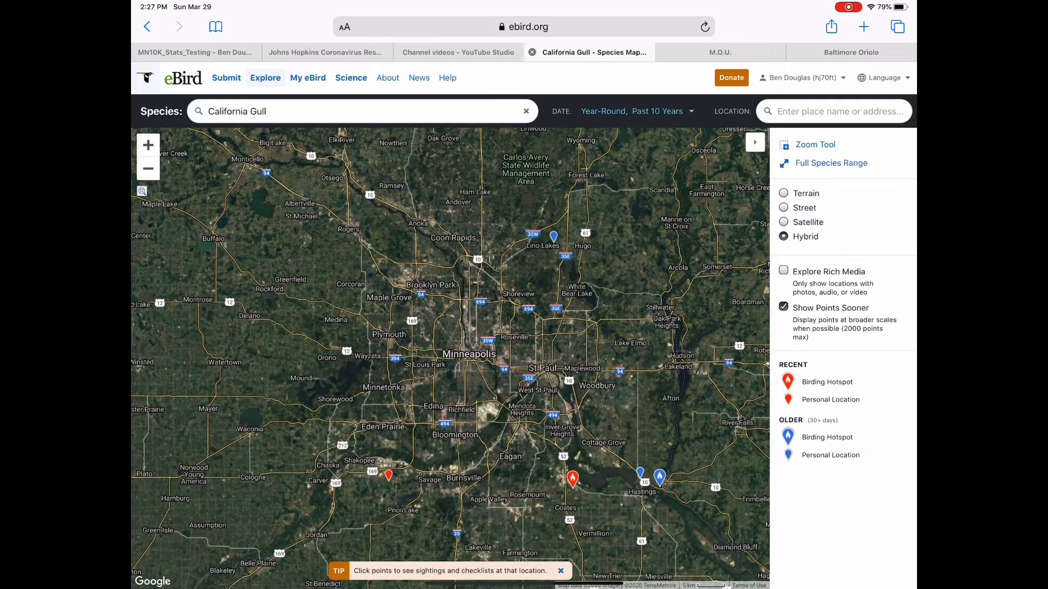
# Zoom the map in on the recent California Gull point near Rosemount.
pyautogui.click(573, 480)
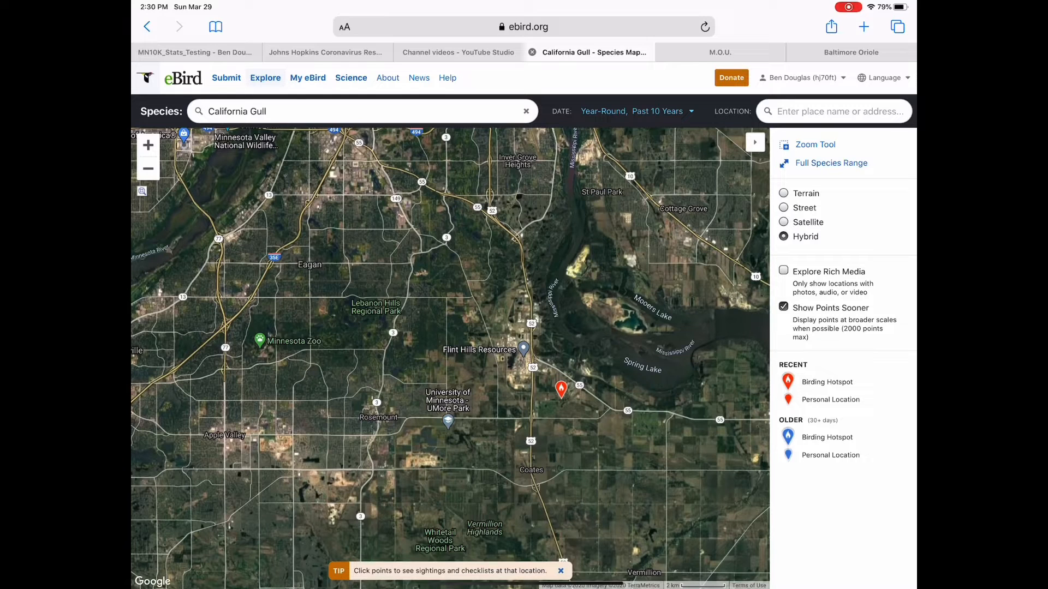
# Open Explore's Species Maps with the date range set to Current Year.
pyautogui.click(265, 78)
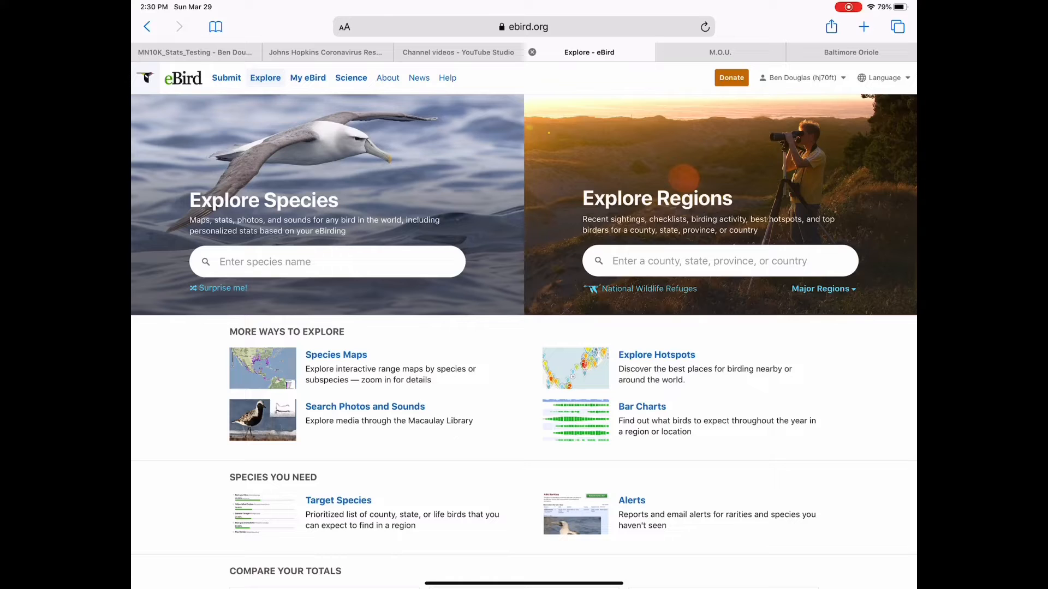
pyautogui.click(336, 354)
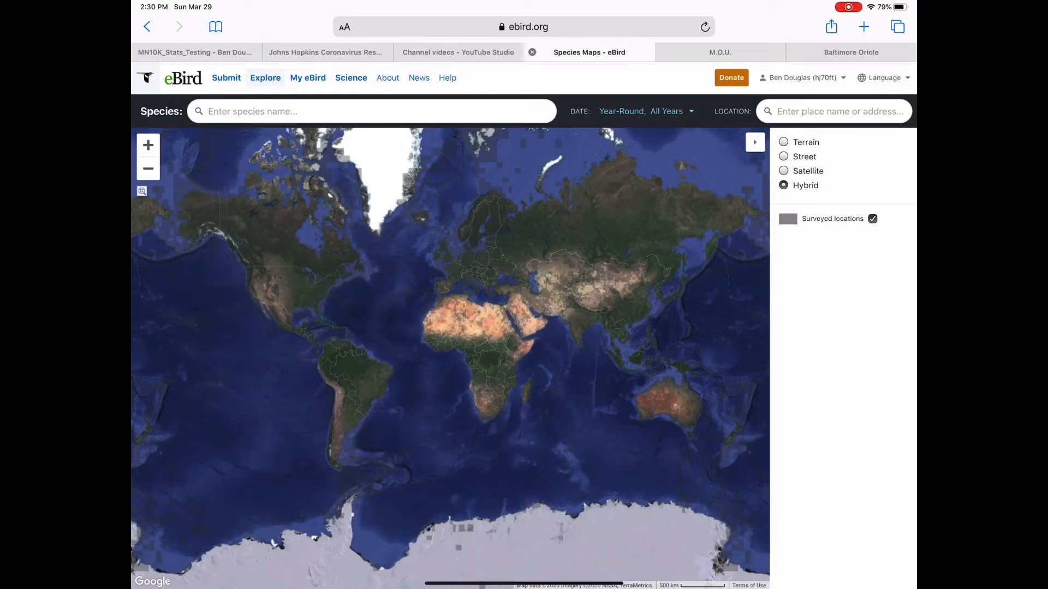
pyautogui.click(646, 111)
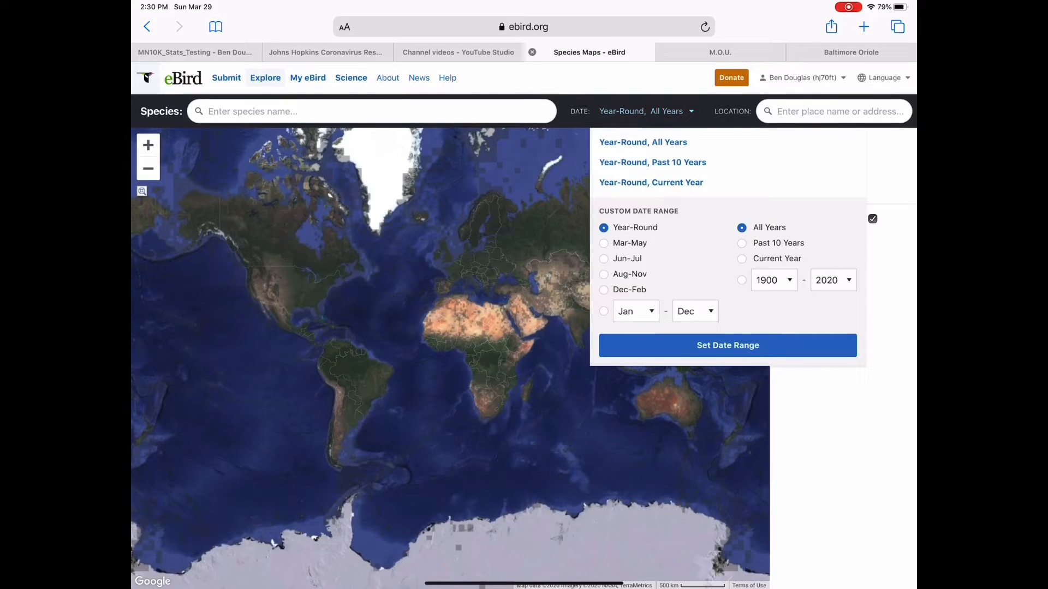
pyautogui.click(742, 258)
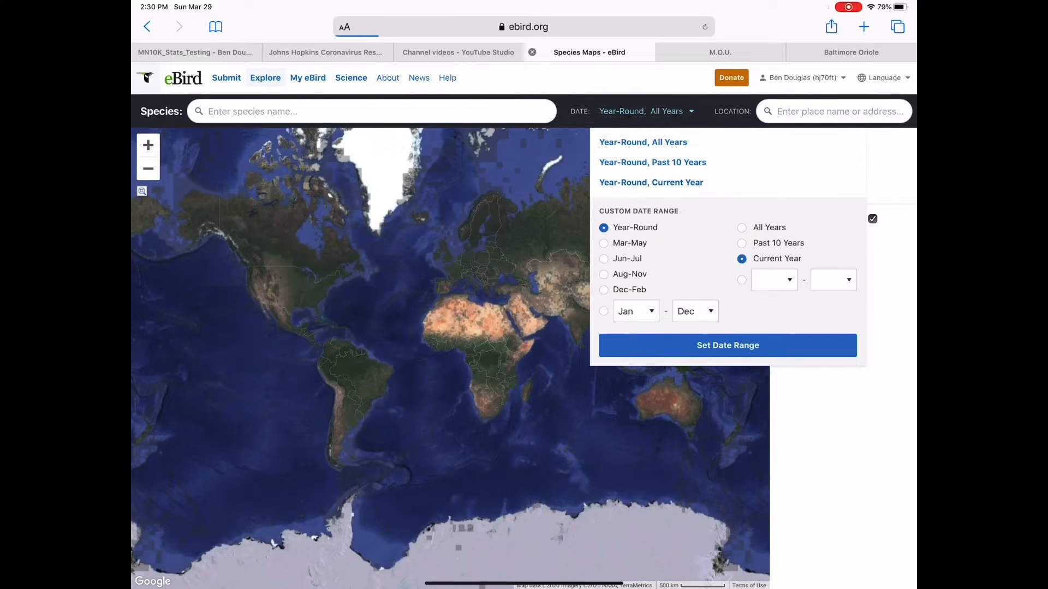
pyautogui.click(728, 346)
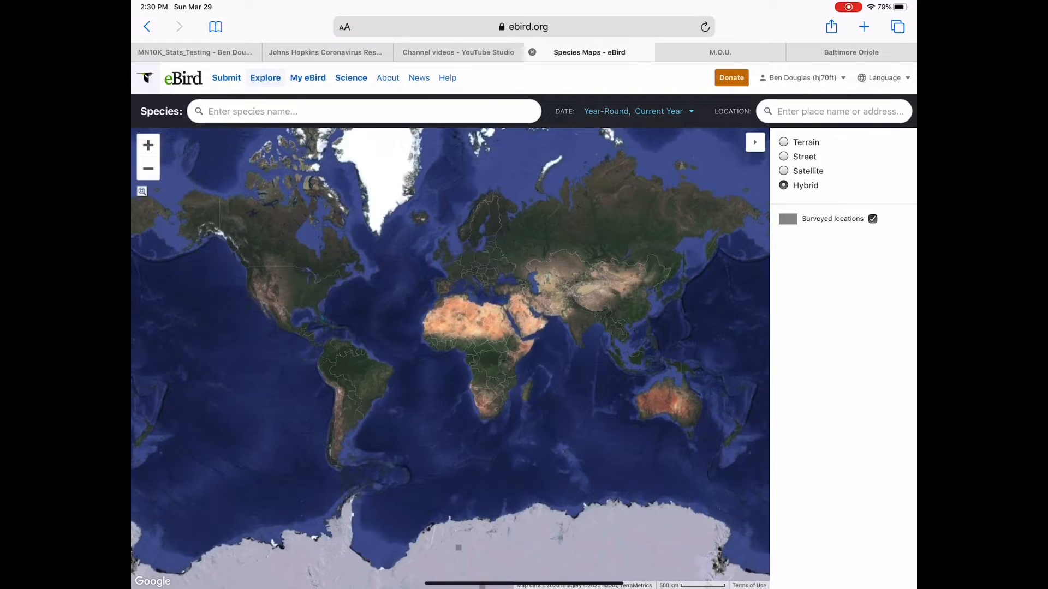
# Search 'aliro' and choose California Gull for the map.
pyautogui.click(364, 112)
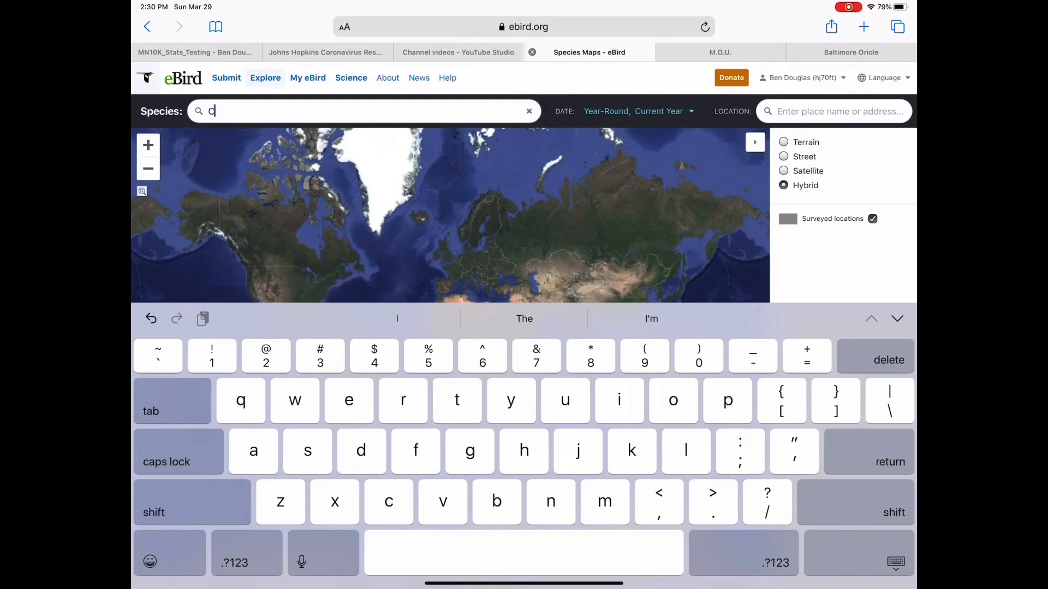
pyautogui.write('aliro')
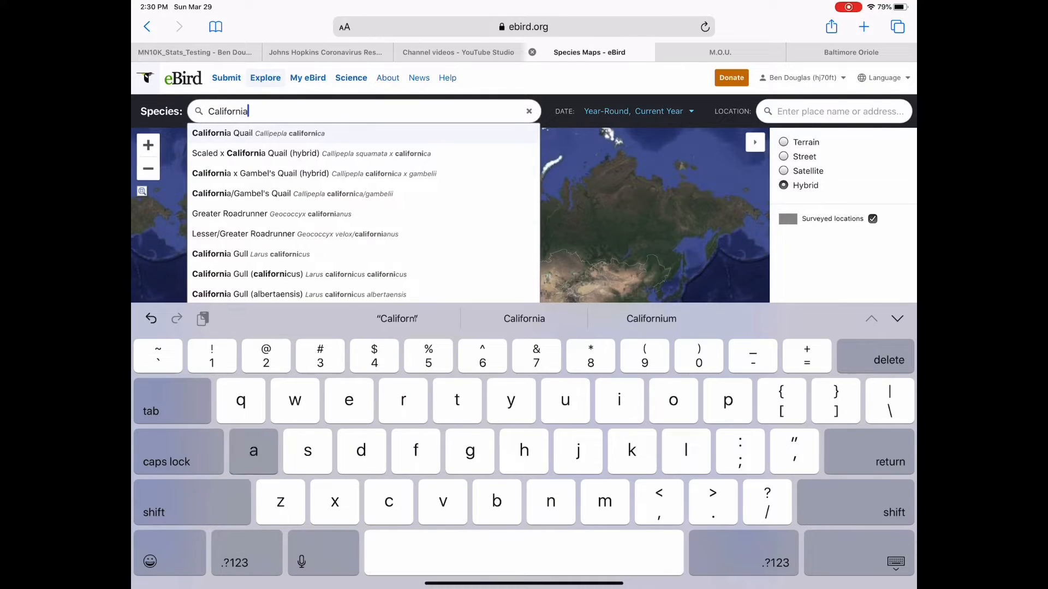
pyautogui.click(220, 254)
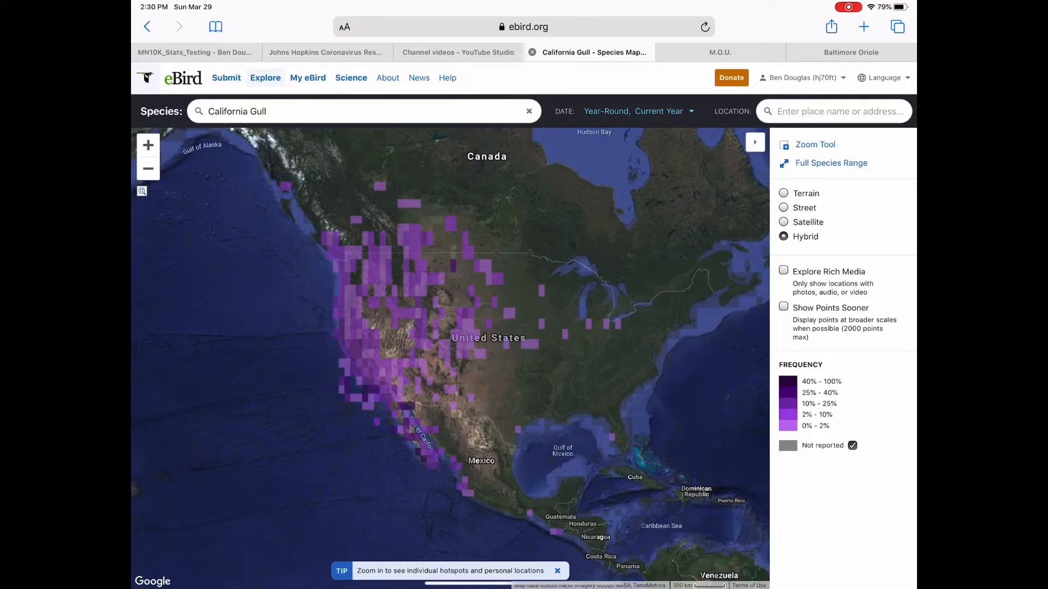
# Turn on Show Points Sooner and zoom in toward Minnesota's 140th St. Marsh.
pyautogui.click(783, 306)
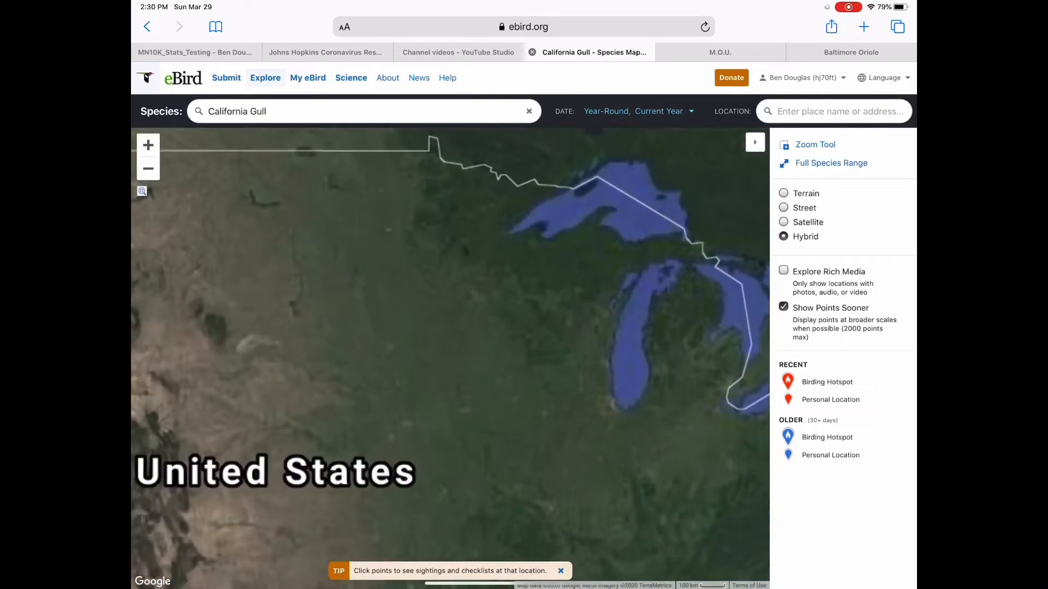
pyautogui.click(148, 145)
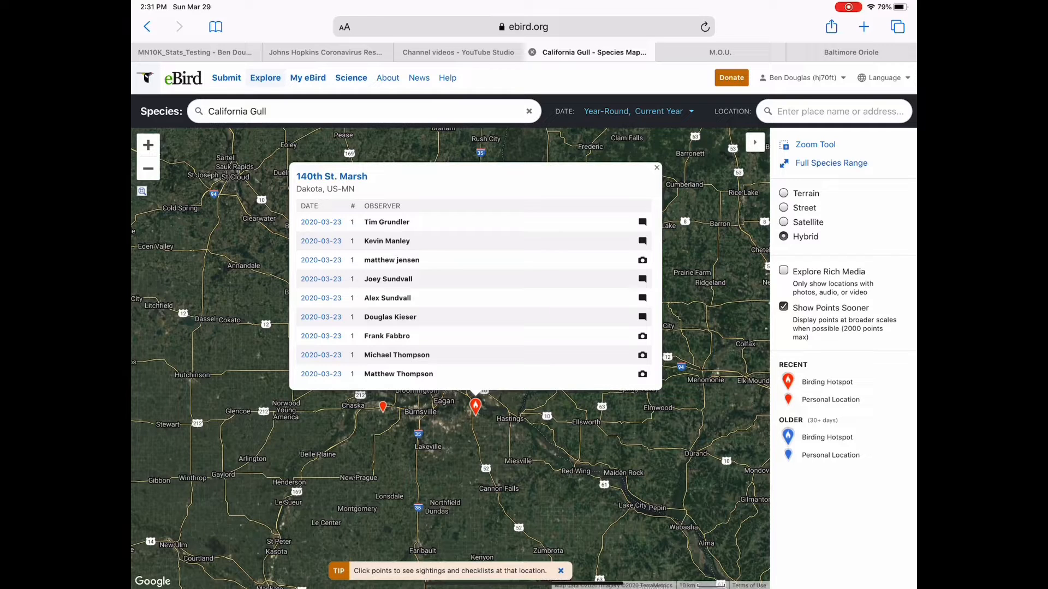
# Return from the species map to the Explore overview page.
pyautogui.click(656, 167)
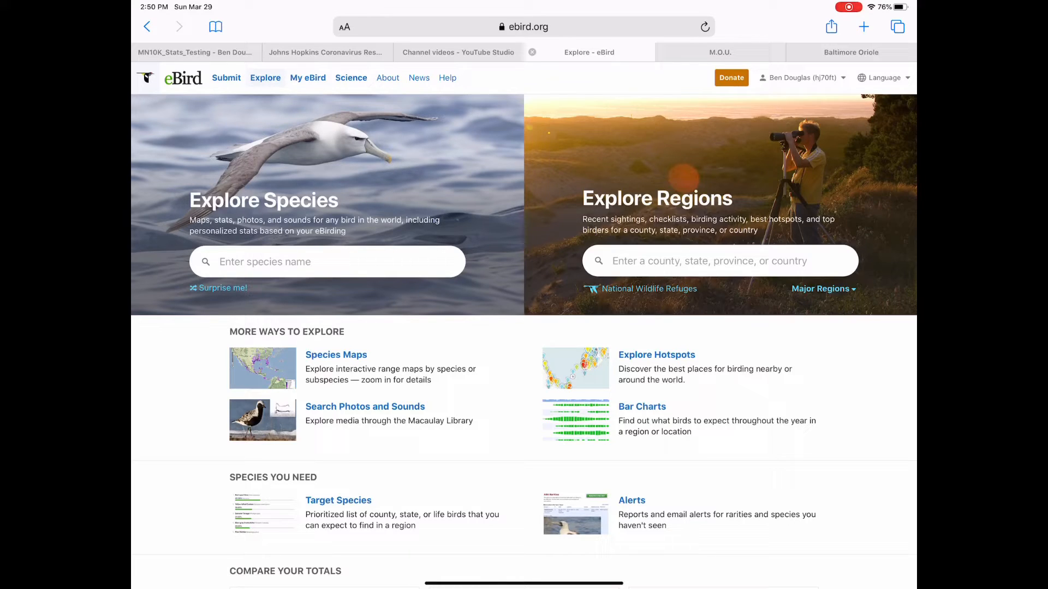
# Open a current-year species map for Baltimore Oriole.
pyautogui.click(327, 262)
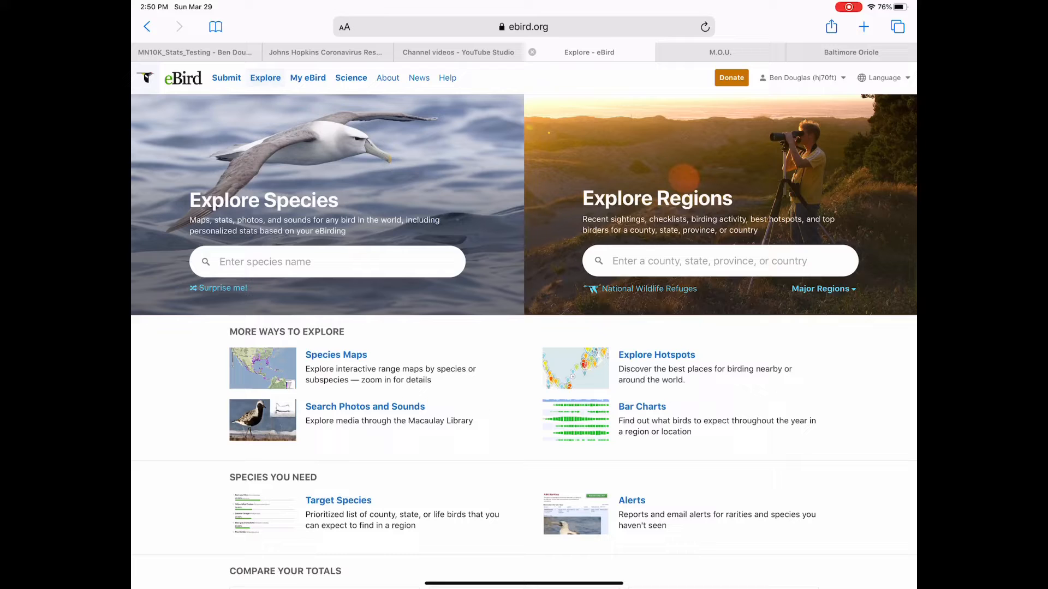
pyautogui.click(336, 355)
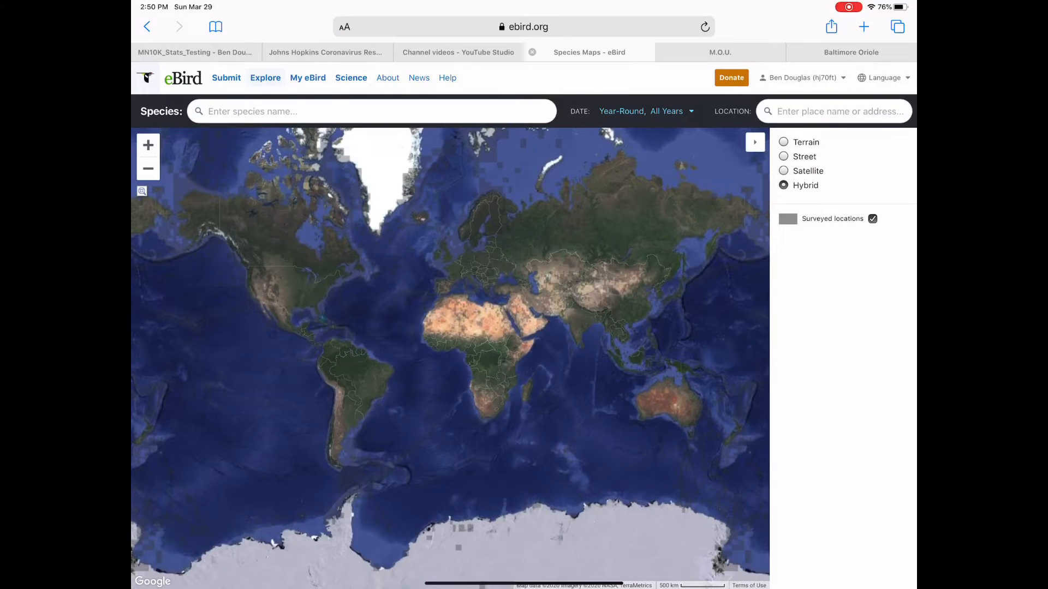
pyautogui.click(647, 111)
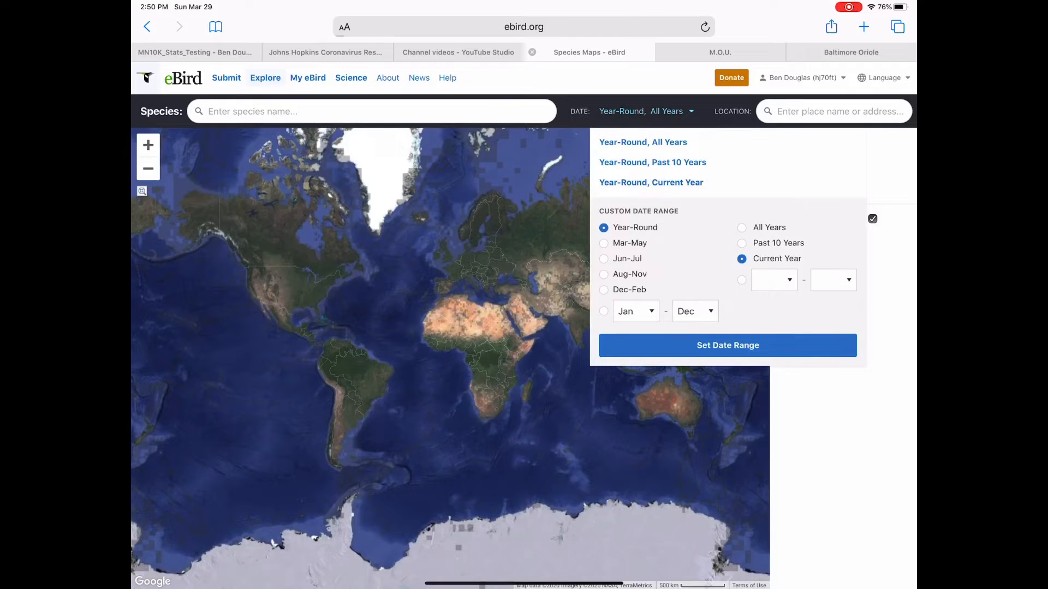
pyautogui.click(728, 346)
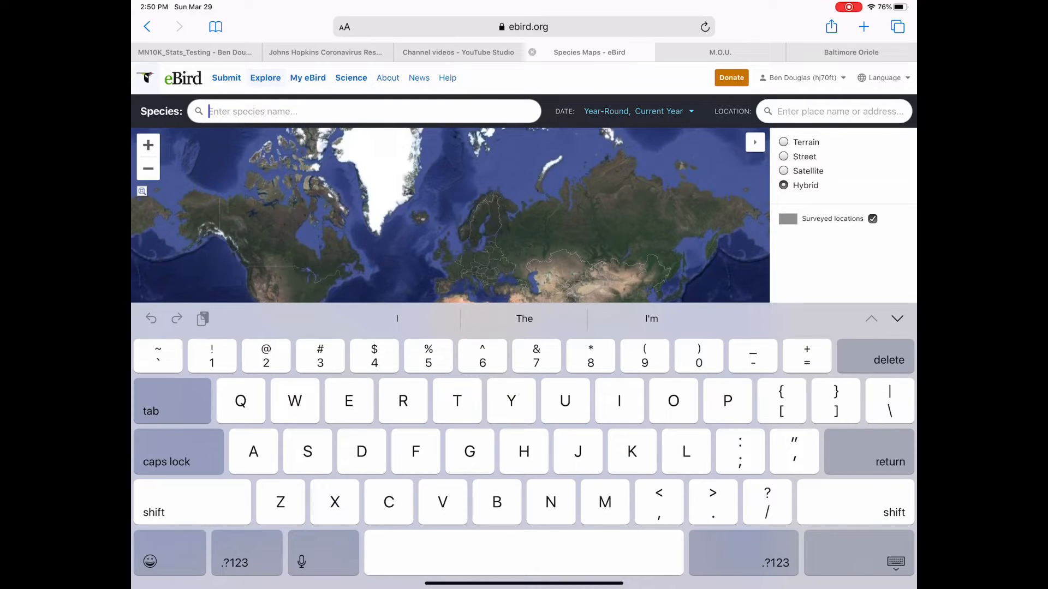
pyautogui.write('Baltimo')
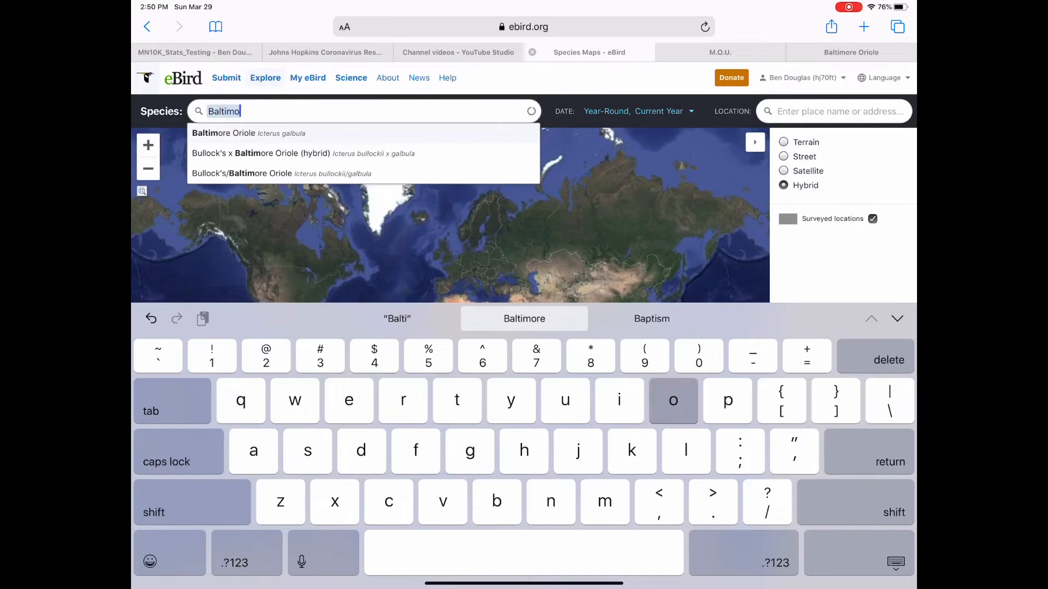
pyautogui.click(223, 133)
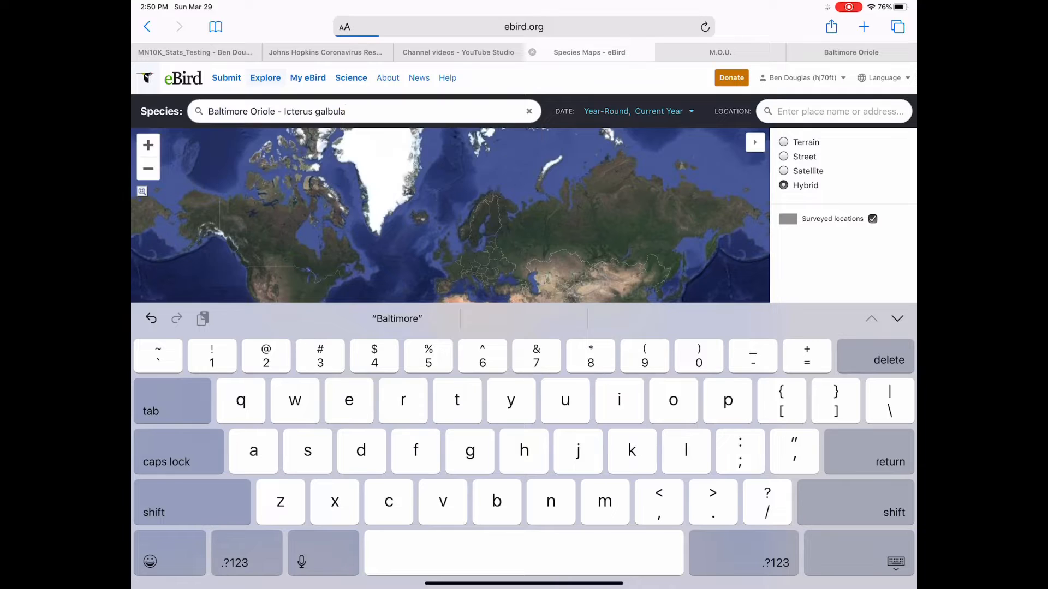
pyautogui.press('return')
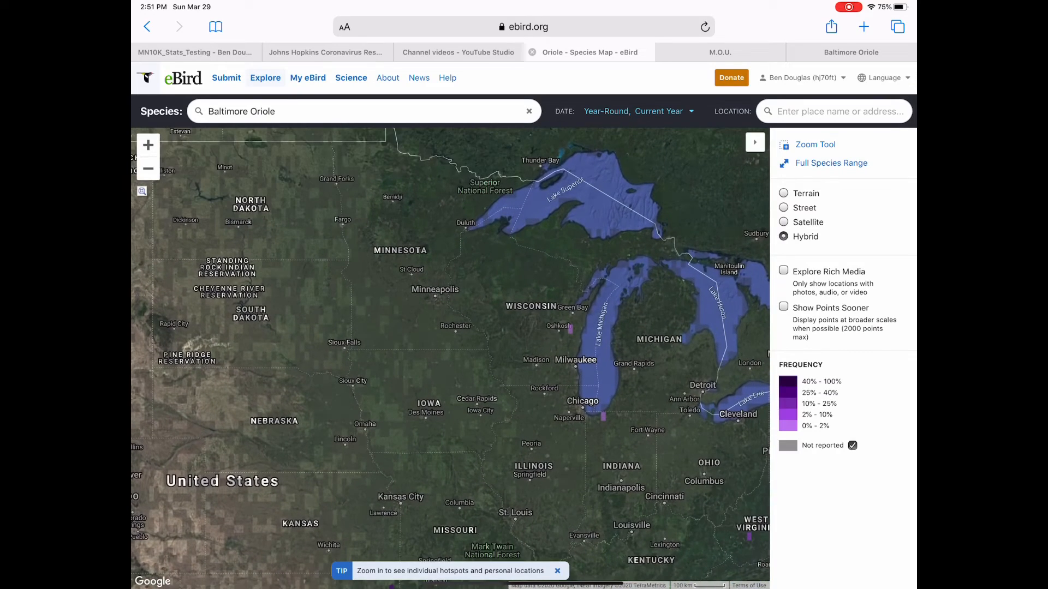
# Show individual Baltimore Oriole sighting points, pan the map, and return to Explore.
pyautogui.click(784, 307)
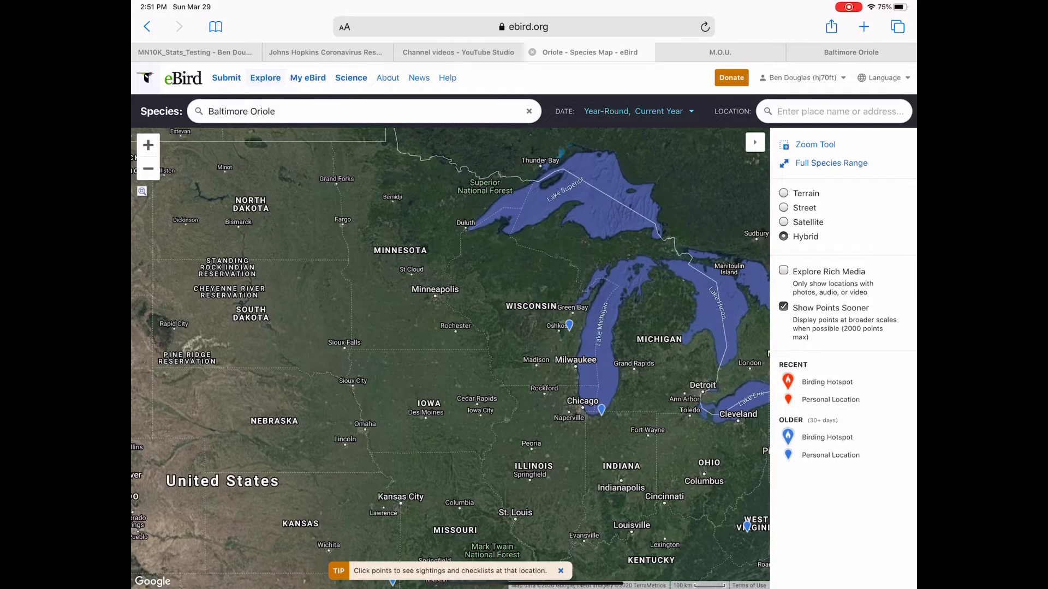
pyautogui.click(603, 409)
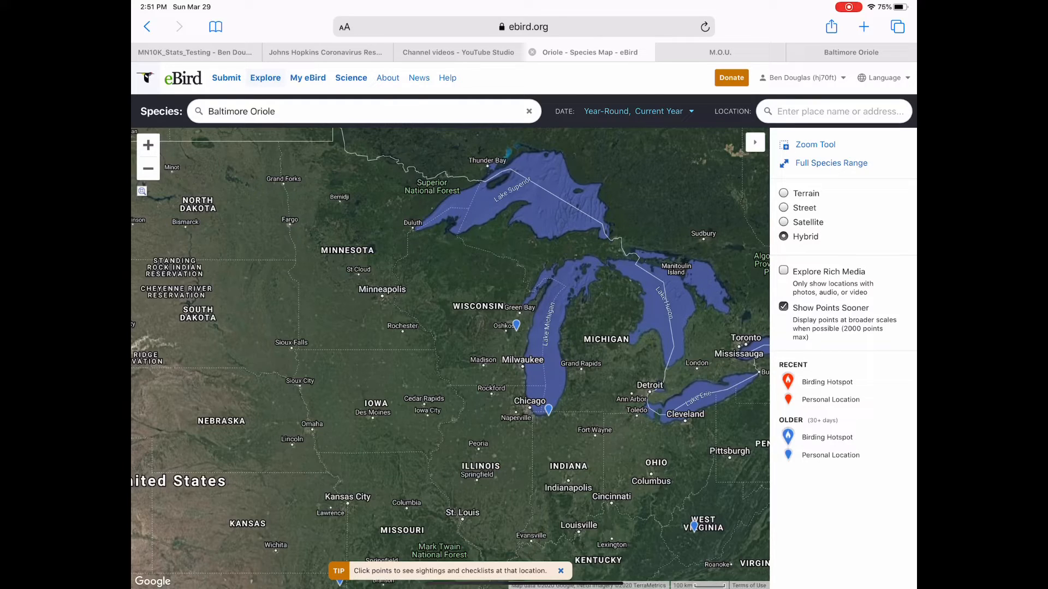
pyautogui.click(148, 169)
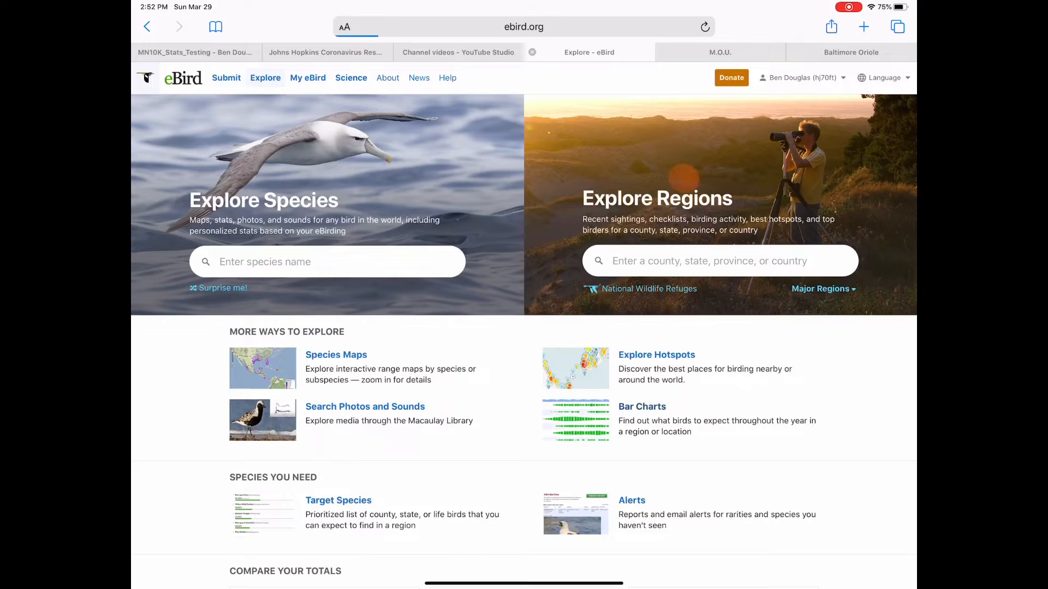
# Generate the bar chart for Minnesota with Entire region selected.
pyautogui.click(642, 406)
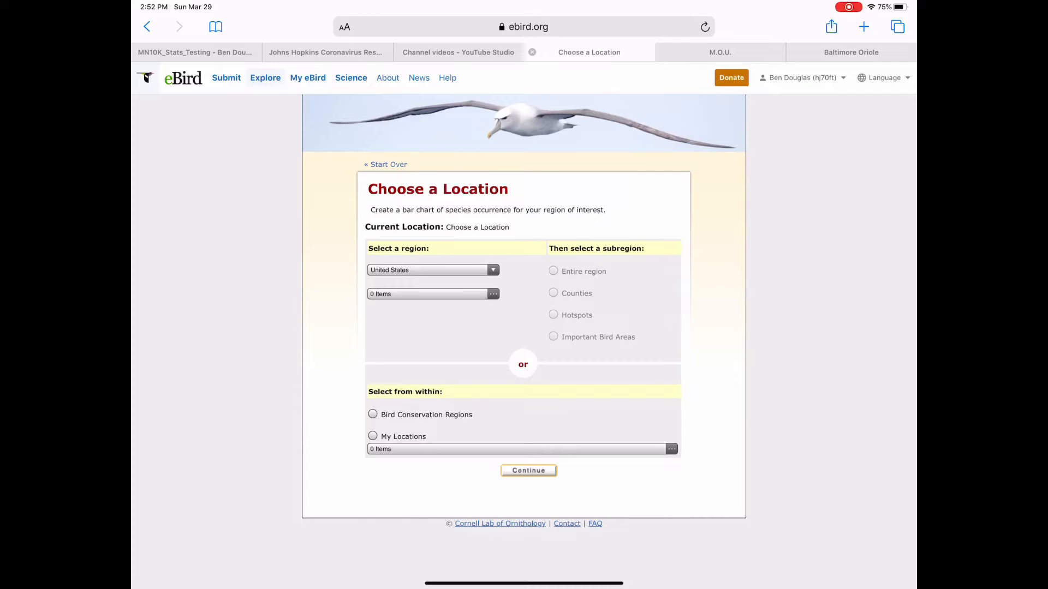
pyautogui.click(432, 294)
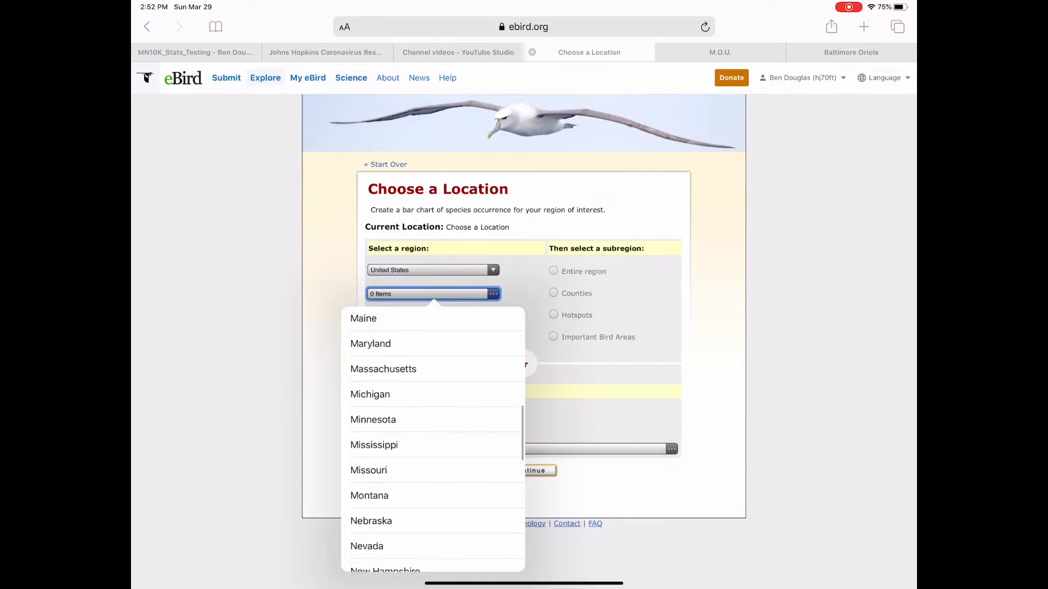
pyautogui.click(373, 419)
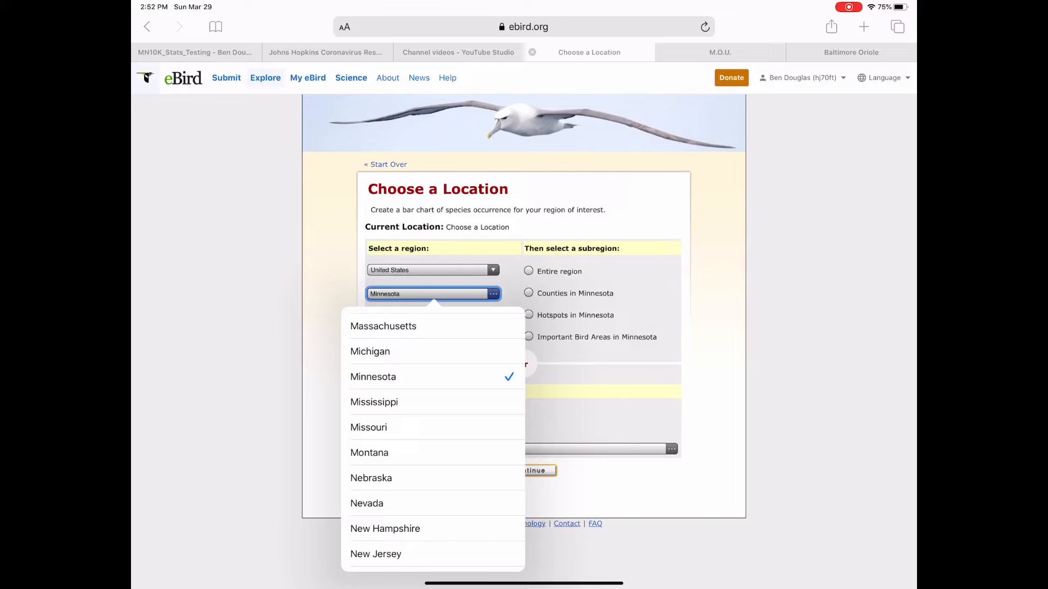
pyautogui.click(373, 377)
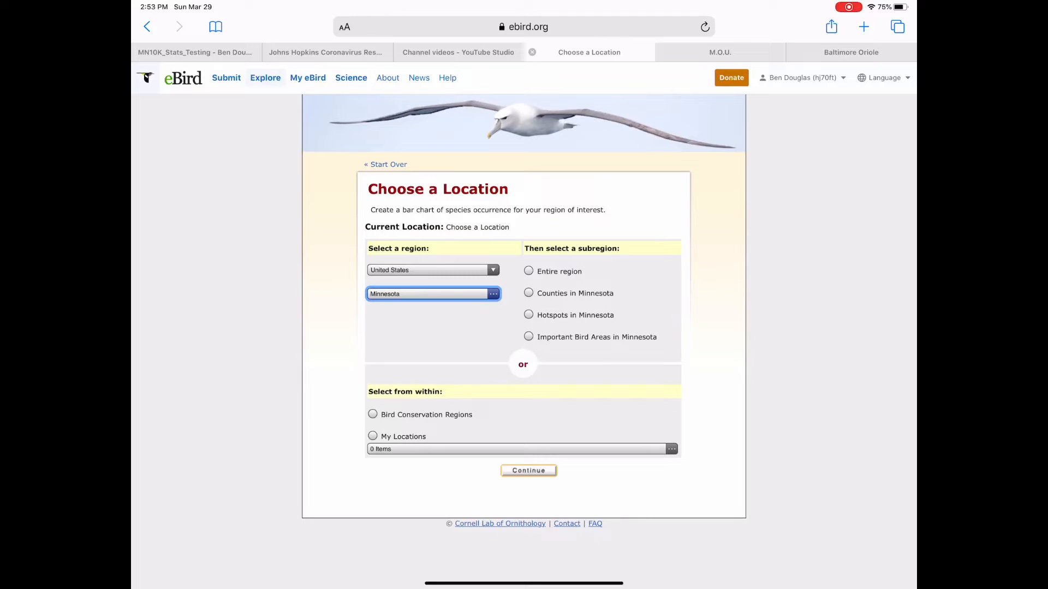
pyautogui.click(528, 271)
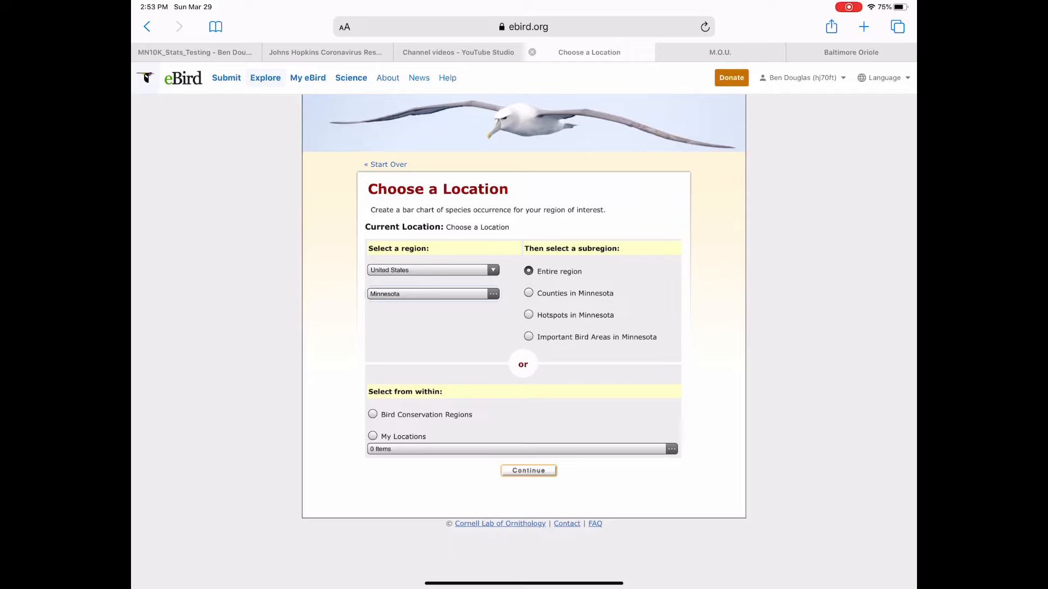
pyautogui.click(528, 470)
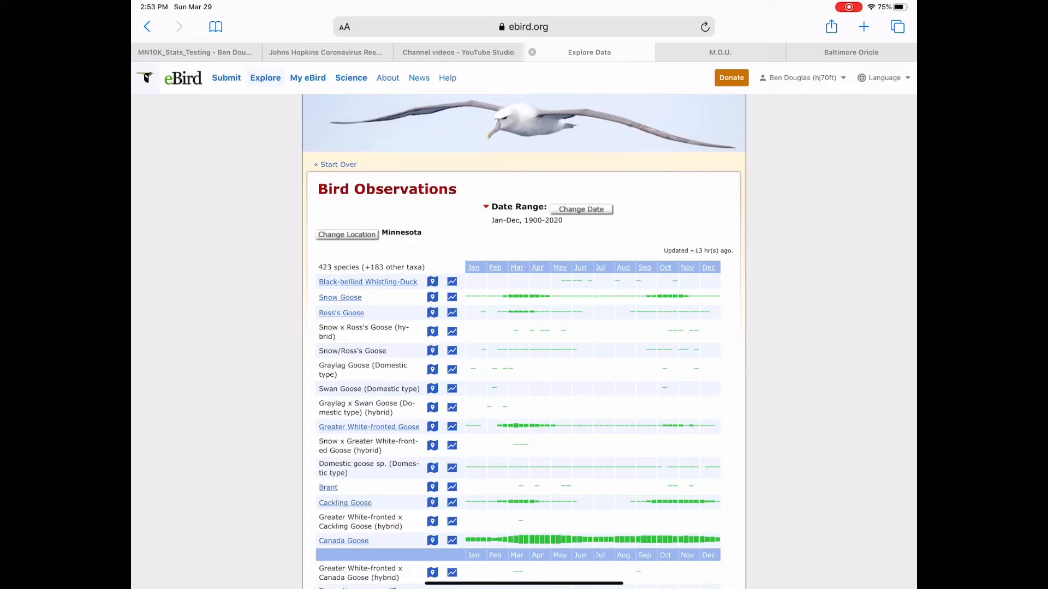
# Find 'baltim' on the Minnesota bar chart page, then search for 'baltimore'.
pyautogui.click(524, 26)
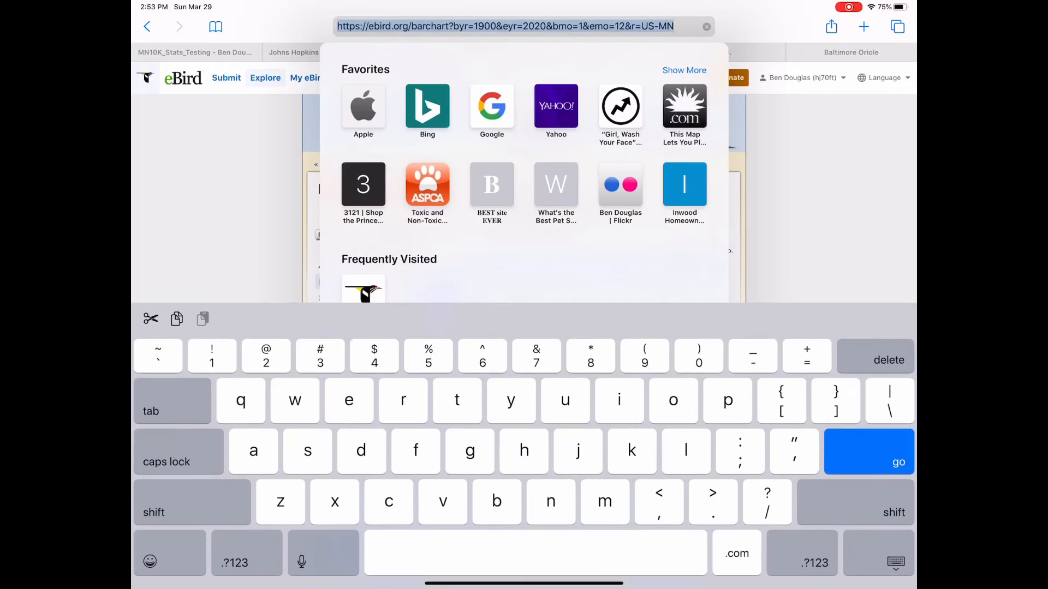
pyautogui.write('balti')
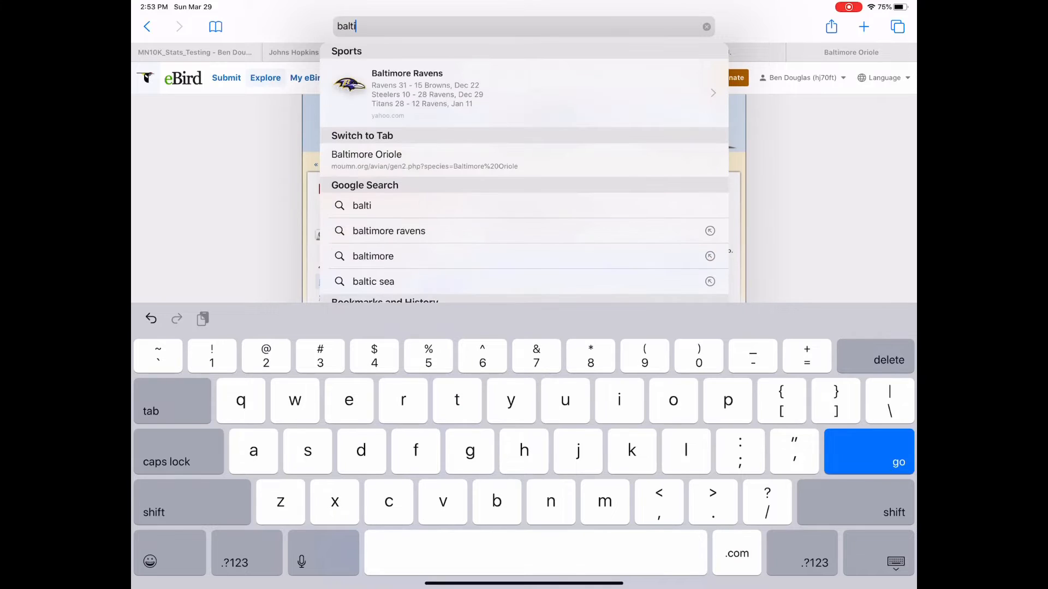
pyautogui.write('m')
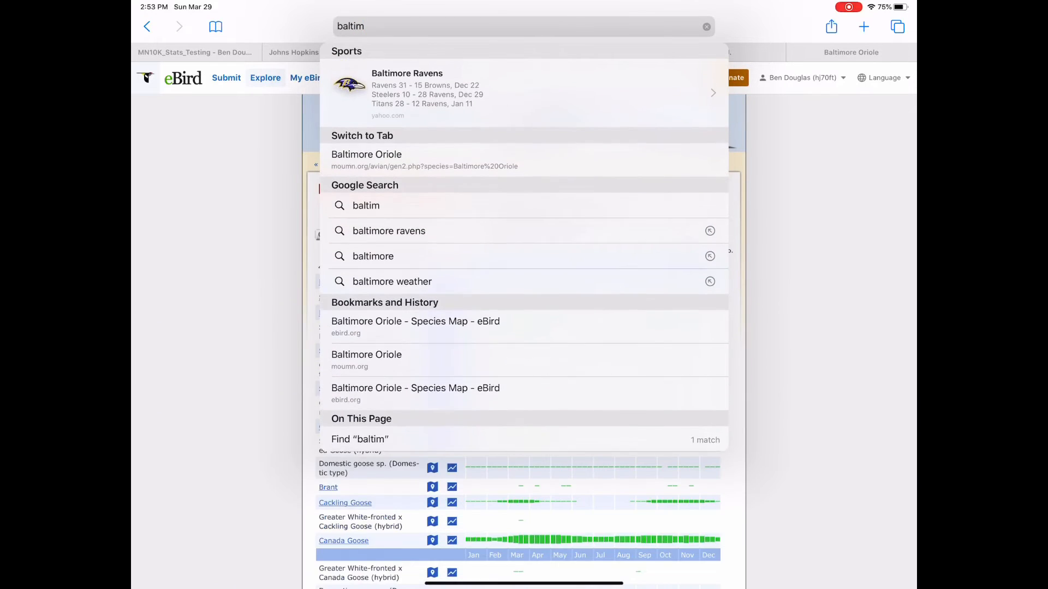
pyautogui.click(359, 439)
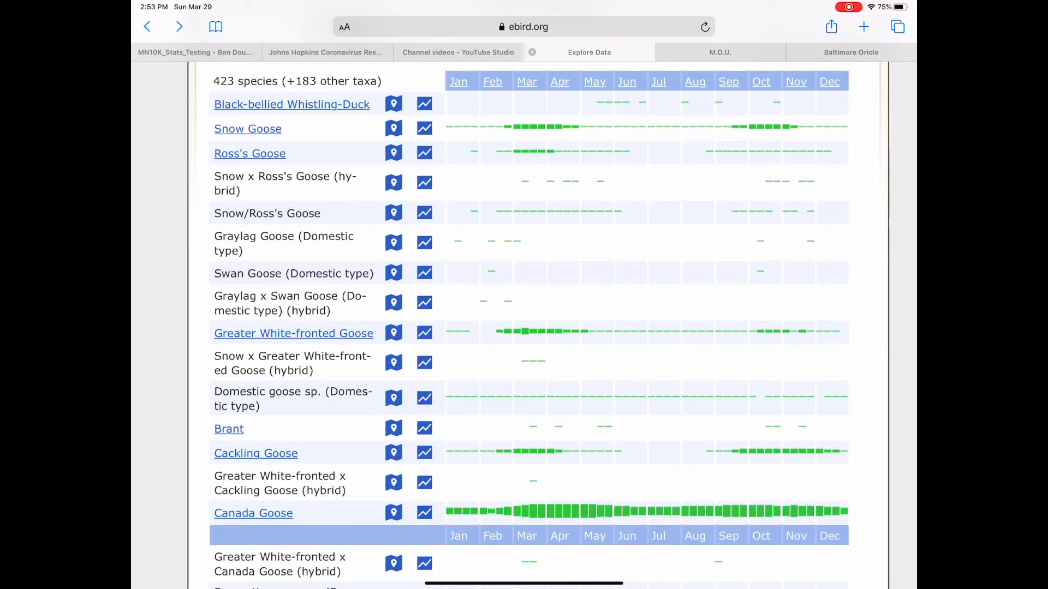
pyautogui.click(523, 27)
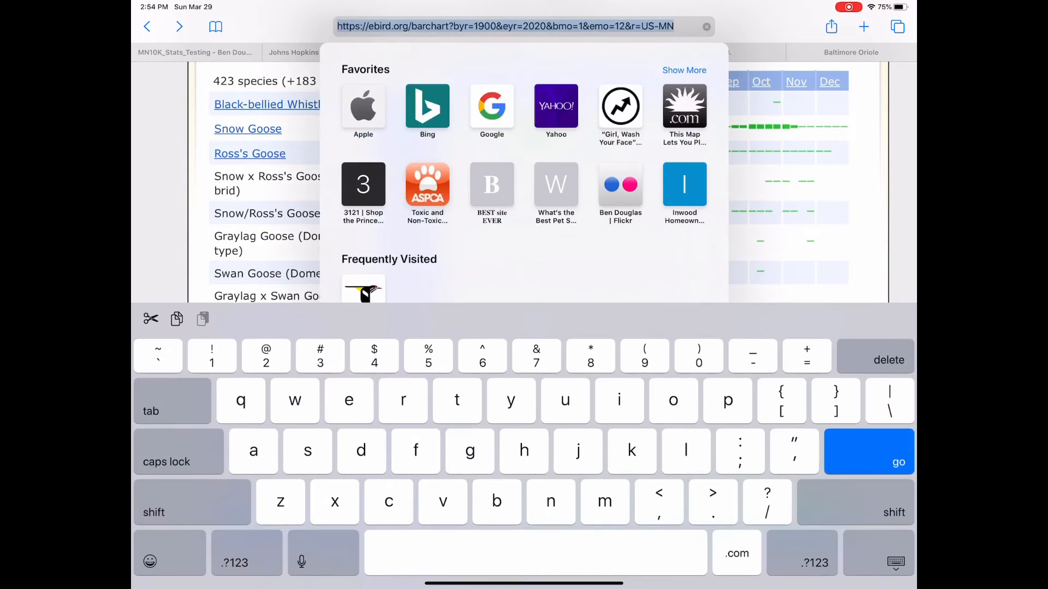
pyautogui.write('baltimore')
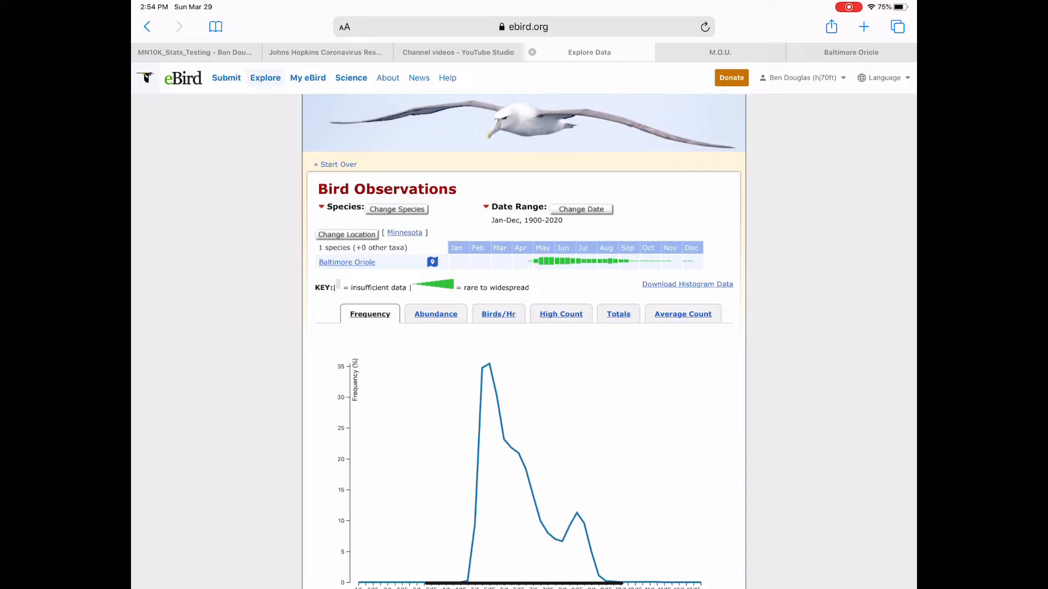
pyautogui.scroll(-3)
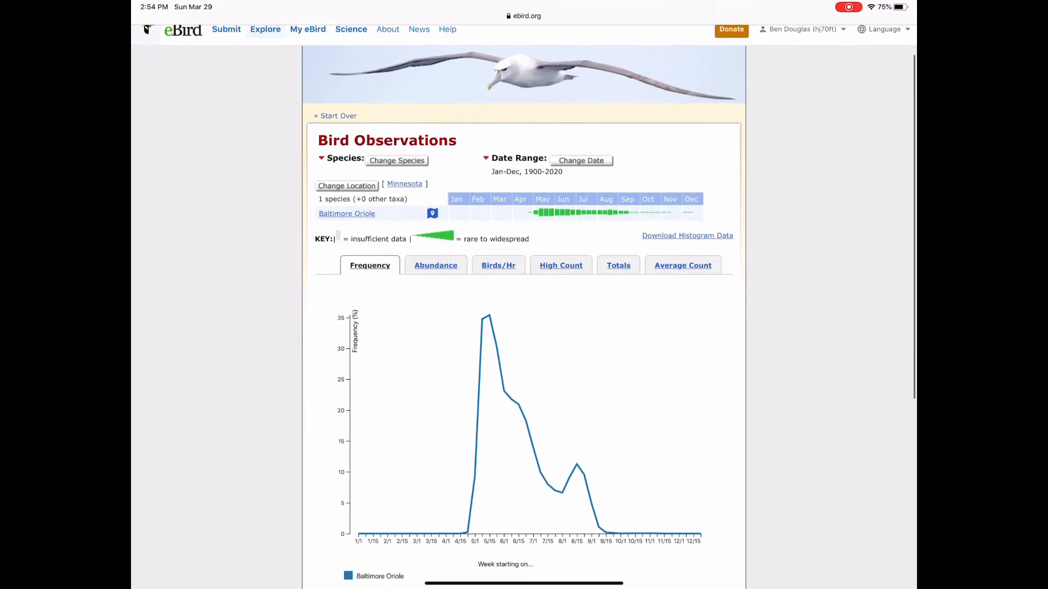
pyautogui.scroll(-3)
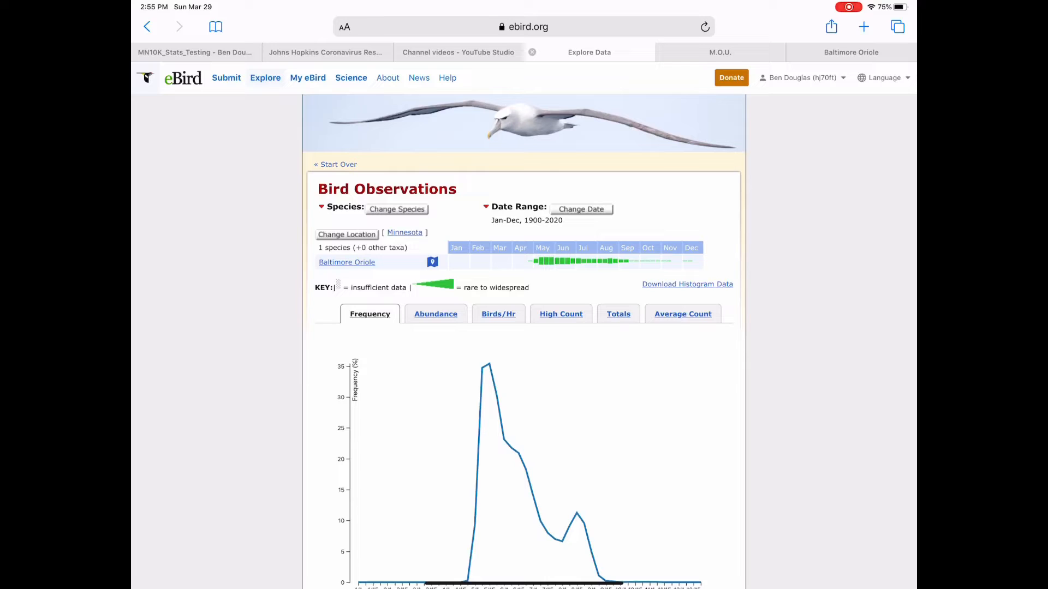
# Switch to the moumn.org site and expand the Review Reported Birds menu.
pyautogui.click(719, 52)
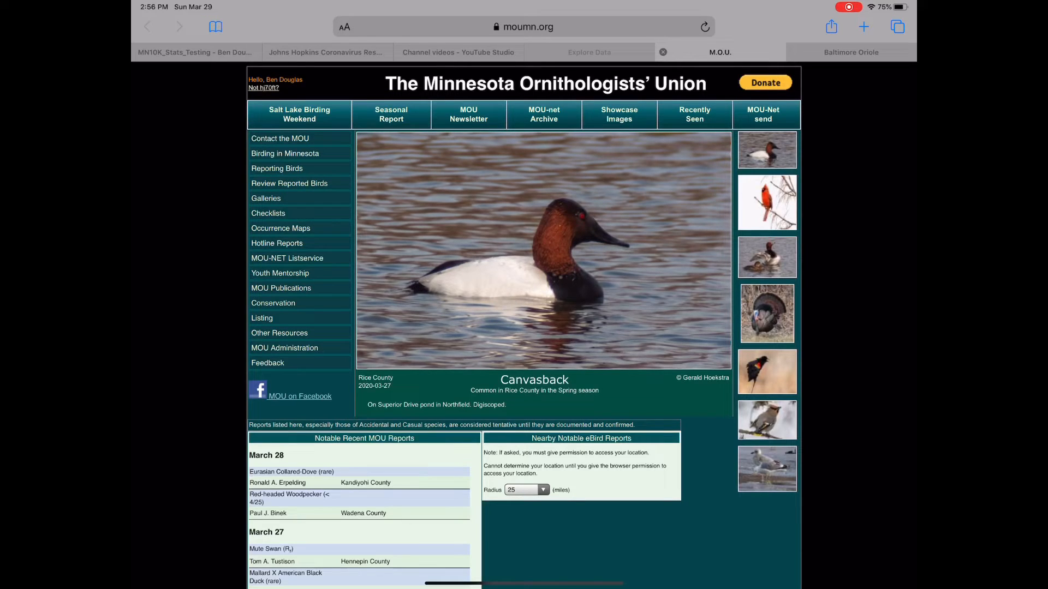
pyautogui.click(276, 168)
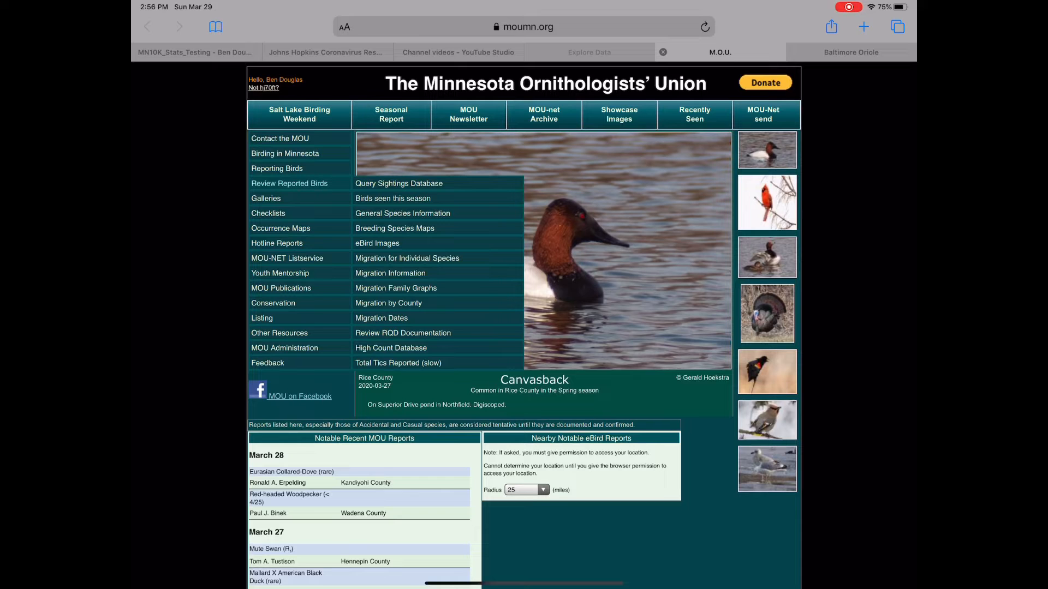
pyautogui.click(850, 52)
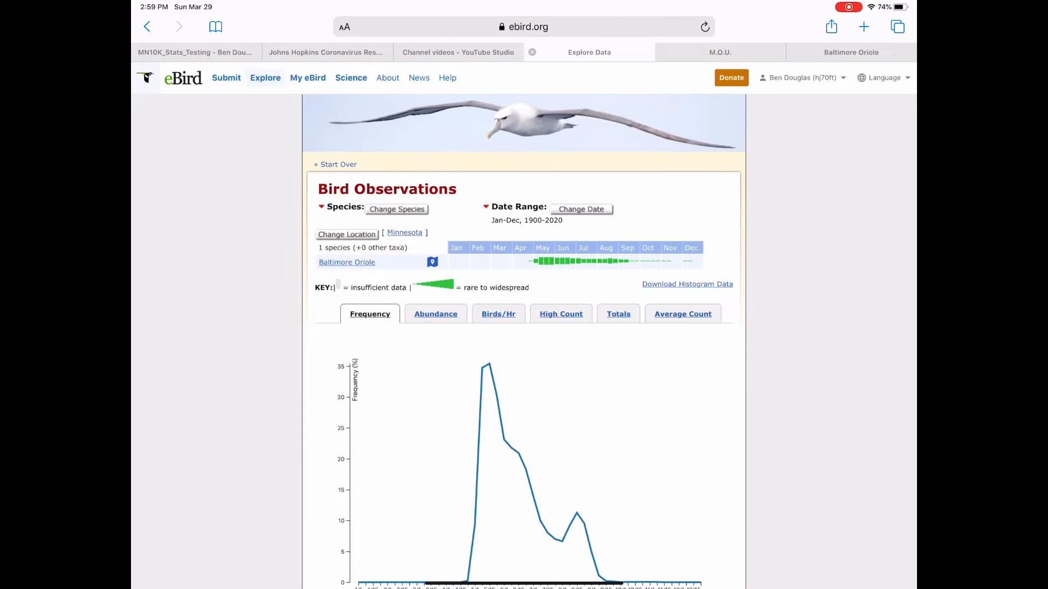
# Scroll down the Baltimore Oriole chart and go to Change Species.
pyautogui.scroll(-3)
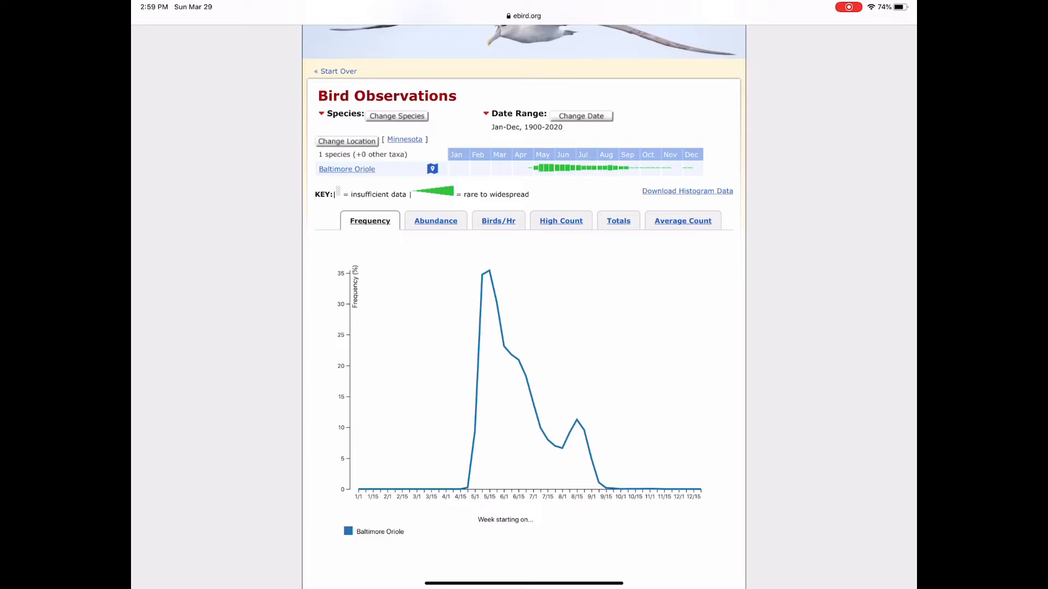
pyautogui.scroll(-3)
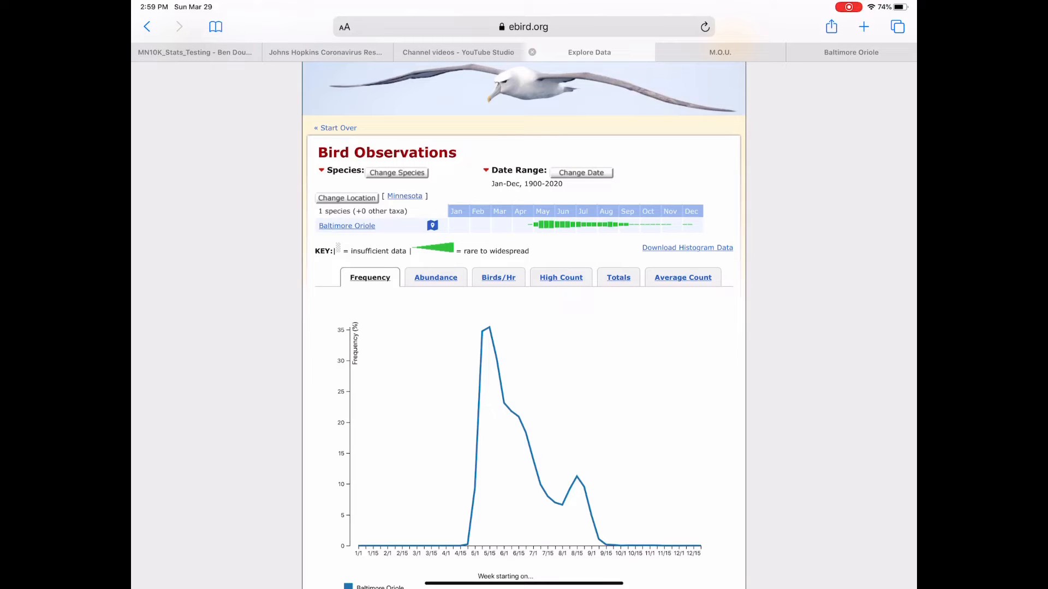
pyautogui.click(396, 172)
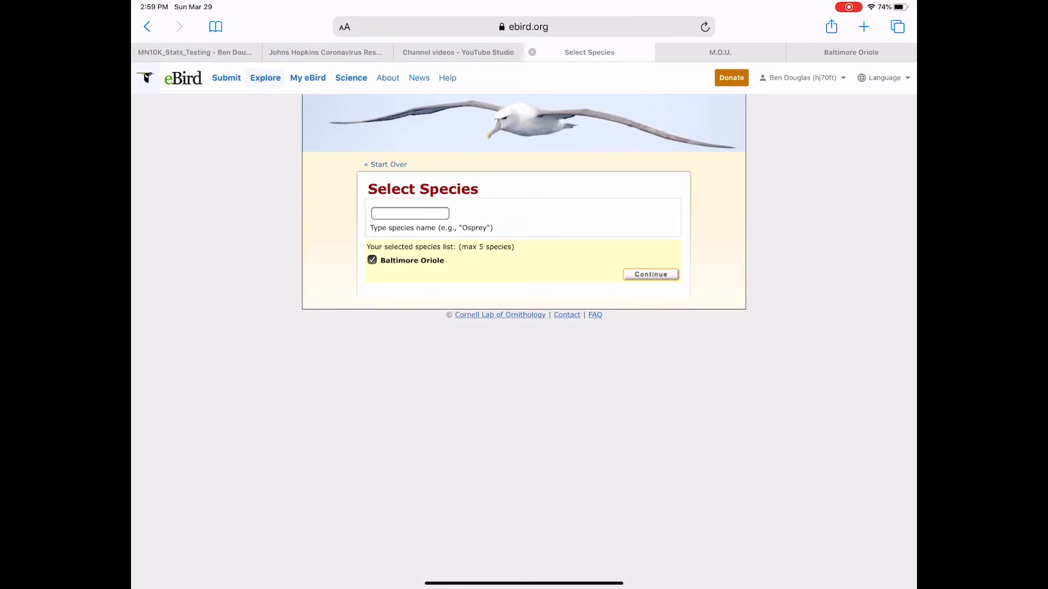
# Add Ruby-throated Hummingbird from the 'Ru' suggestions and continue to the overlaid chart.
pyautogui.click(409, 214)
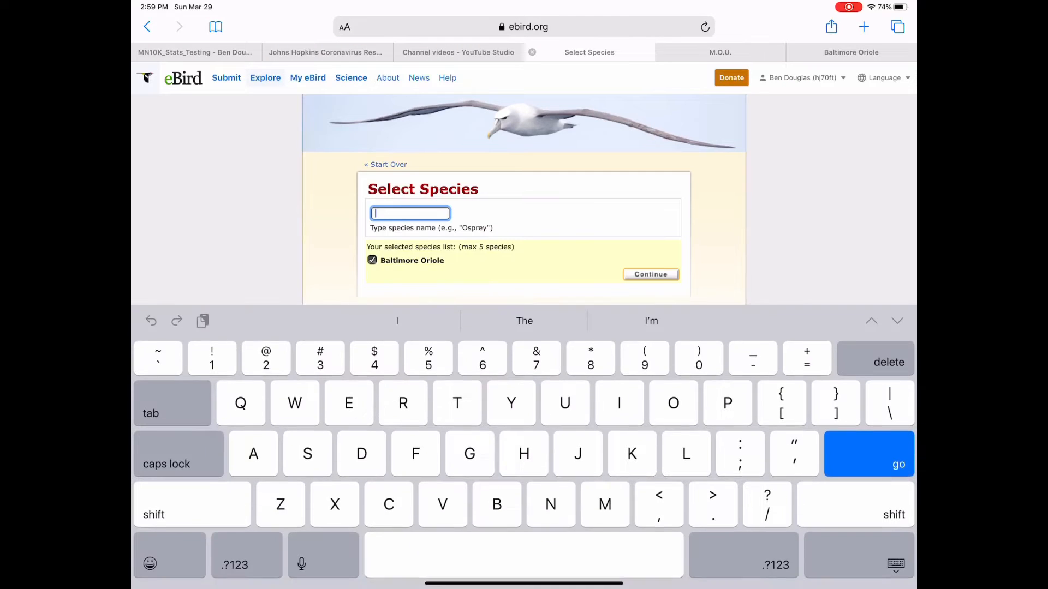
pyautogui.write('Ruby-')
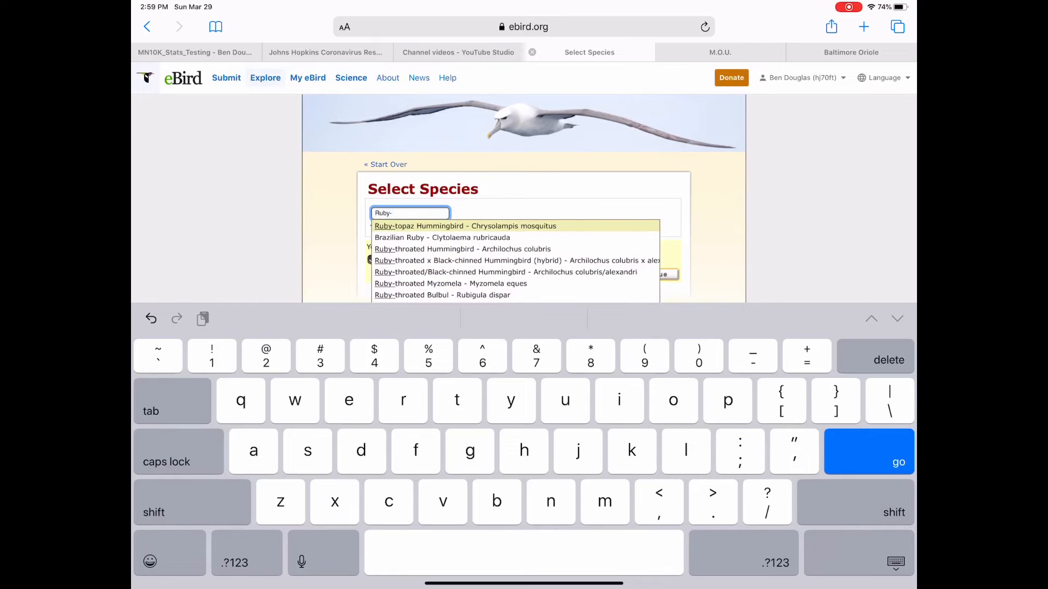
pyautogui.click(459, 249)
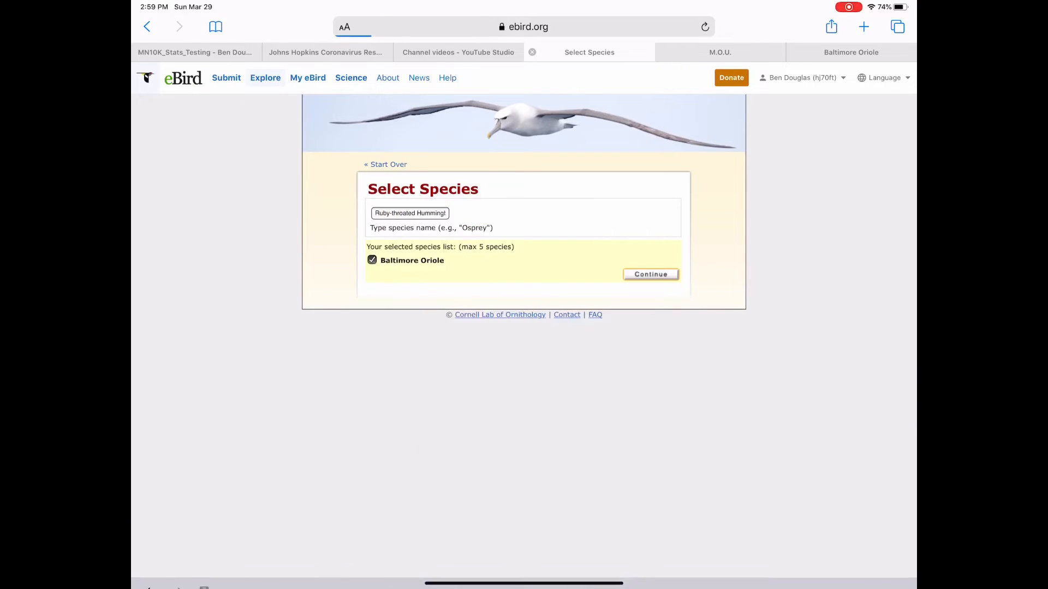
pyautogui.click(409, 212)
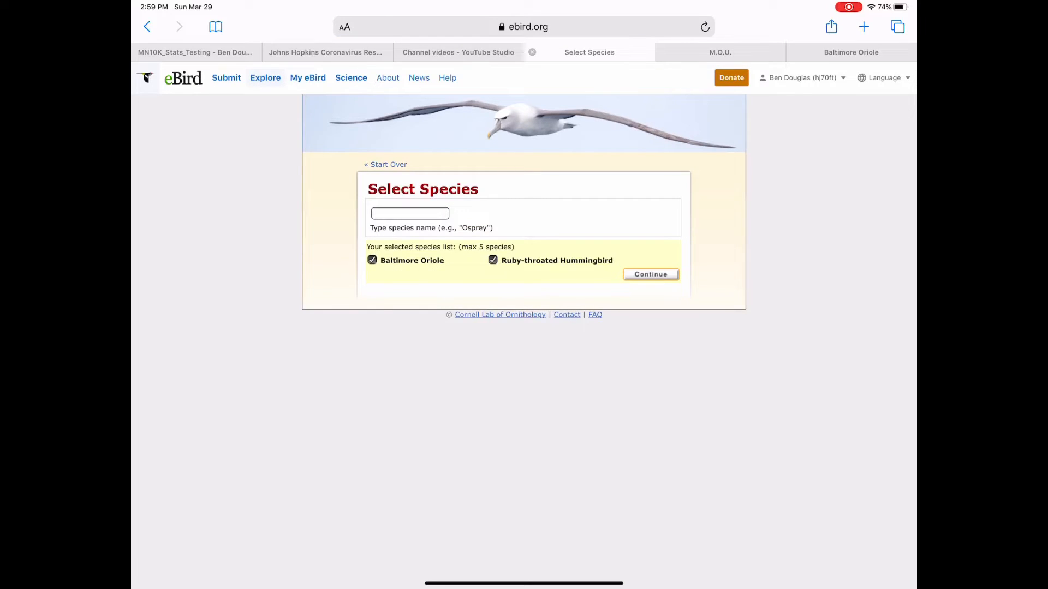
pyautogui.click(651, 274)
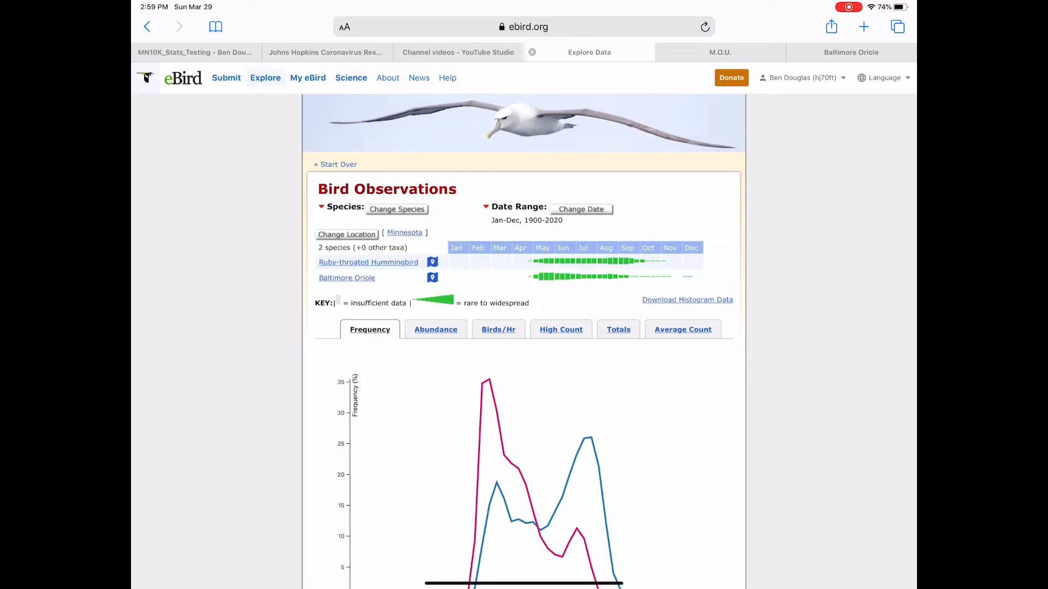
pyautogui.scroll(-3)
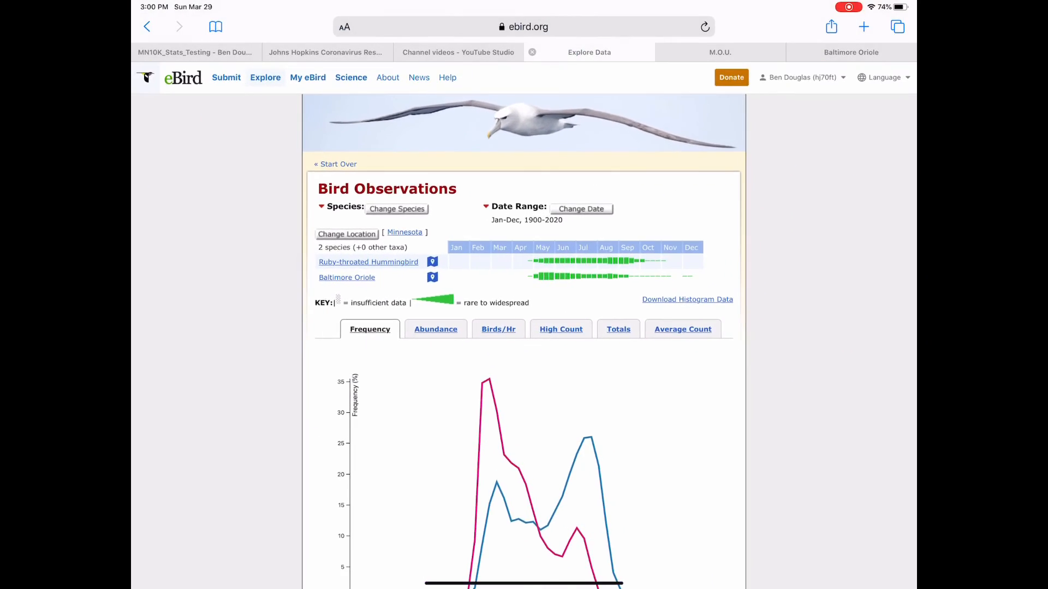
pyautogui.scroll(-3)
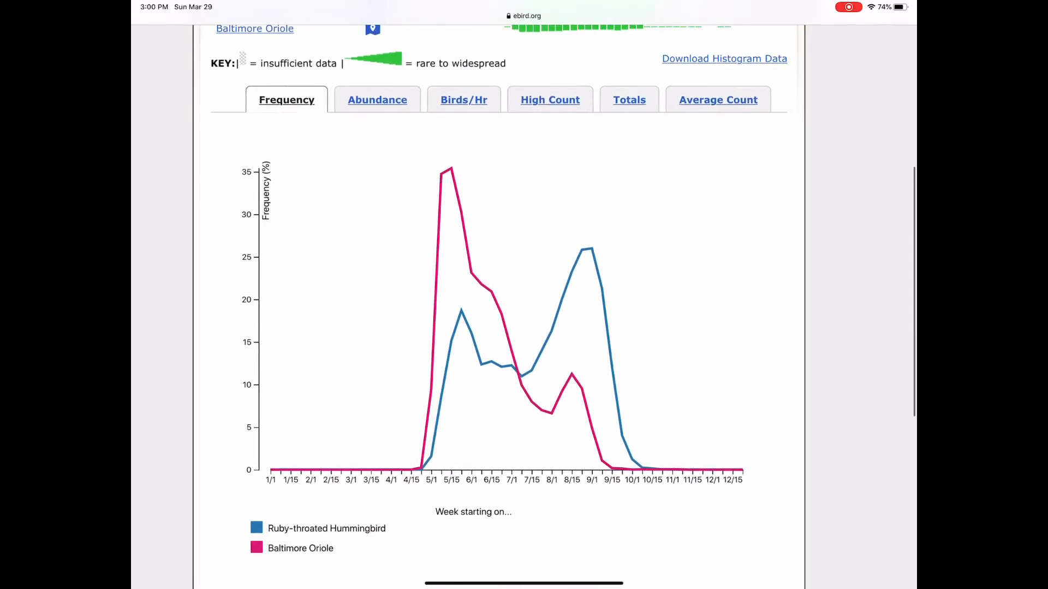
# Switch the hummingbird and oriole chart to the Average Count tab.
pyautogui.scroll(-3)
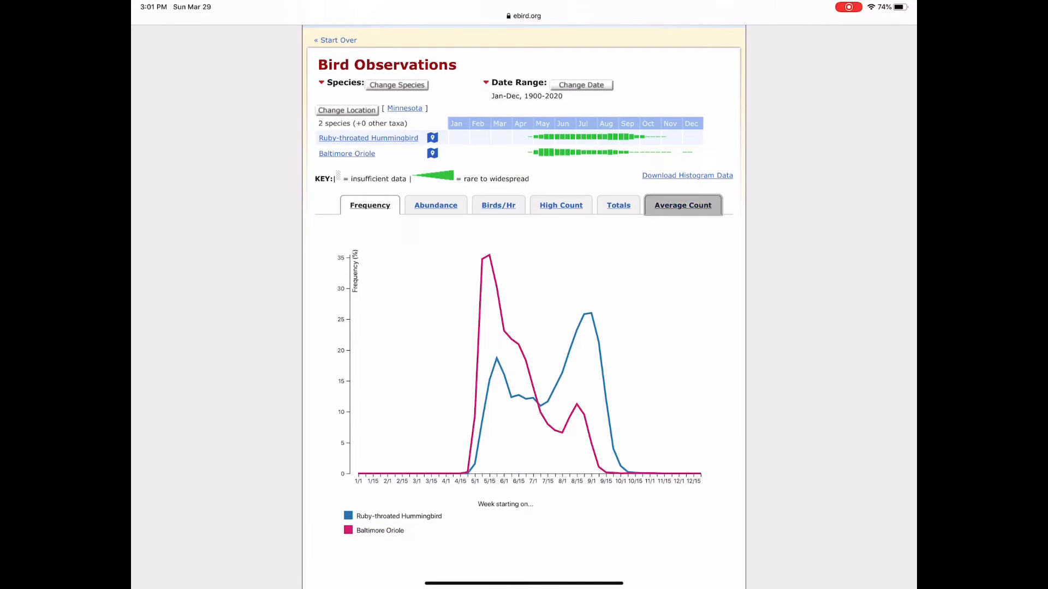
pyautogui.click(683, 205)
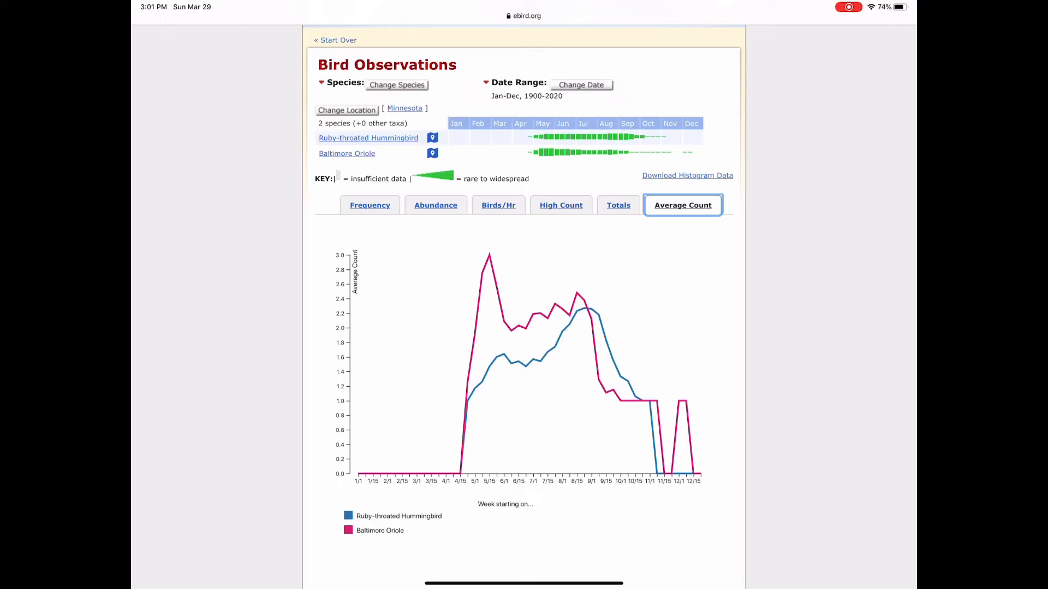
# Switch the two-species chart to another measure tab for comparison.
pyautogui.click(618, 206)
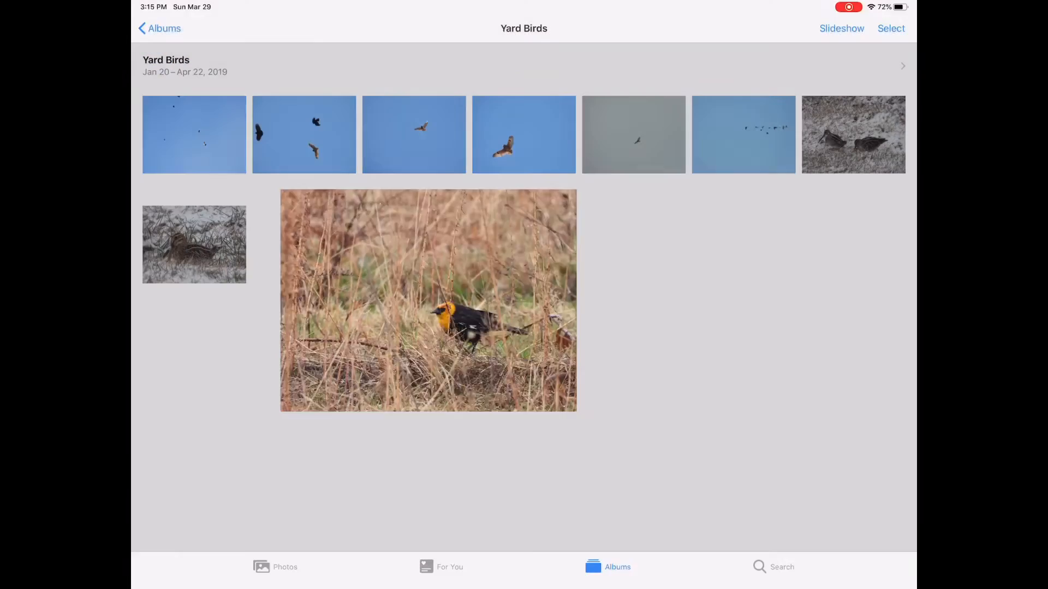
pyautogui.click(427, 304)
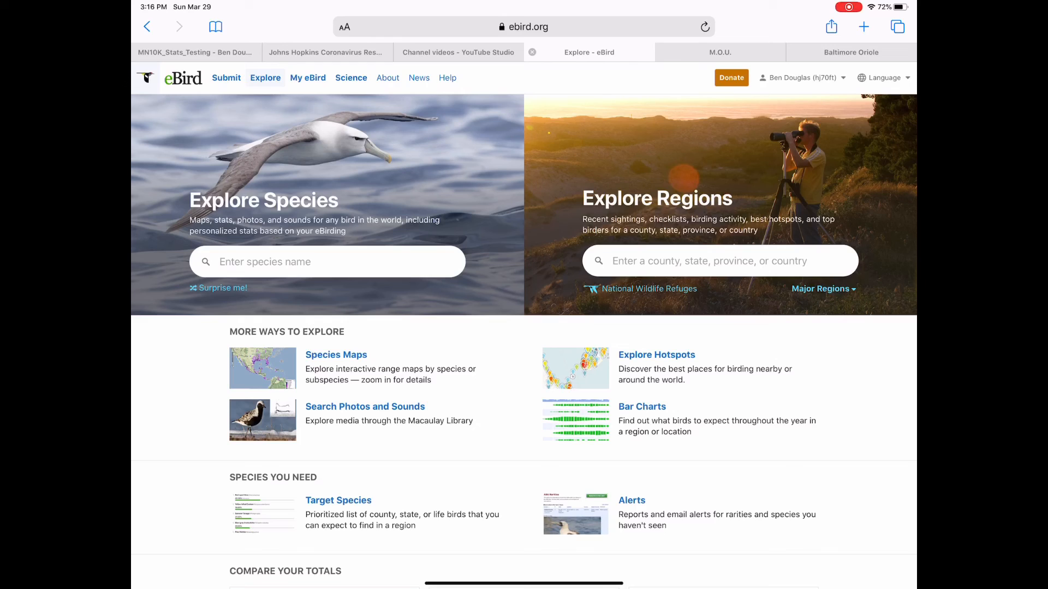
# Scroll My Yard Lists past the Current Leaders table, then back up.
pyautogui.scroll(-3)
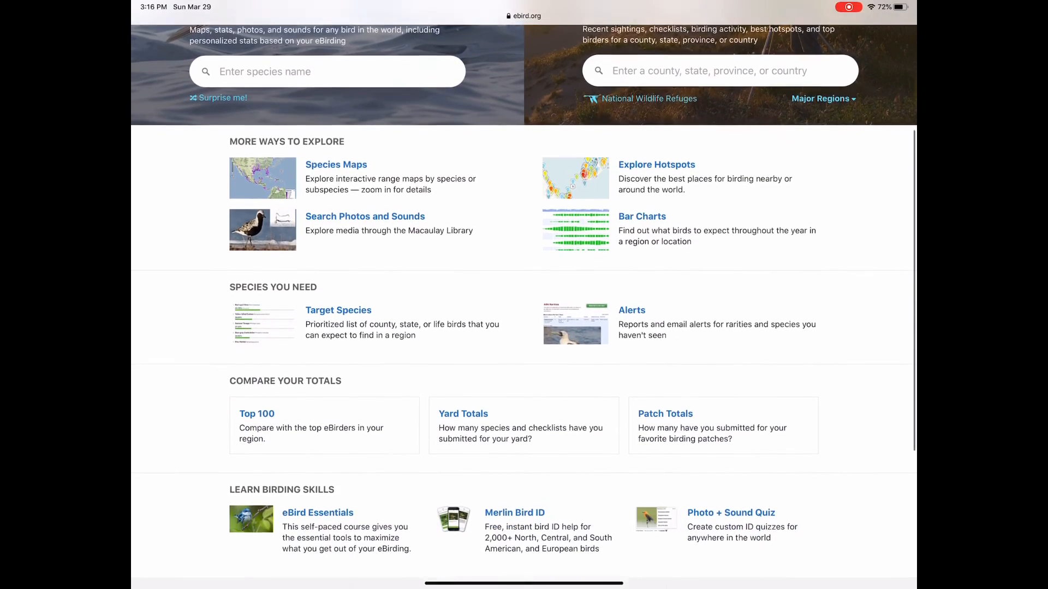
pyautogui.scroll(-3)
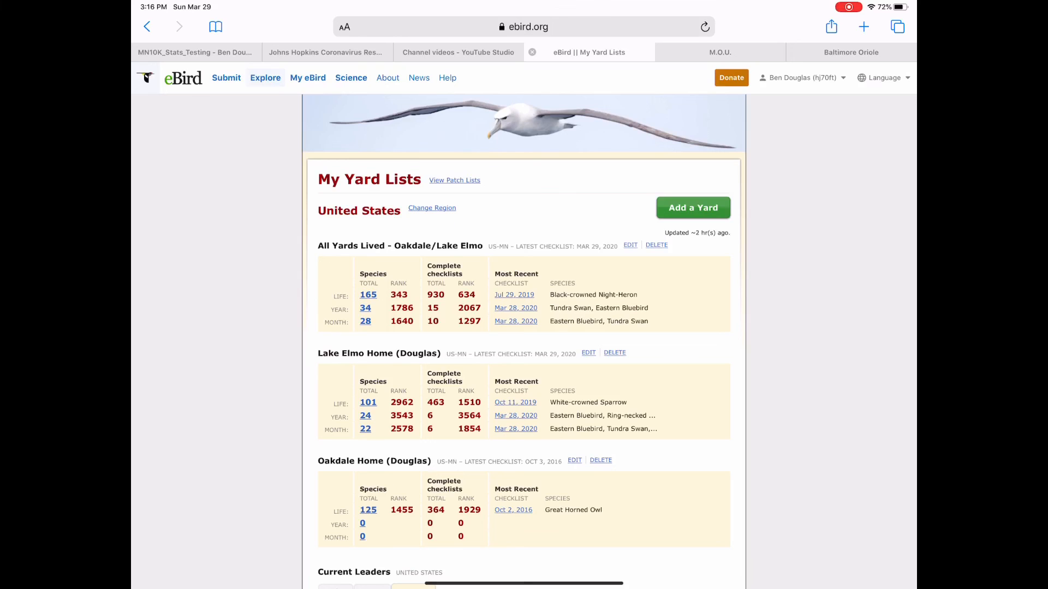
pyautogui.scroll(-3)
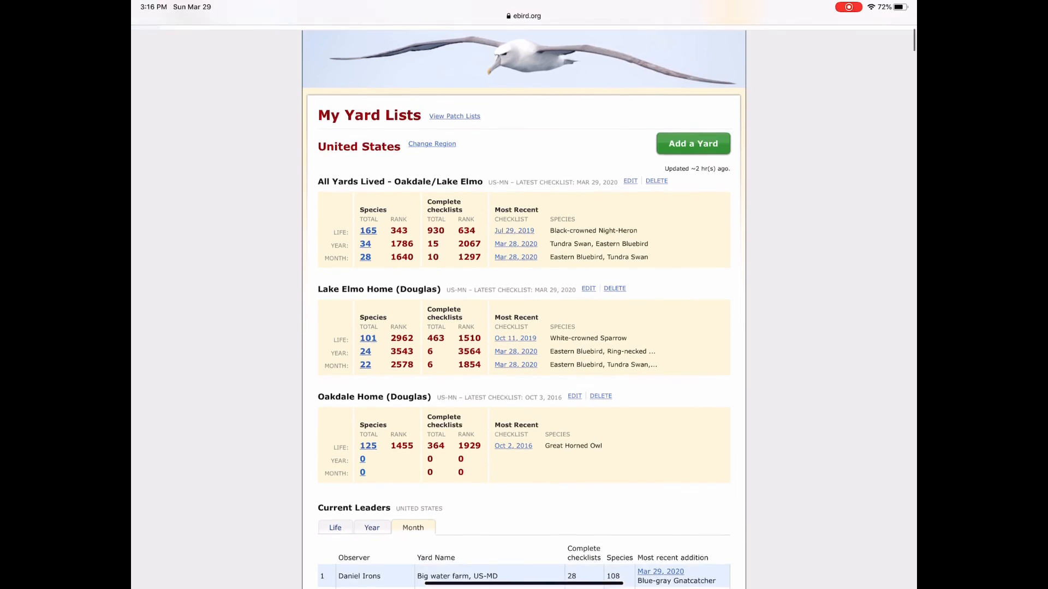
pyautogui.scroll(-3)
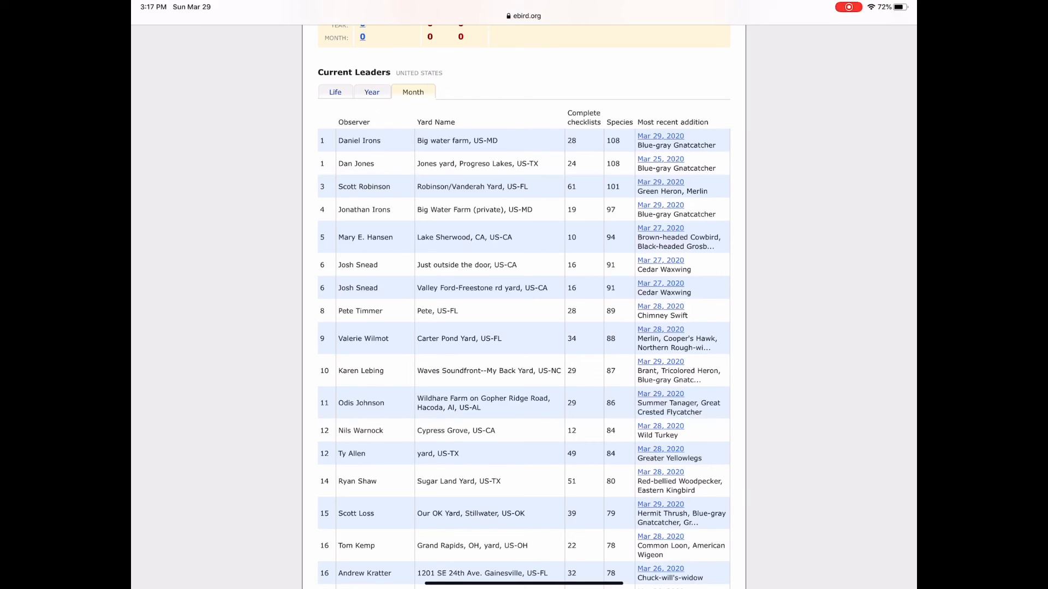
pyautogui.scroll(3)
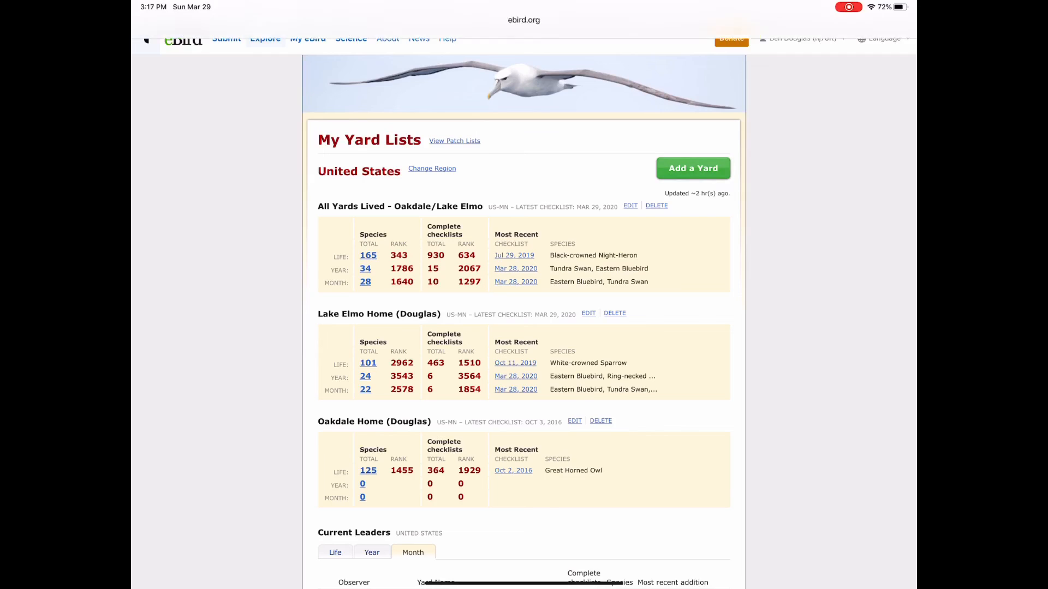
# Start and cancel adding a yard, then edit Lake Elmo Home (Douglas).
pyautogui.click(693, 168)
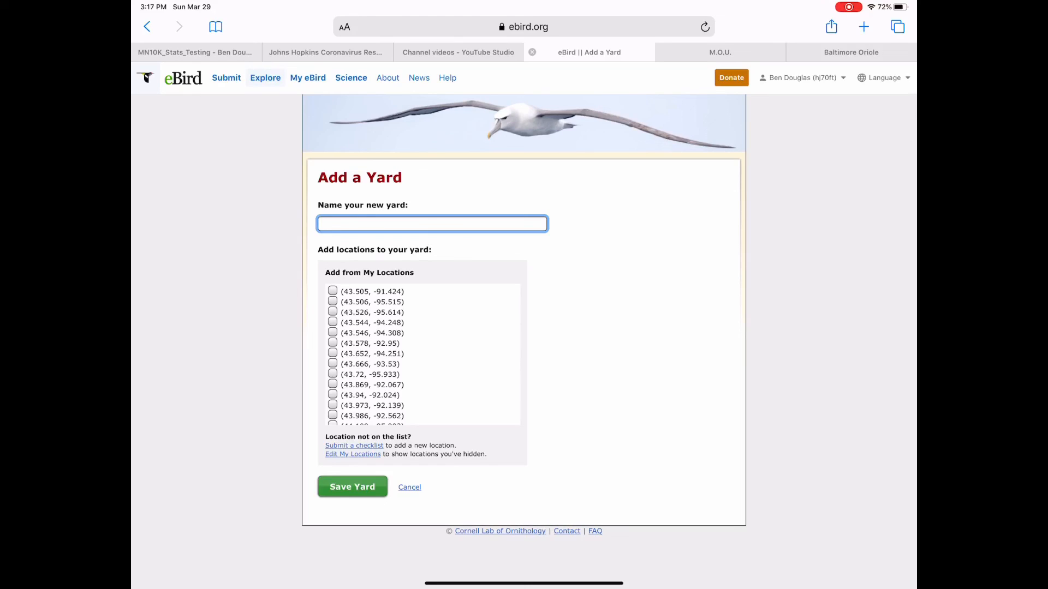
pyautogui.click(410, 487)
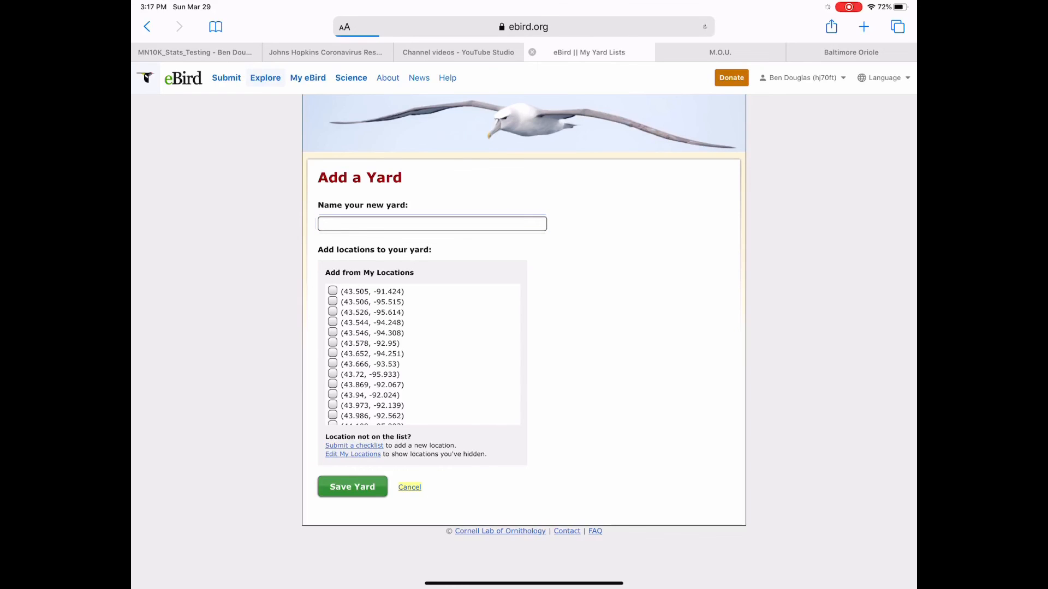
pyautogui.click(409, 487)
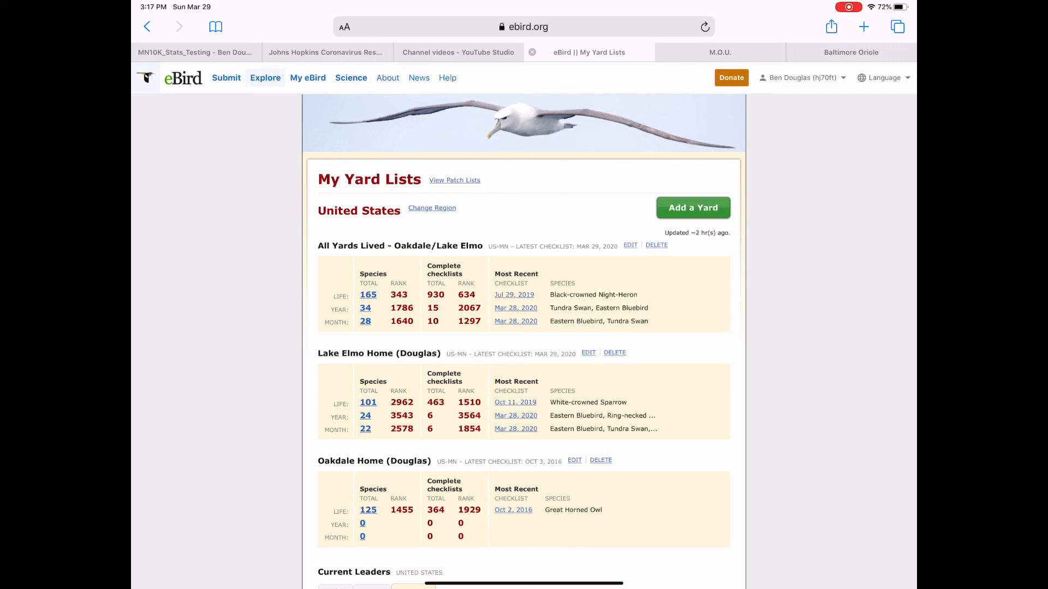
pyautogui.click(588, 353)
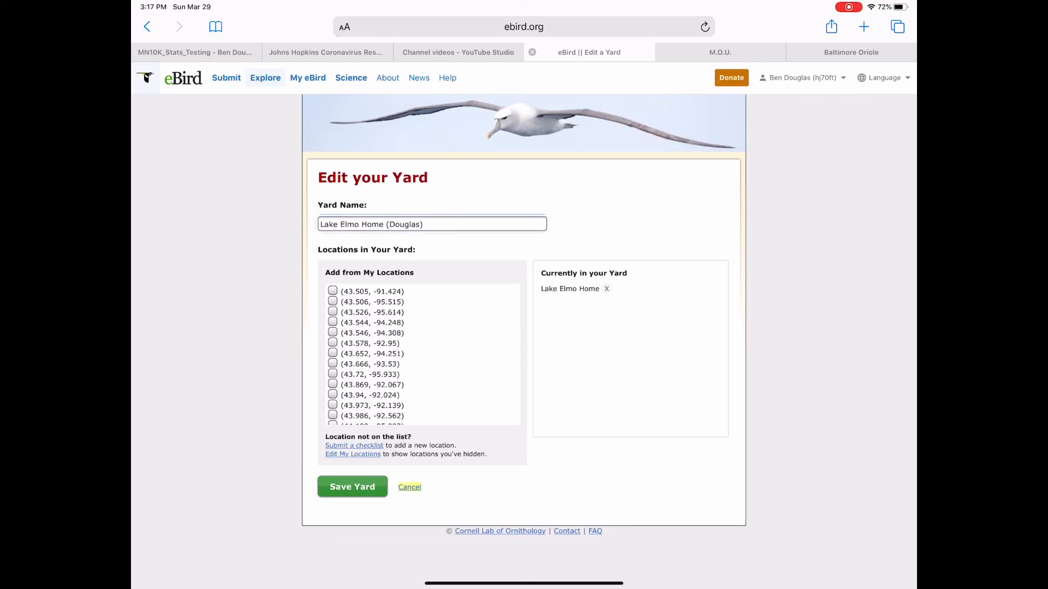
# Cancel the Lake Elmo Home yard edit without saving any changes.
pyautogui.click(352, 487)
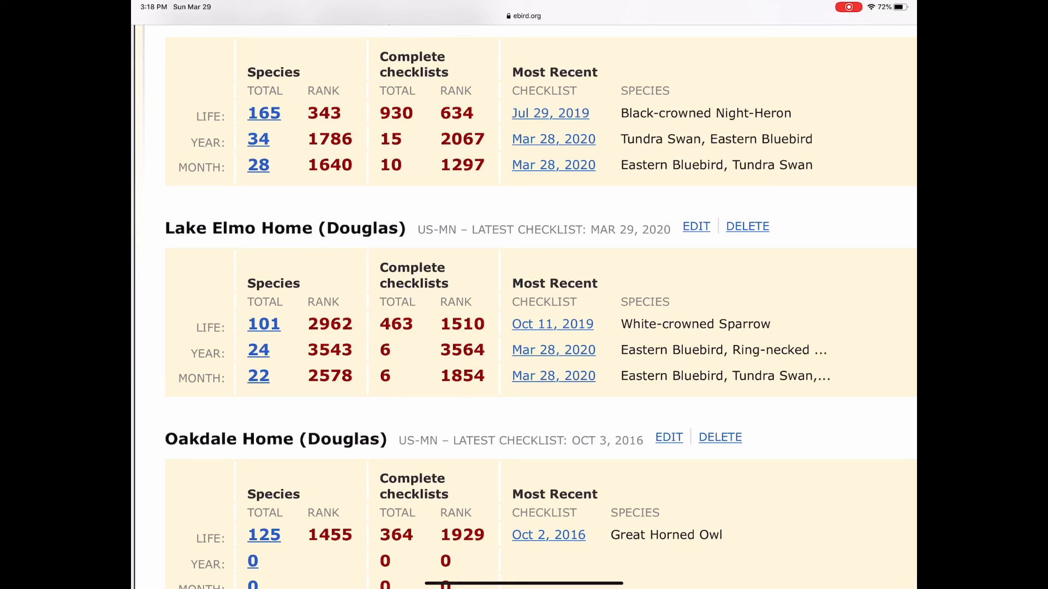
pyautogui.scroll(-3)
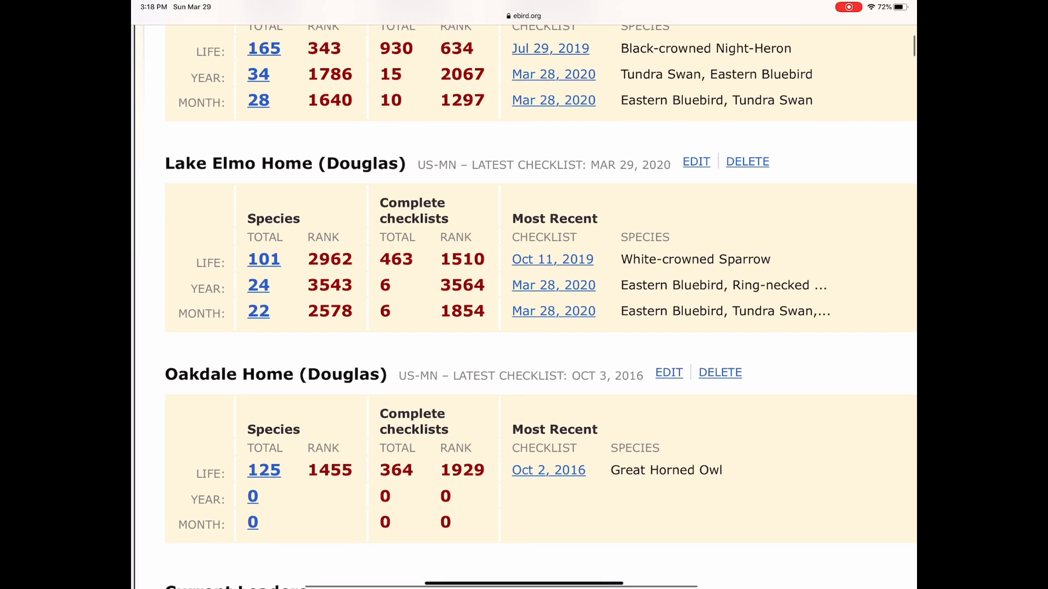
pyautogui.scroll(-3)
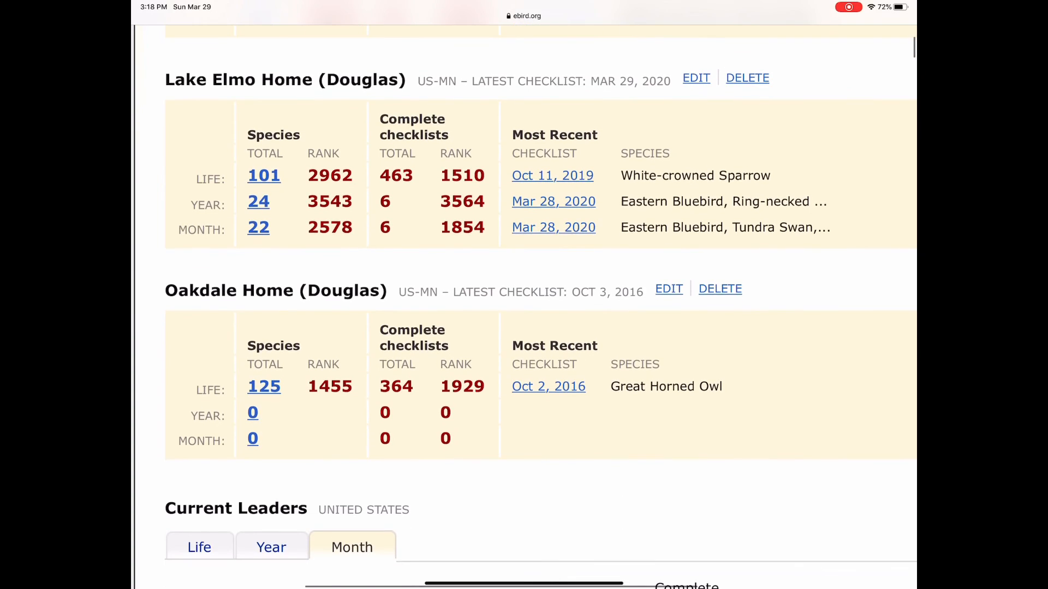
pyautogui.scroll(-3)
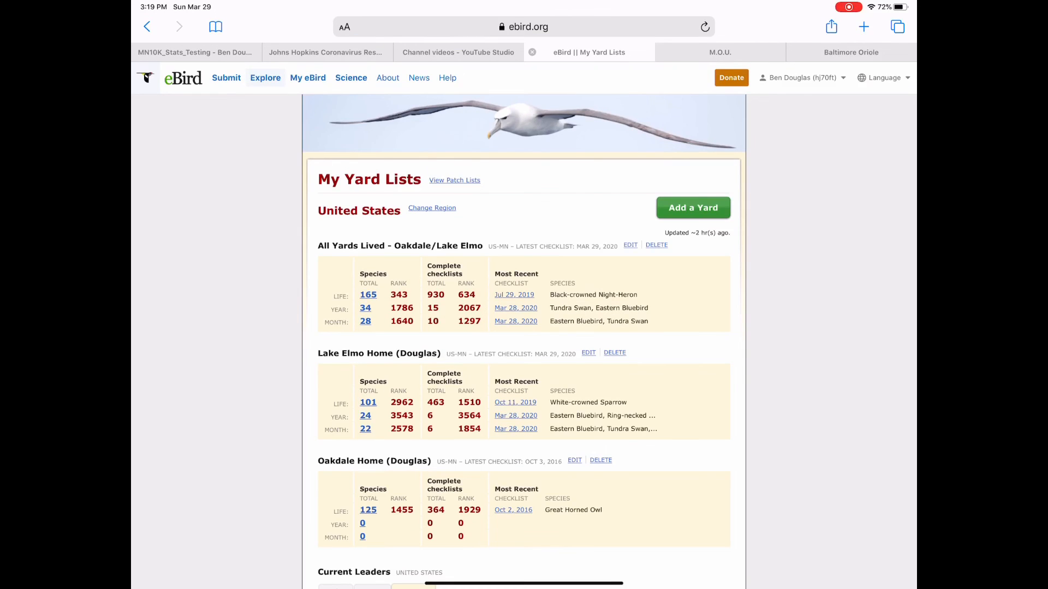
# Open Lake Elmo Home's Life total of 101 species.
pyautogui.scroll(-3)
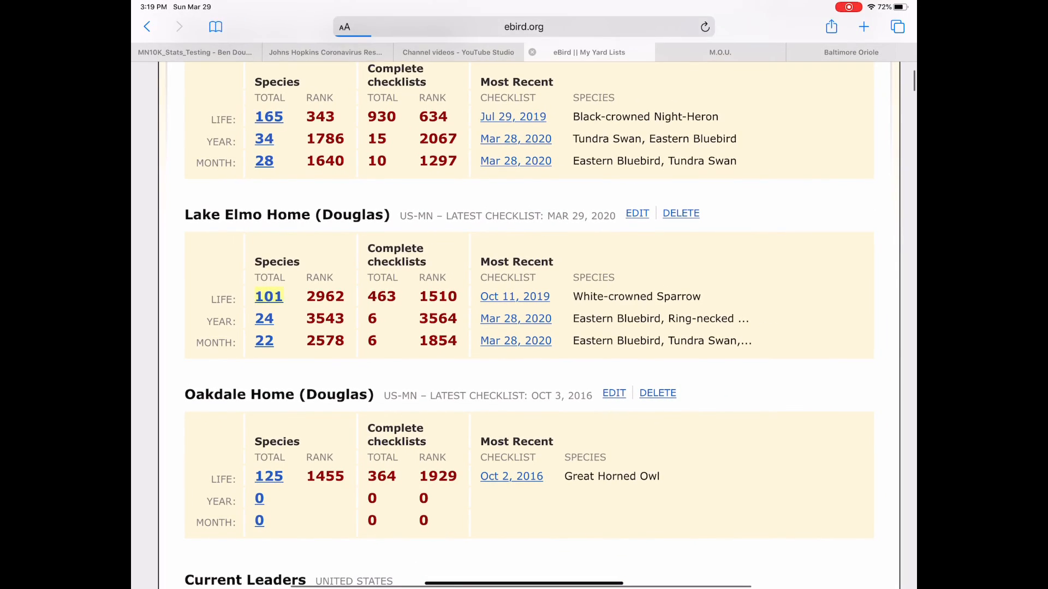
pyautogui.click(268, 296)
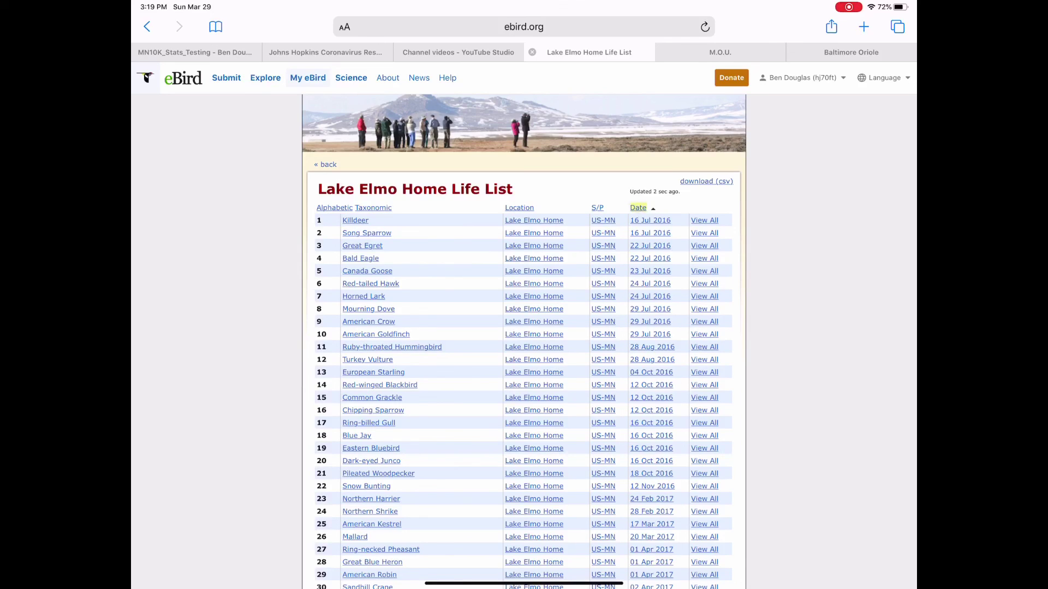
pyautogui.click(638, 207)
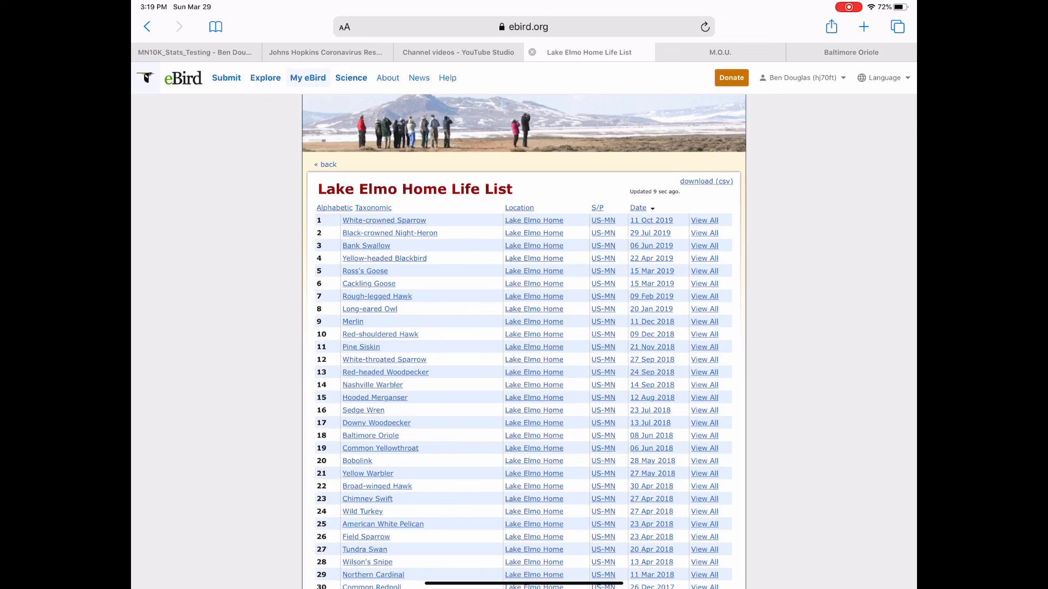
pyautogui.click(638, 208)
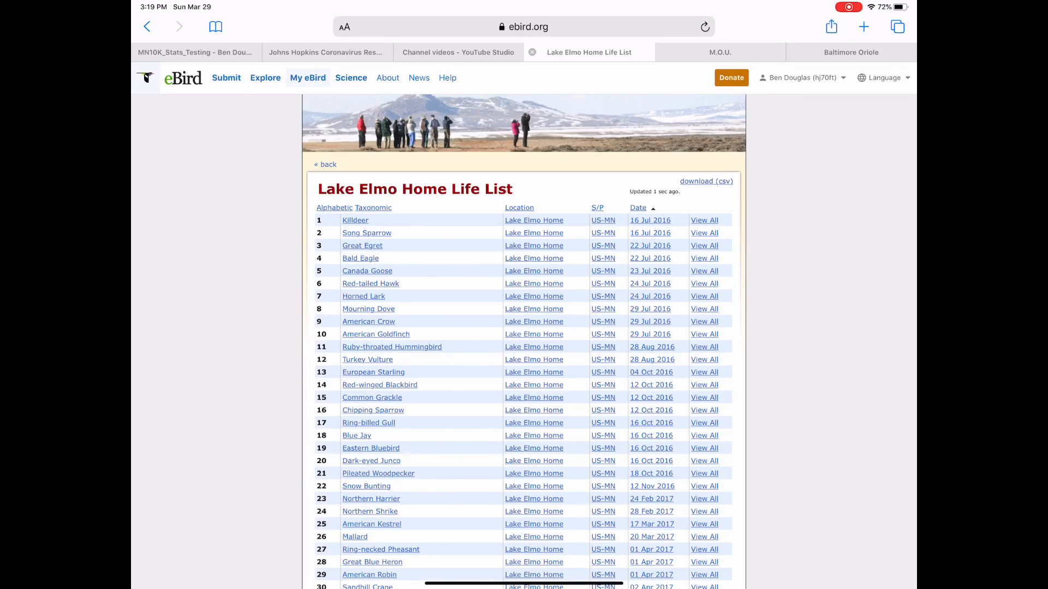
pyautogui.scroll(-3)
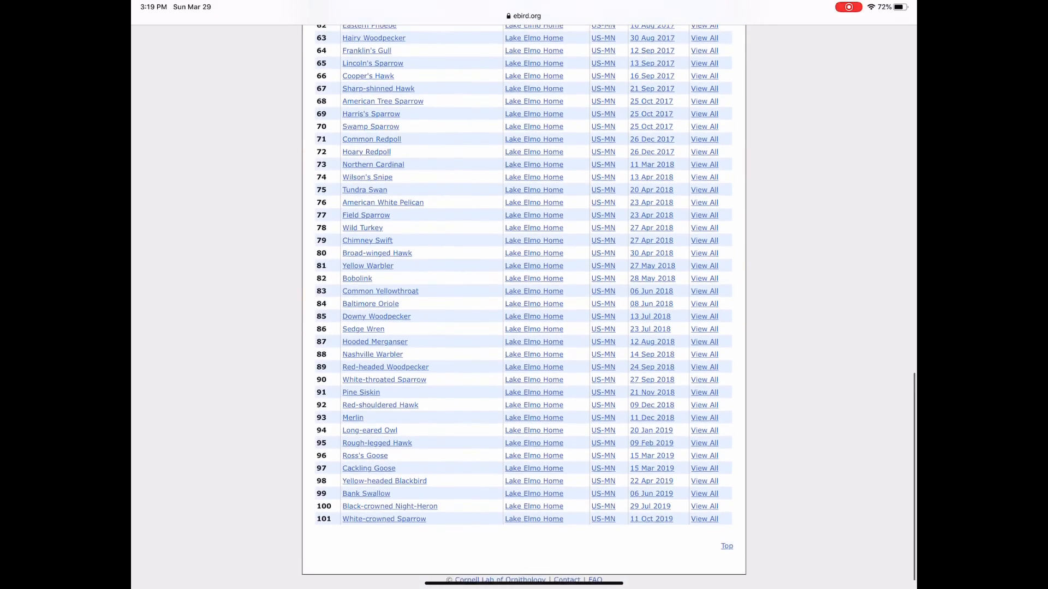